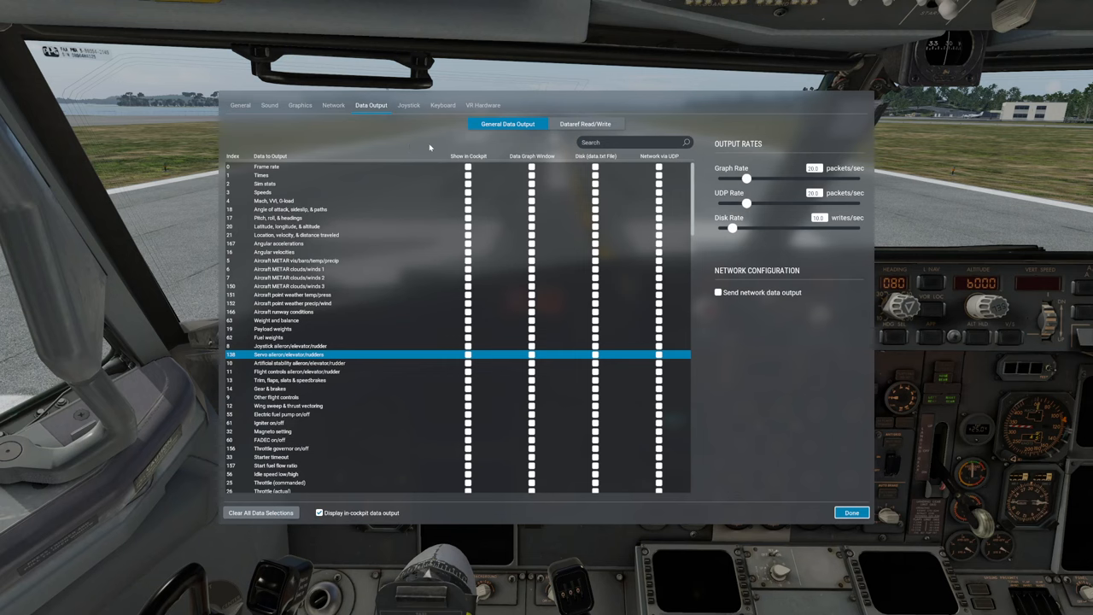
Switch the Settings screen to the Joystick page for control sensitivity.
left_click(407, 106)
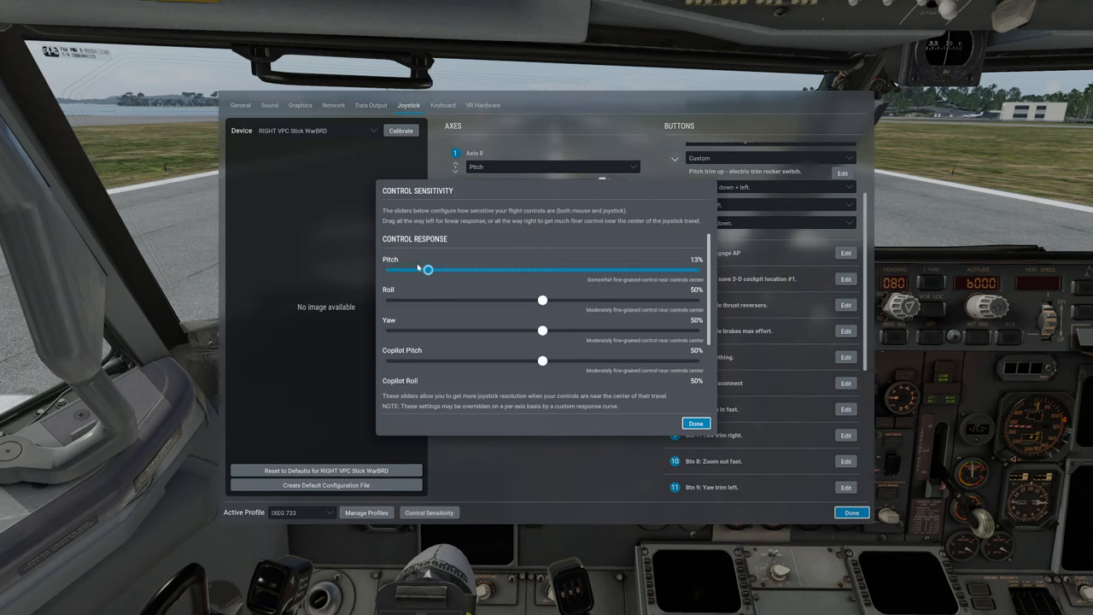
Try the pitch control response at 50%, then 100%, and finish with Done.
left_click_drag(427, 269, 541, 270)
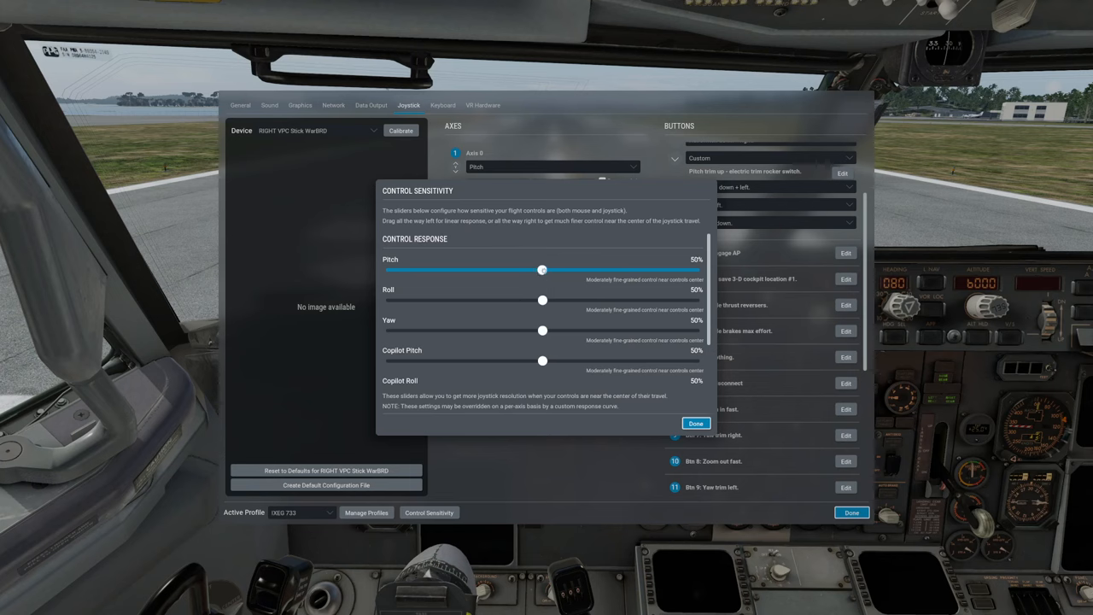
left_click_drag(543, 270, 697, 270)
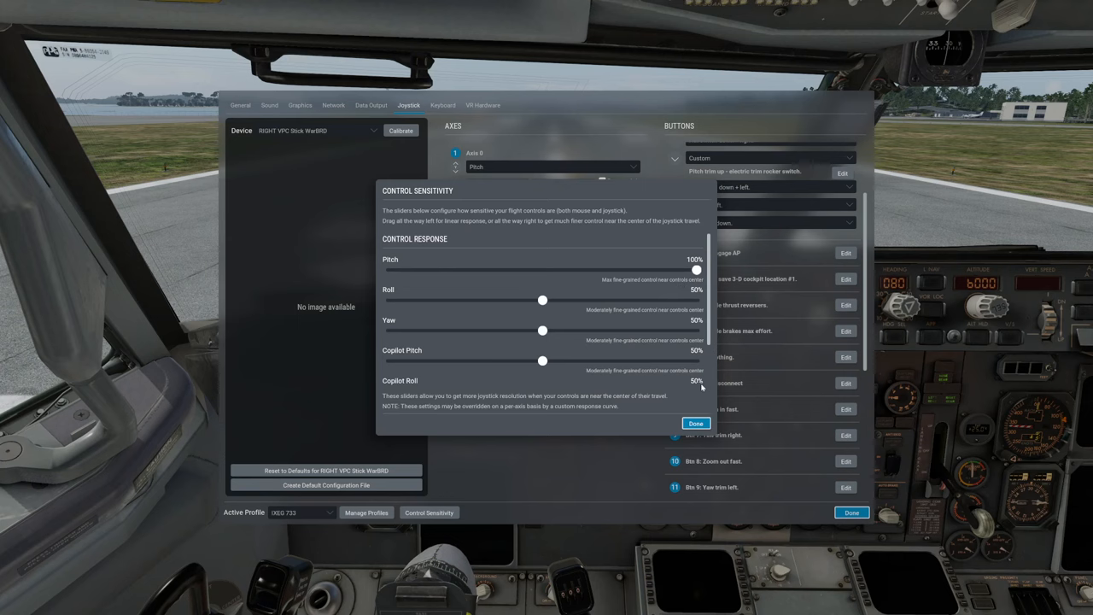
left_click(697, 423)
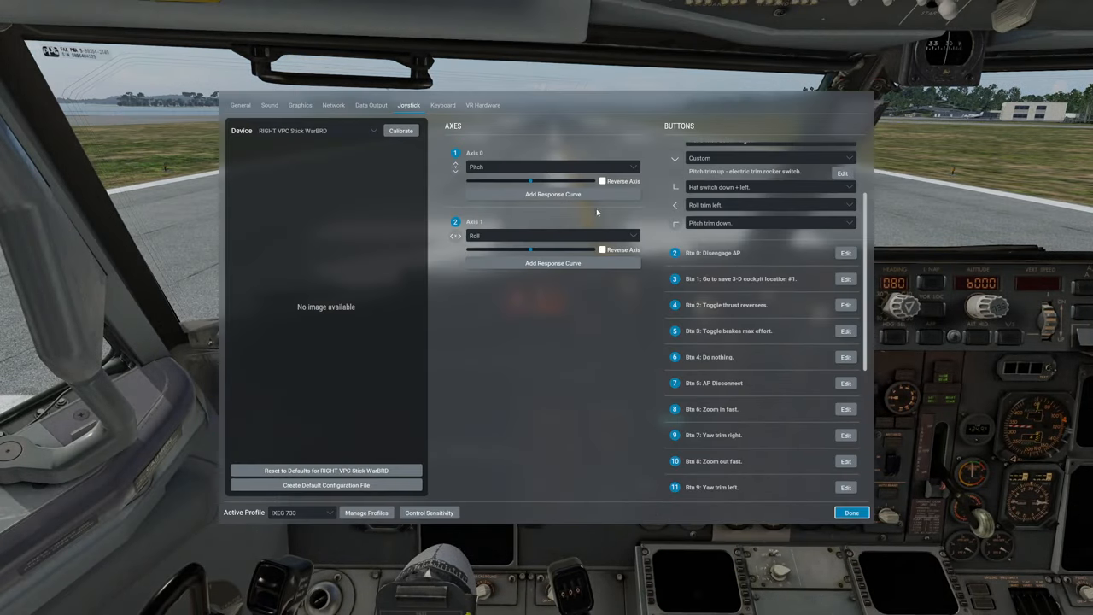
left_click(553, 195)
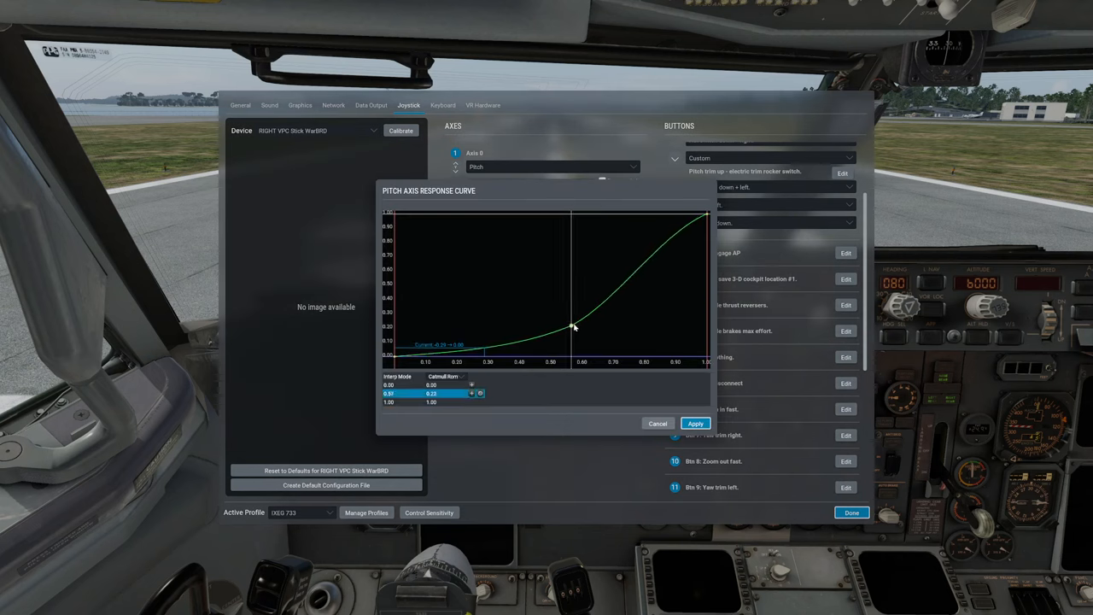
left_click_drag(572, 328, 628, 331)
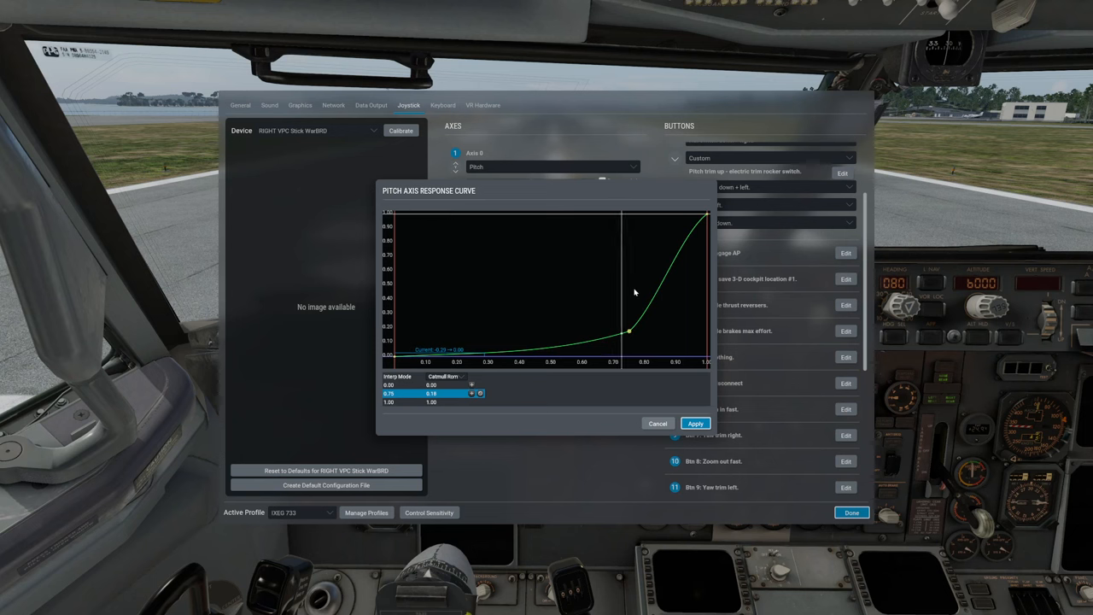
left_click(695, 423)
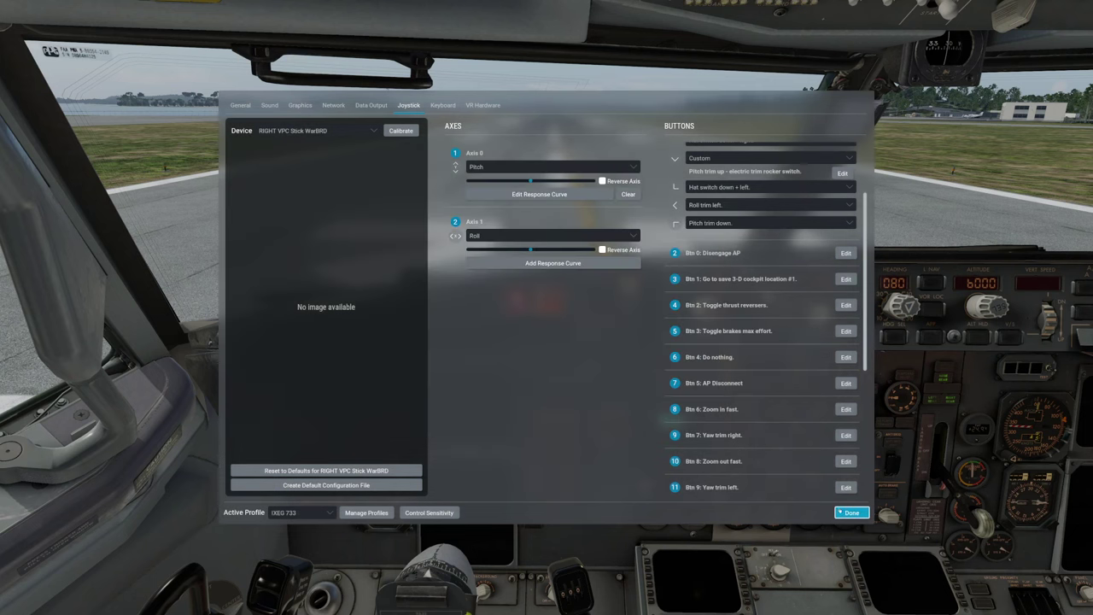
left_click(850, 513)
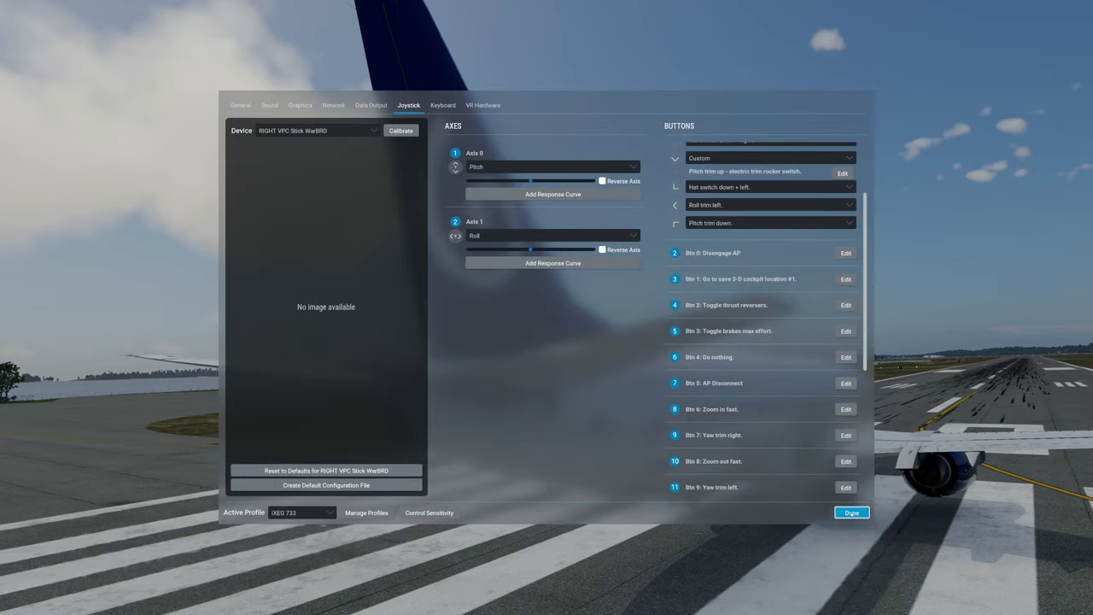
left_click(850, 513)
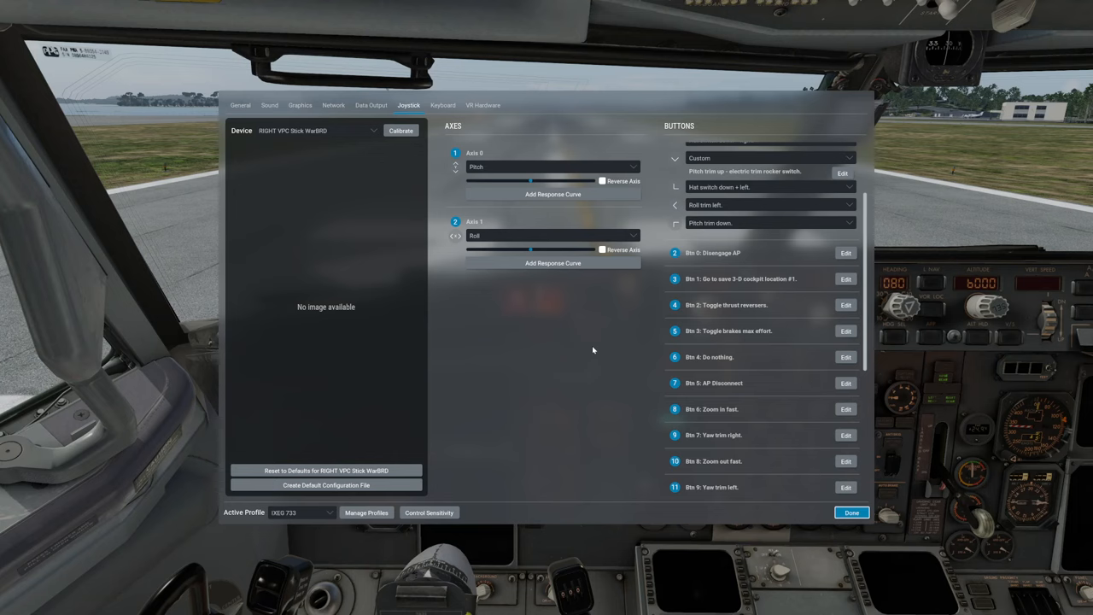
scroll("down", 3)
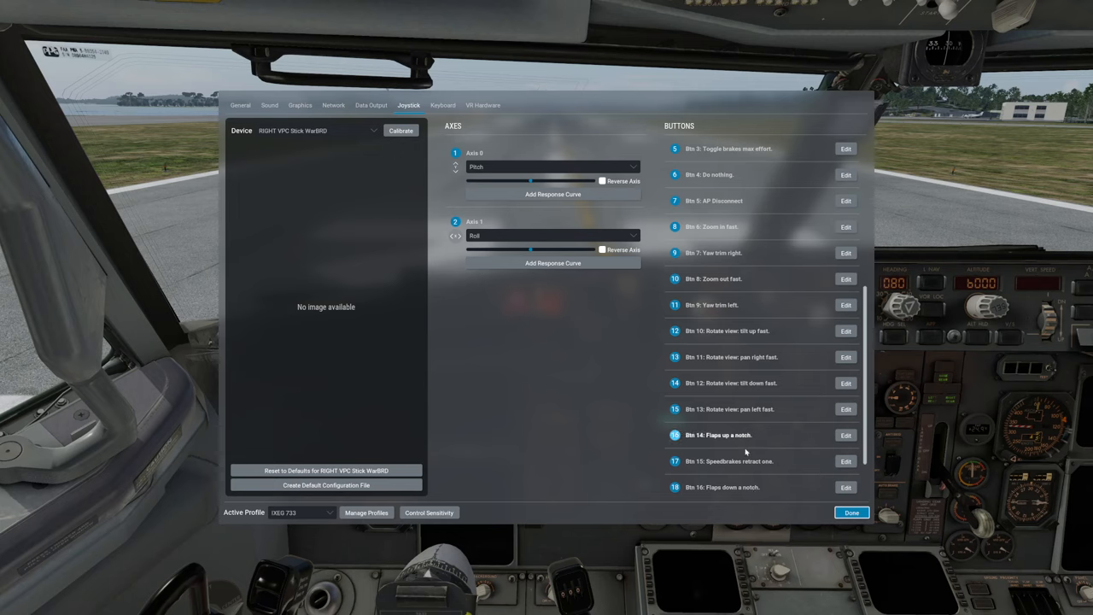
scroll("down", 3)
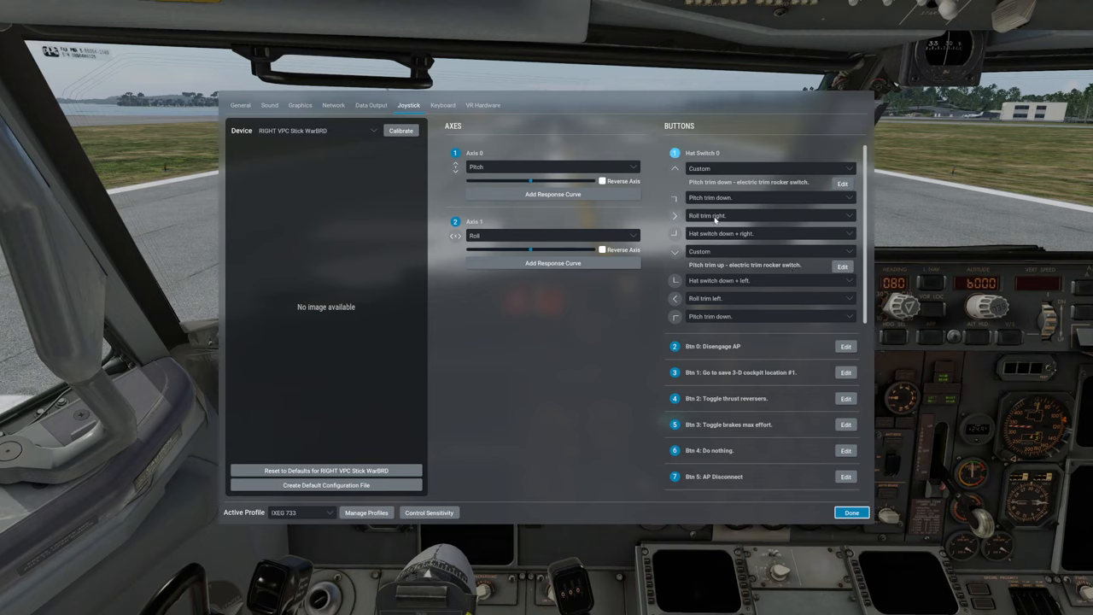
scroll("down", 3)
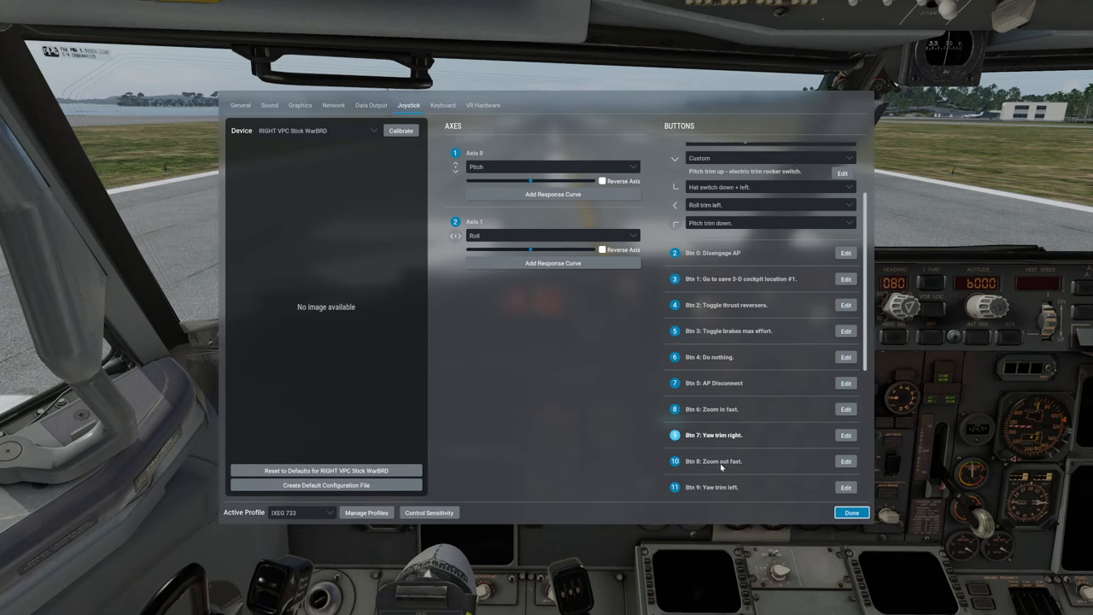
mouse_move(625, 406)
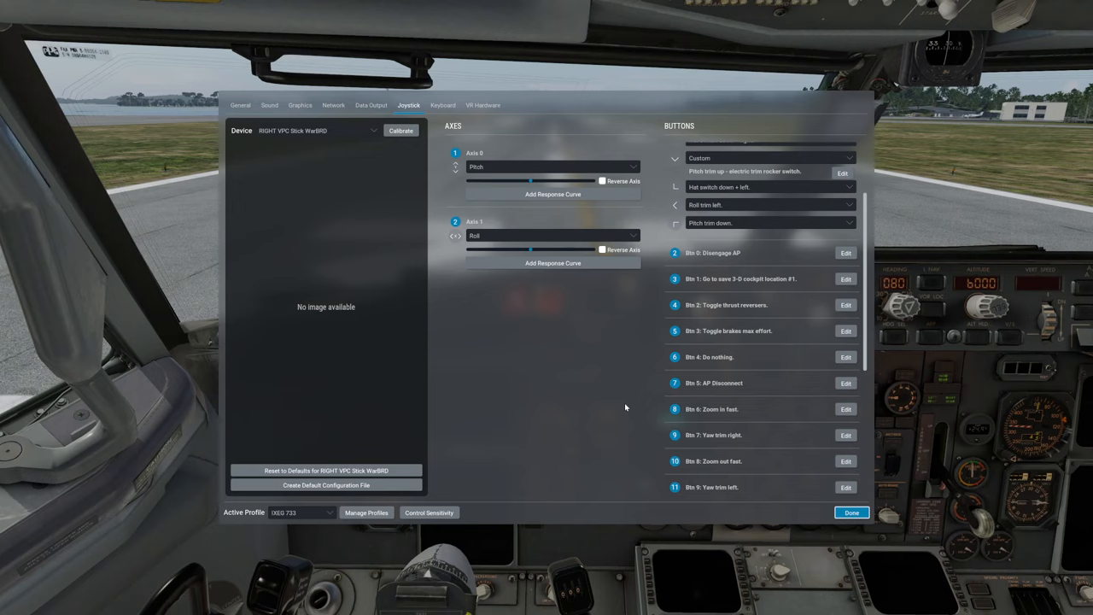
mouse_move(708, 282)
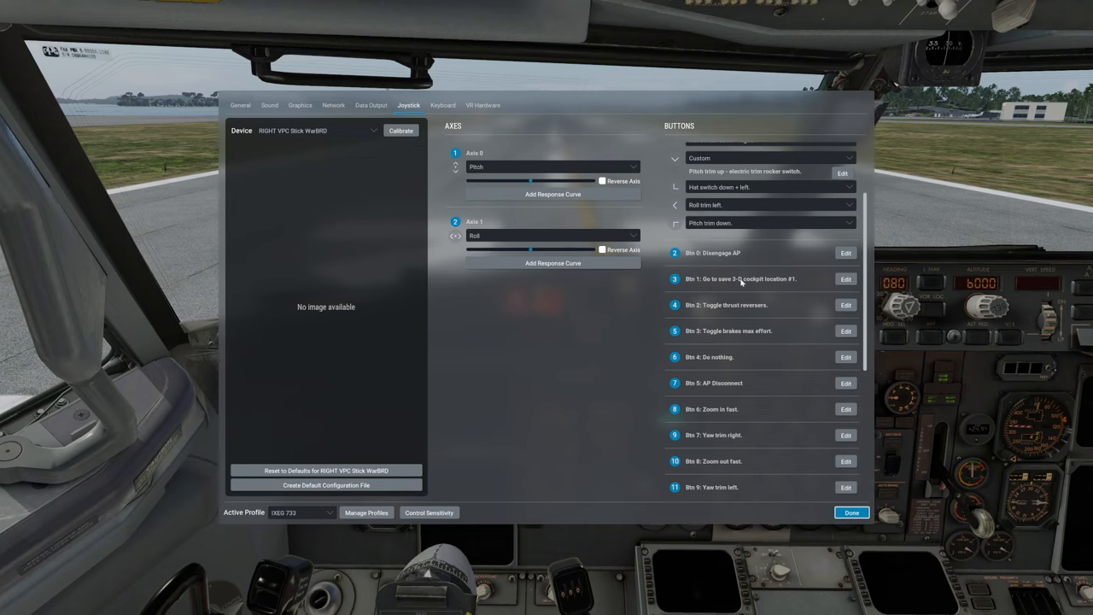
mouse_move(793, 280)
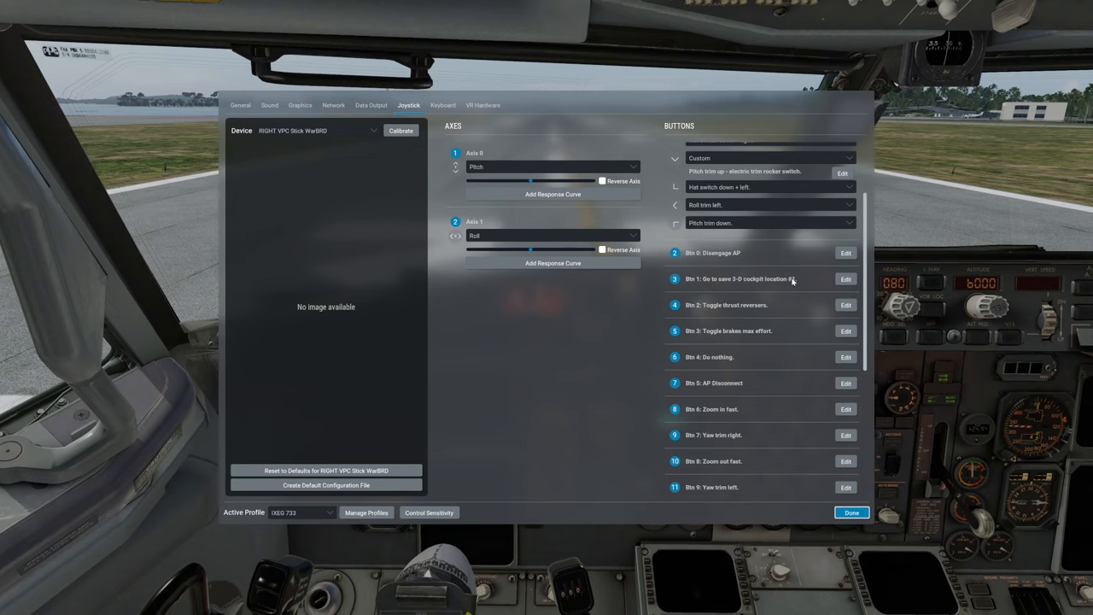
left_click(850, 512)
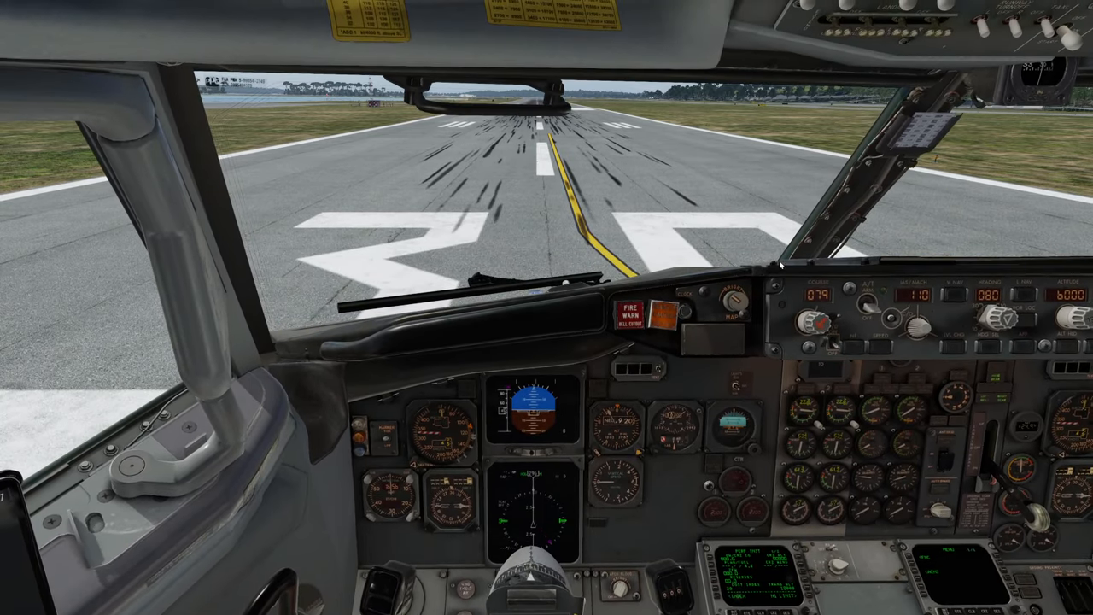
mouse_move(752, 265)
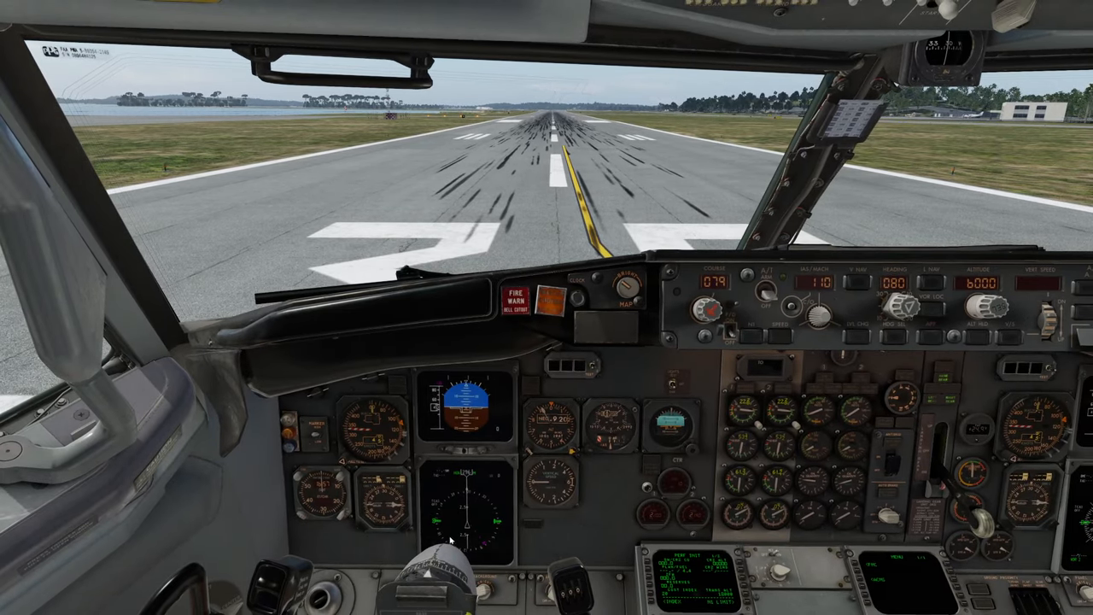
mouse_move(457, 549)
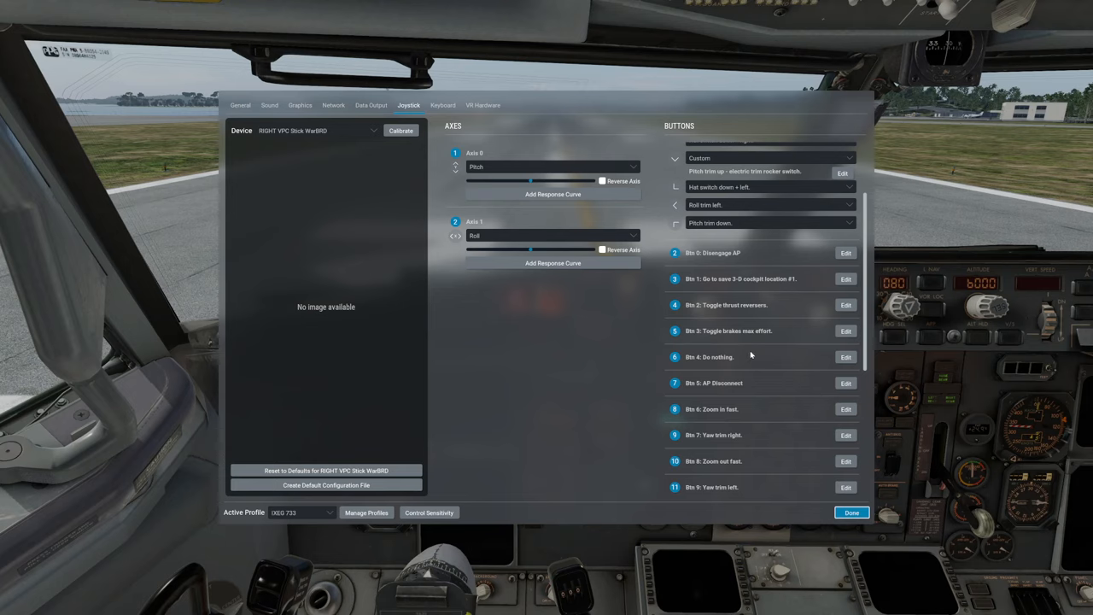
mouse_move(594, 379)
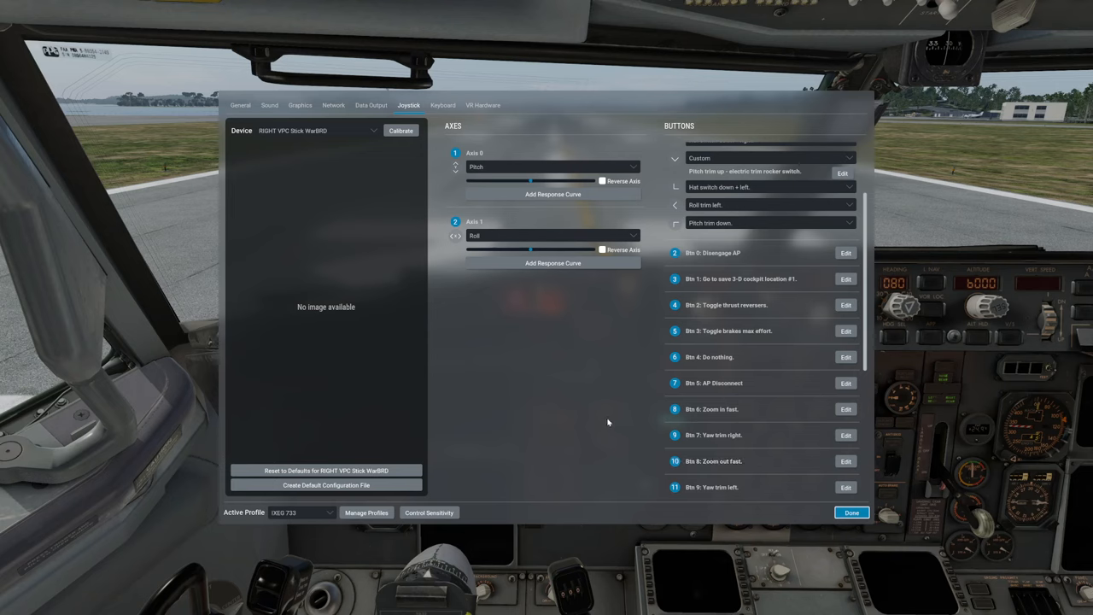
mouse_move(588, 324)
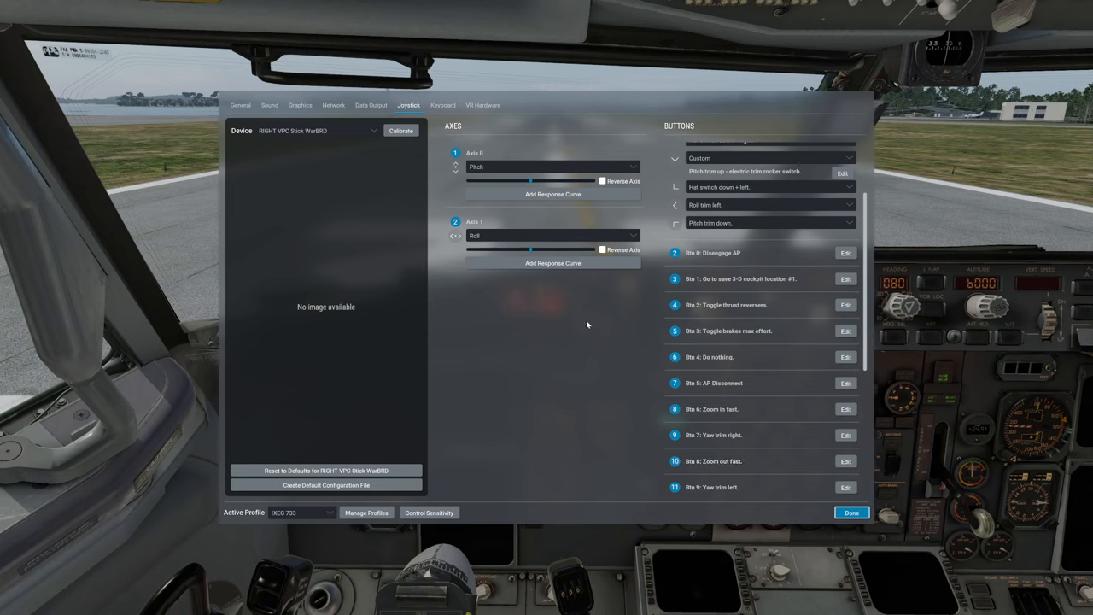
mouse_move(594, 304)
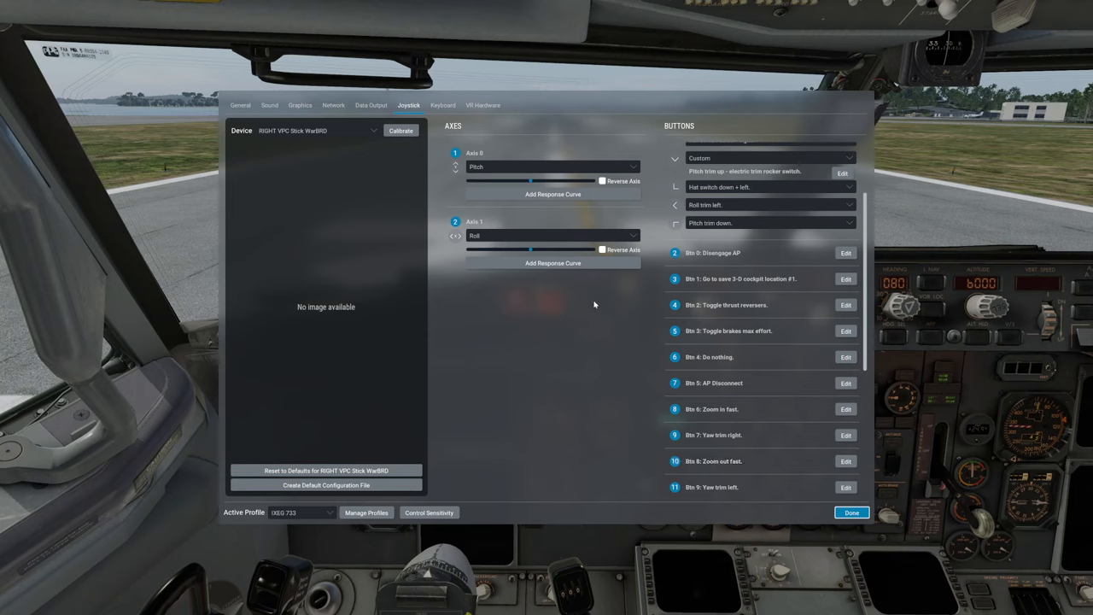
mouse_move(606, 308)
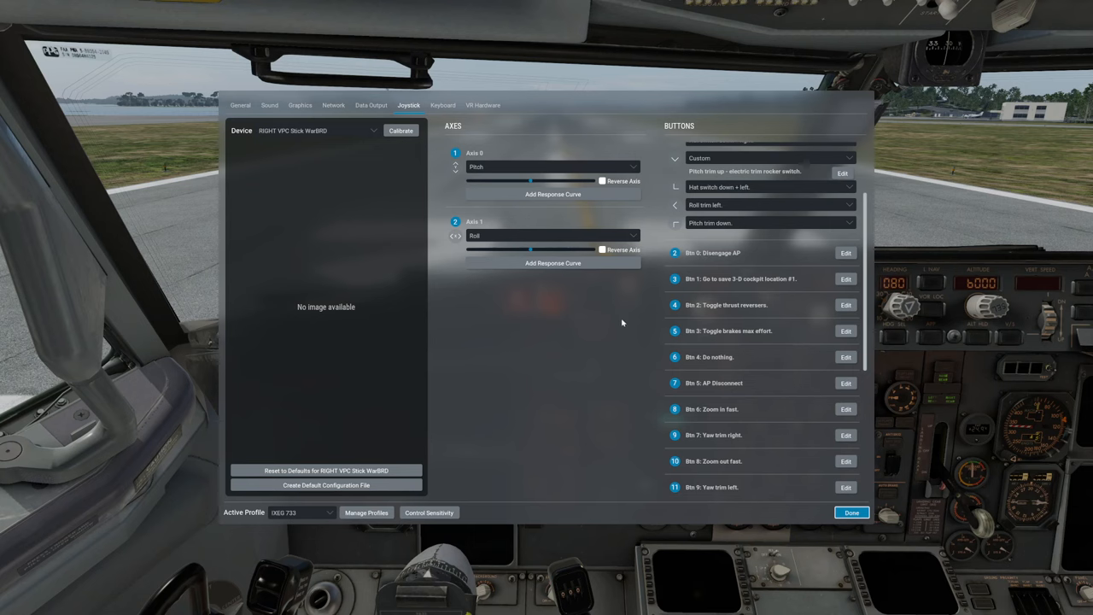
Finish the joystick settings and return to the 737 cockpit facing runway 30.
left_click(851, 512)
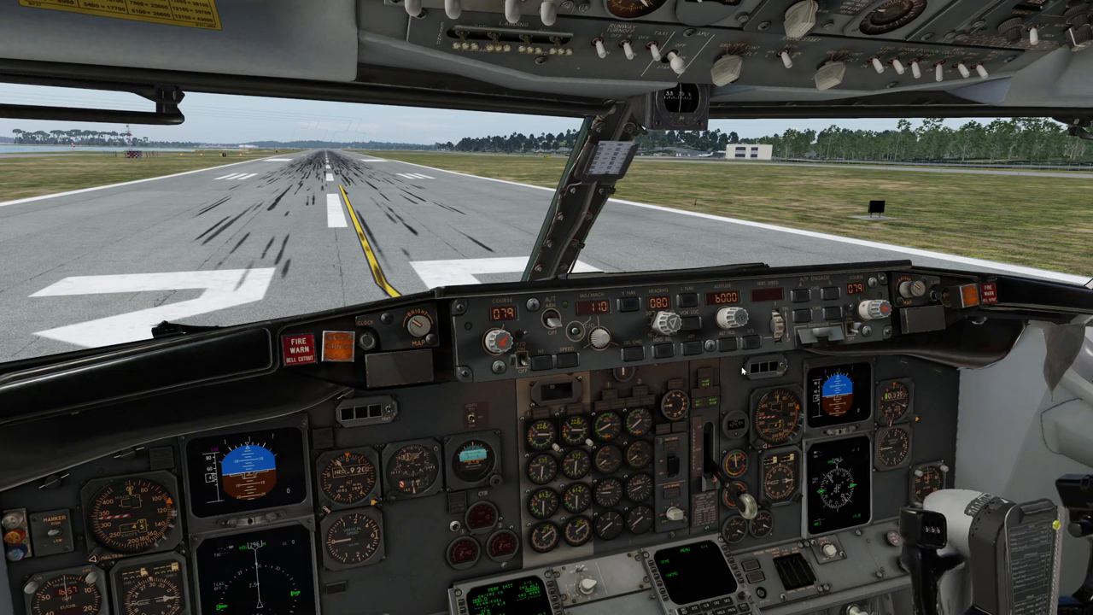
mouse_move(758, 379)
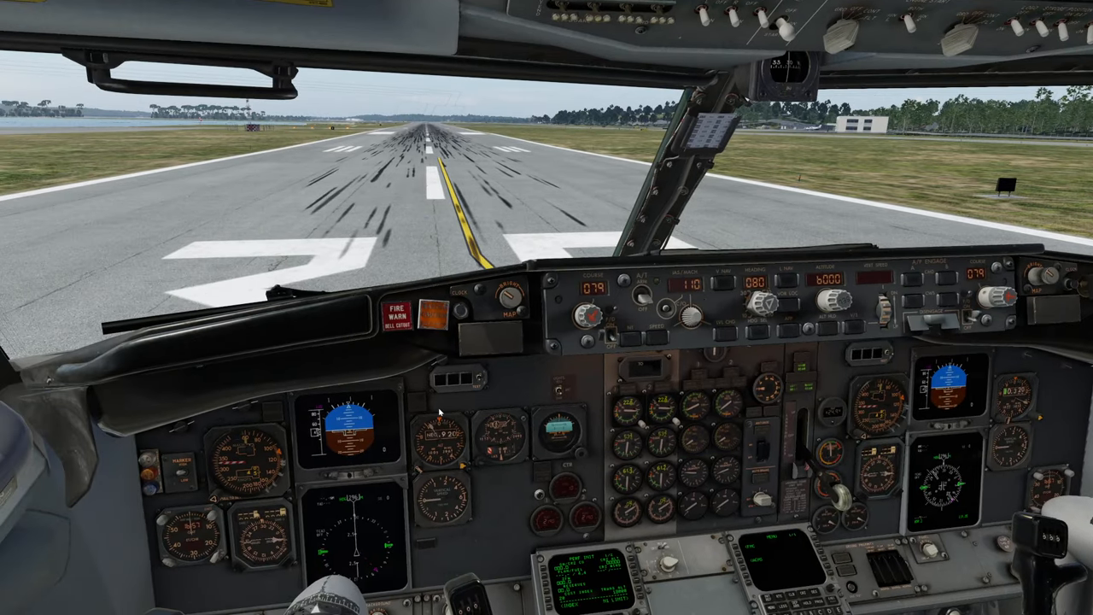
mouse_move(515, 384)
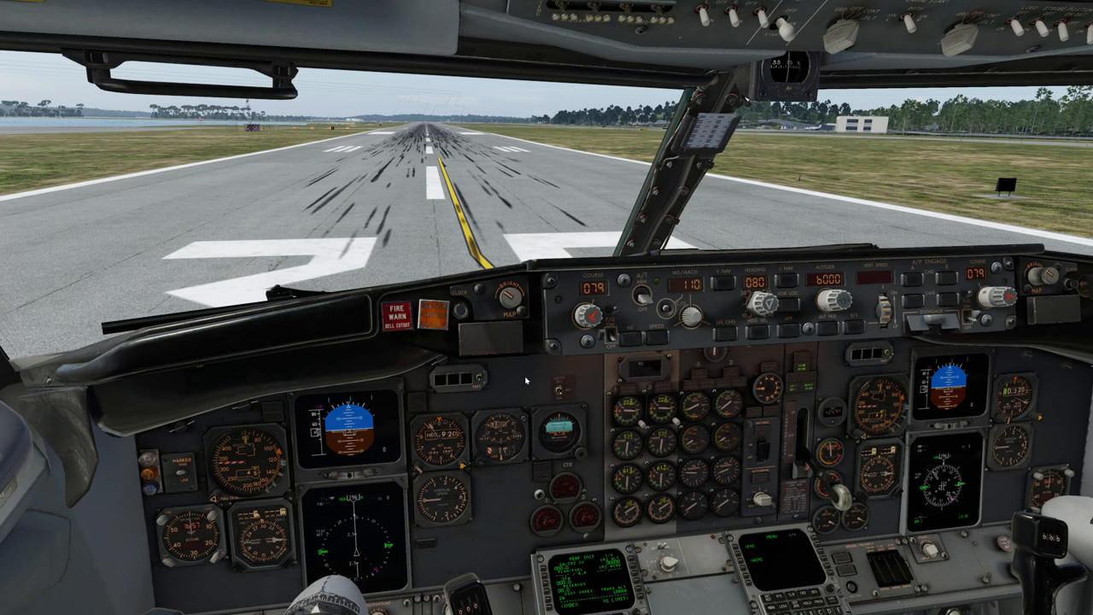
mouse_move(519, 397)
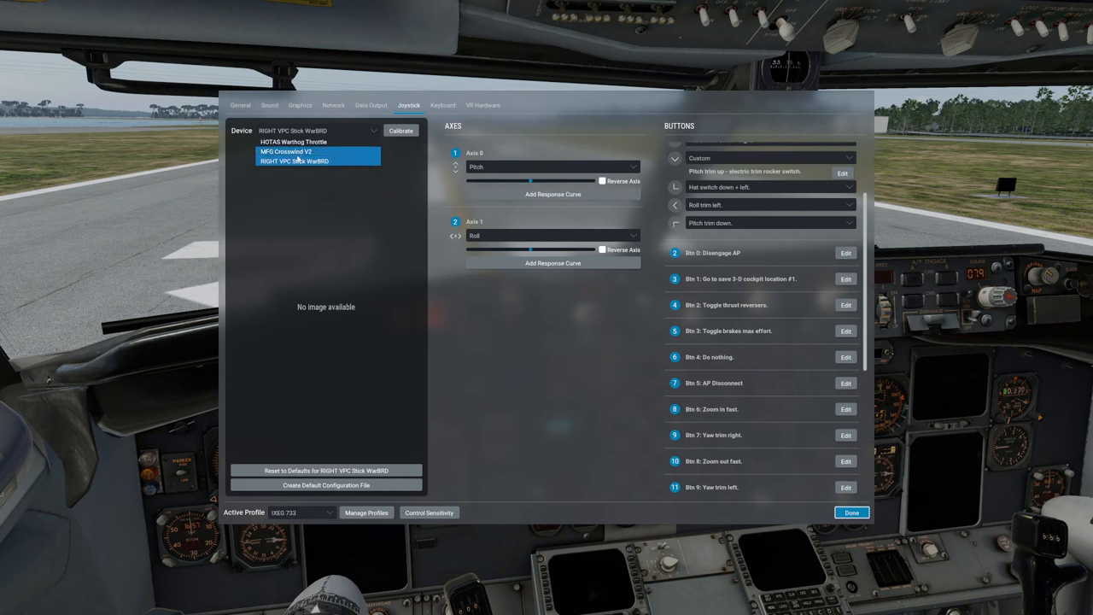
Select the throttle device and choose Autopilot take-off go-around for the right throttle knob press.
left_click(292, 140)
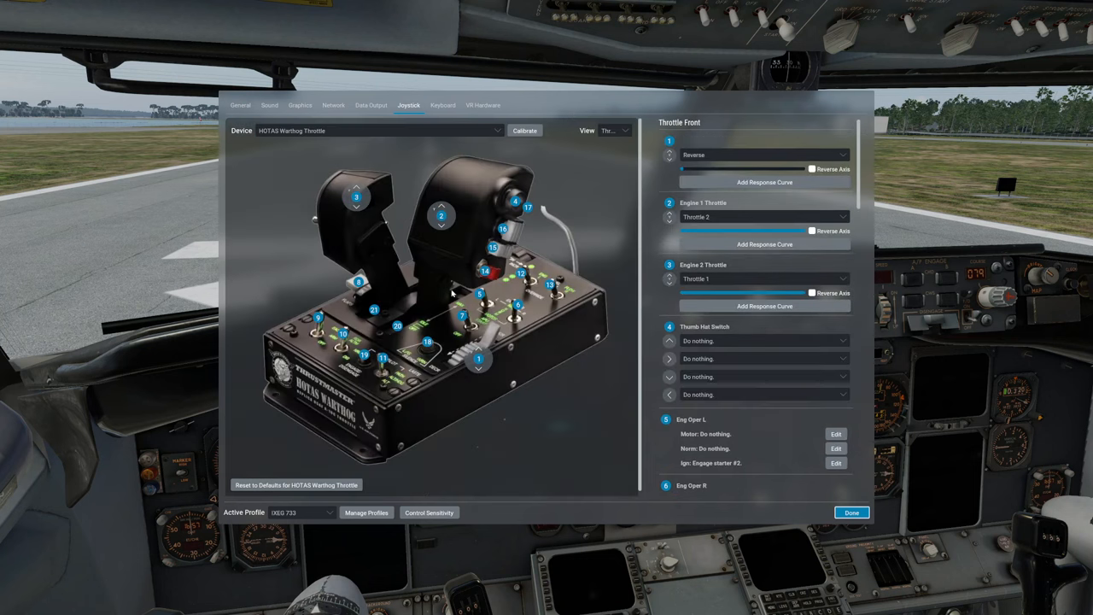
mouse_move(533, 398)
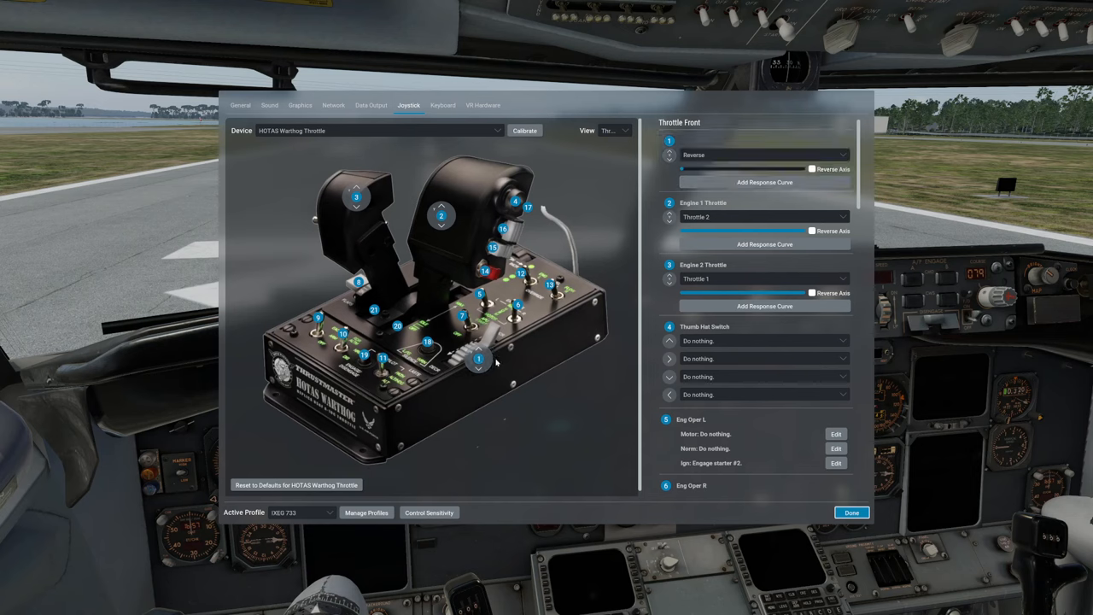
mouse_move(536, 371)
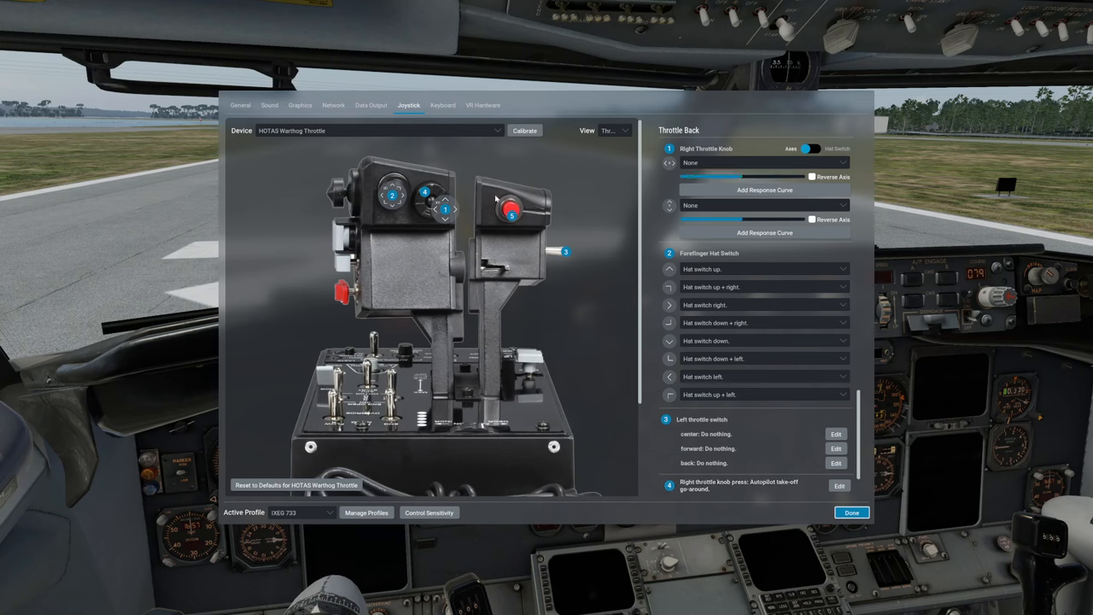
mouse_move(505, 359)
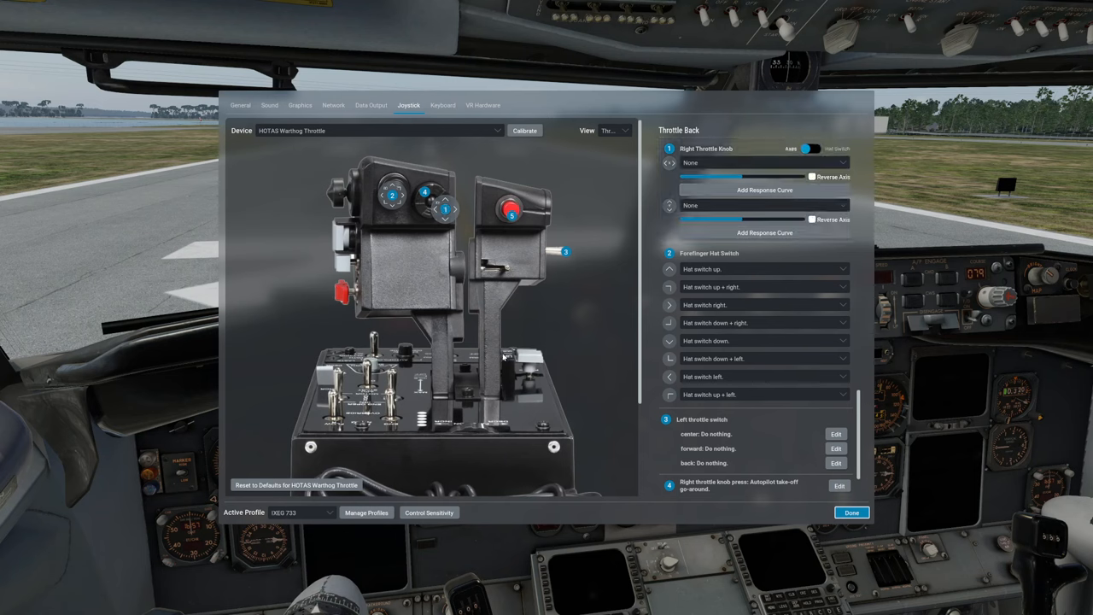
mouse_move(679, 492)
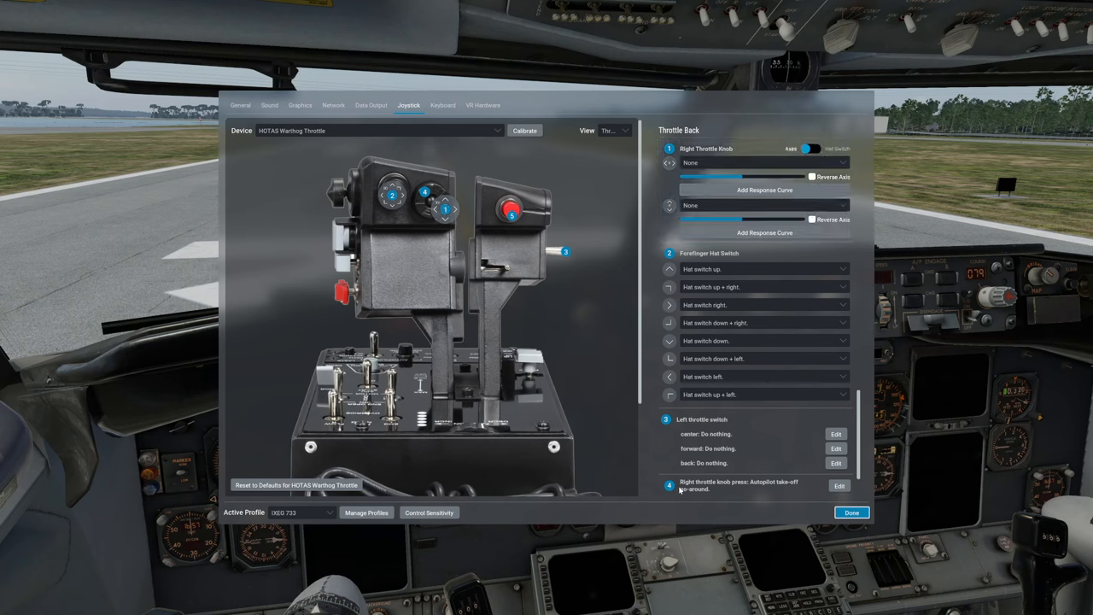
mouse_move(793, 488)
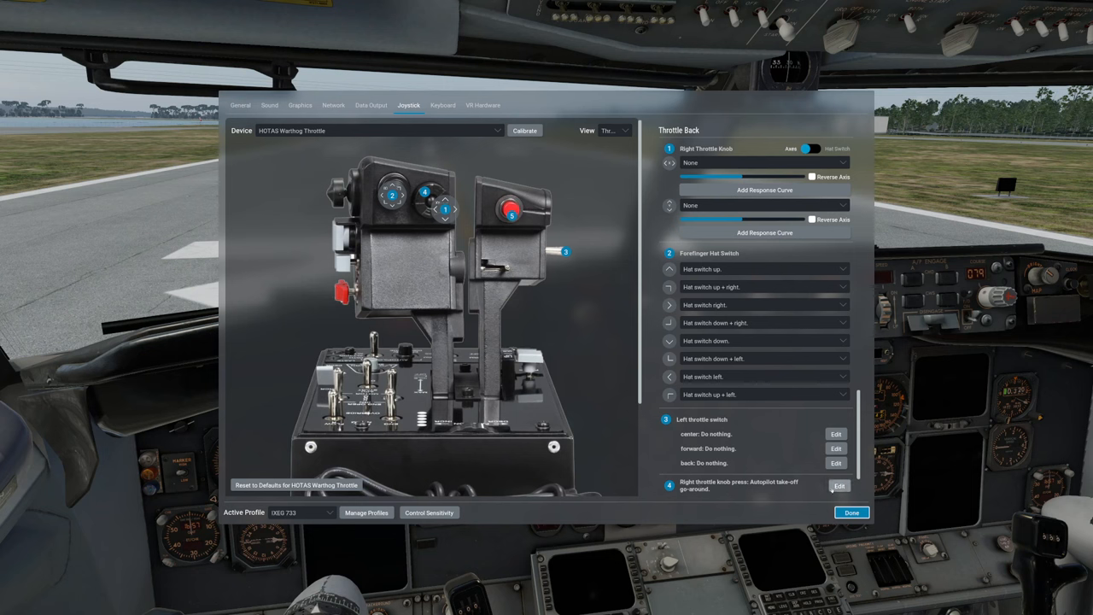
left_click(835, 485)
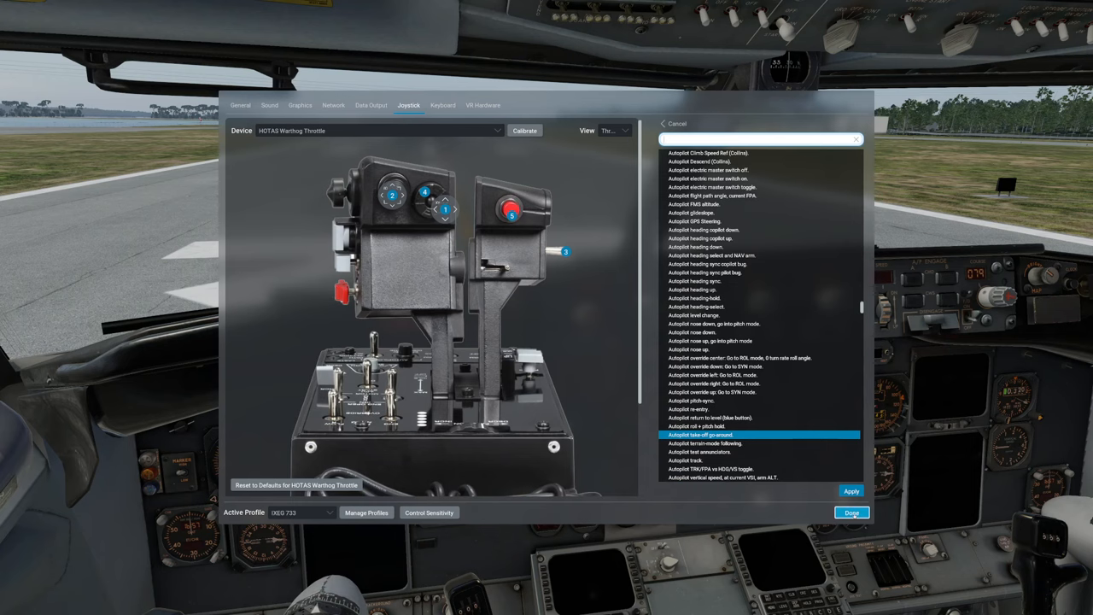
left_click(851, 513)
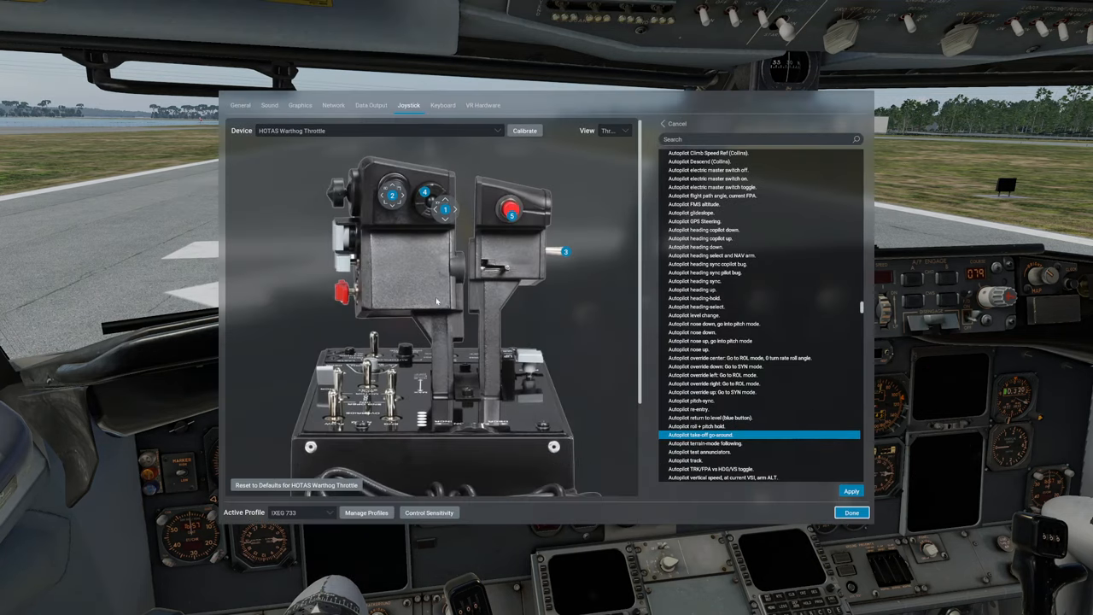
mouse_move(786, 495)
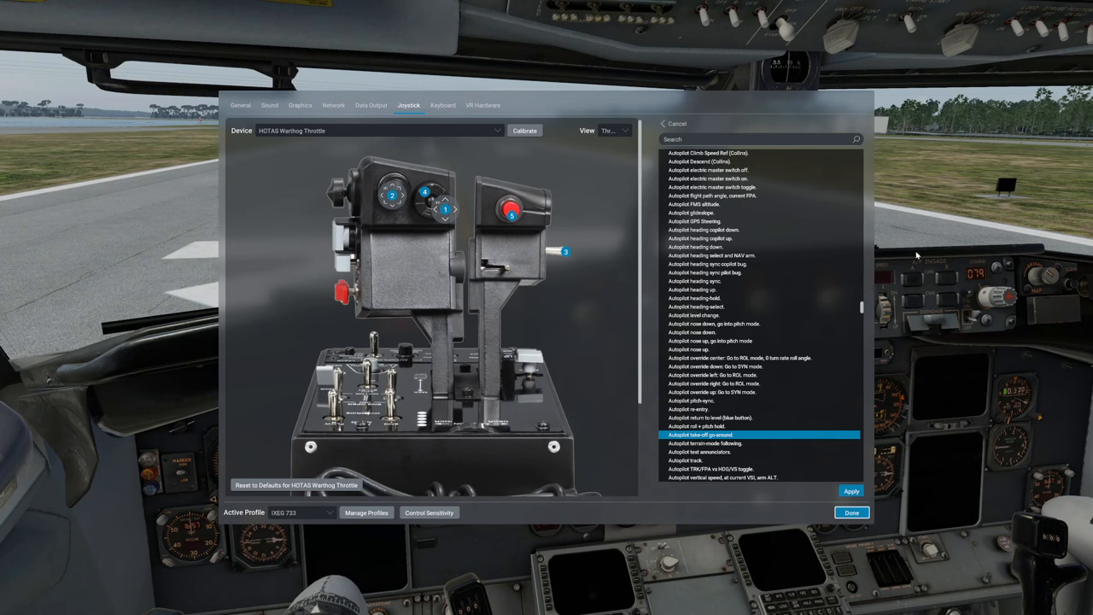
left_click(850, 513)
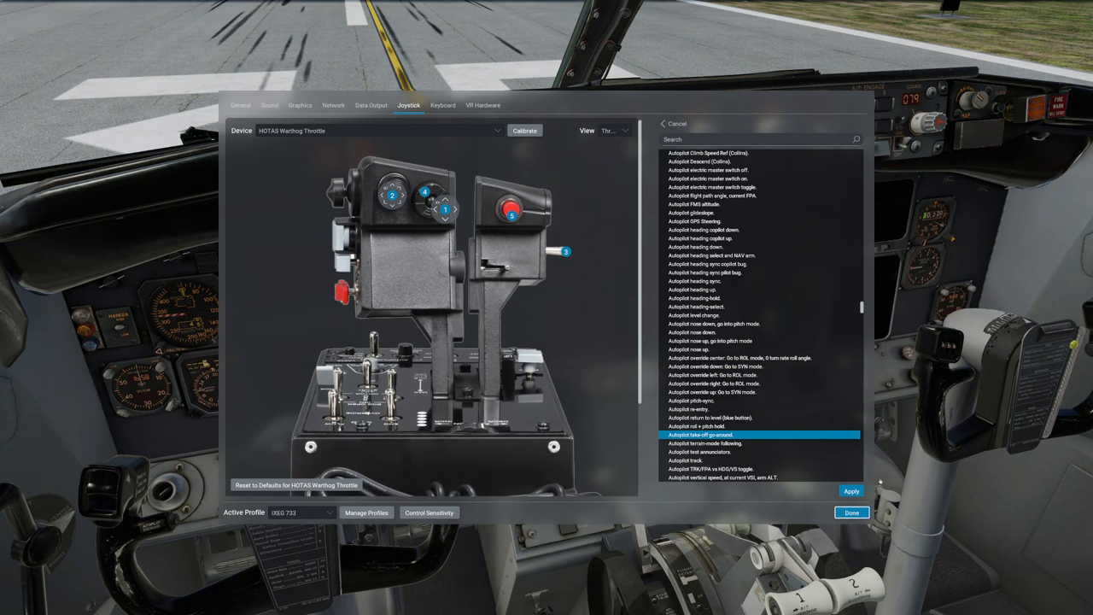
Apply the take-off go-around command so the throttle's assignments overview returns.
left_click(707, 433)
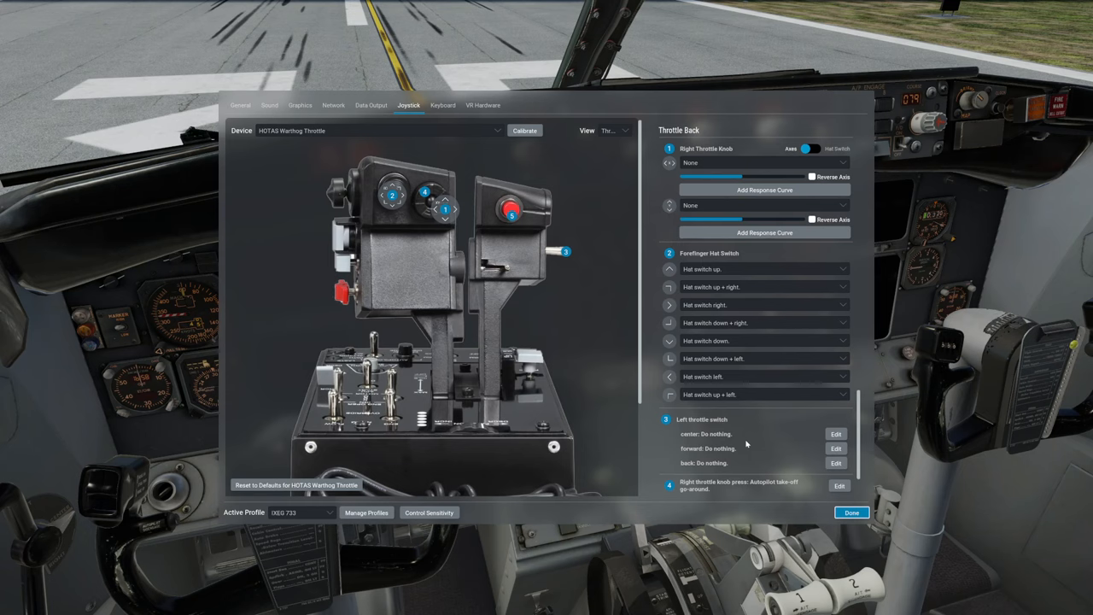
mouse_move(786, 358)
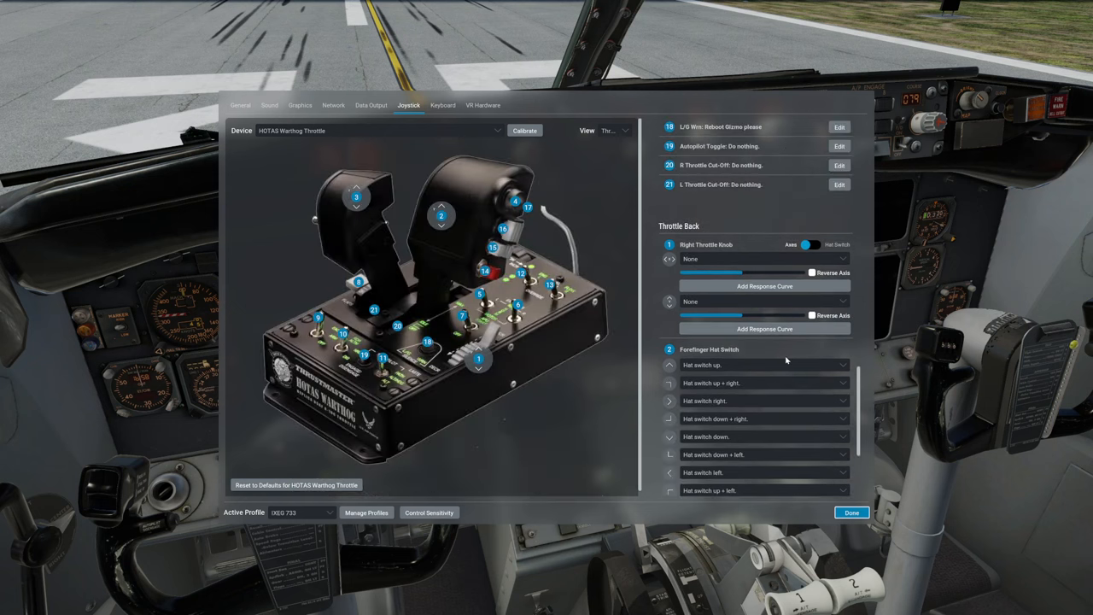
mouse_move(755, 164)
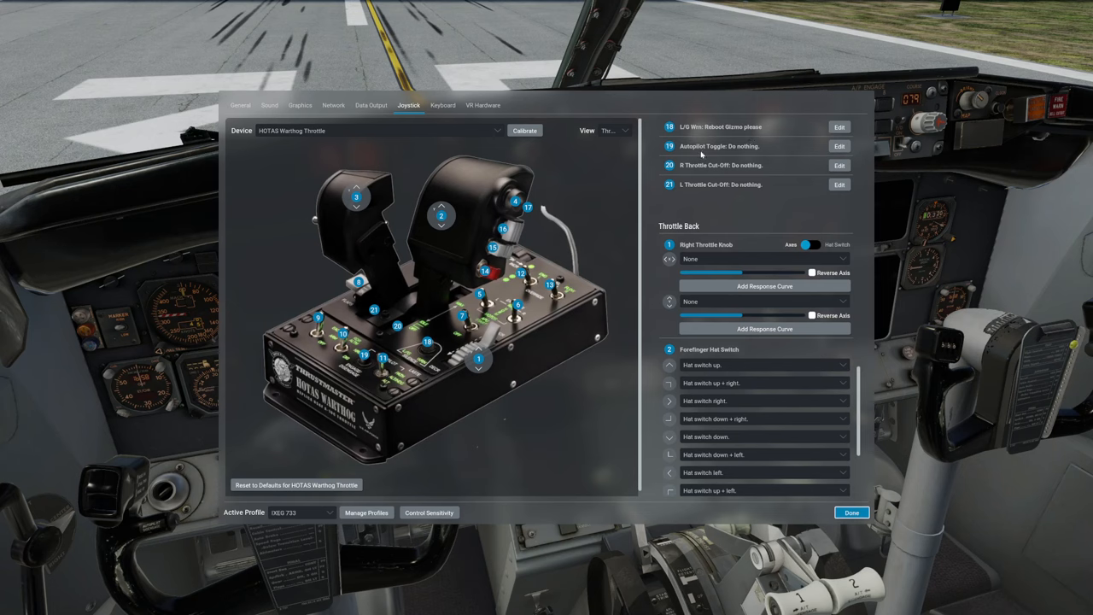
mouse_move(605, 222)
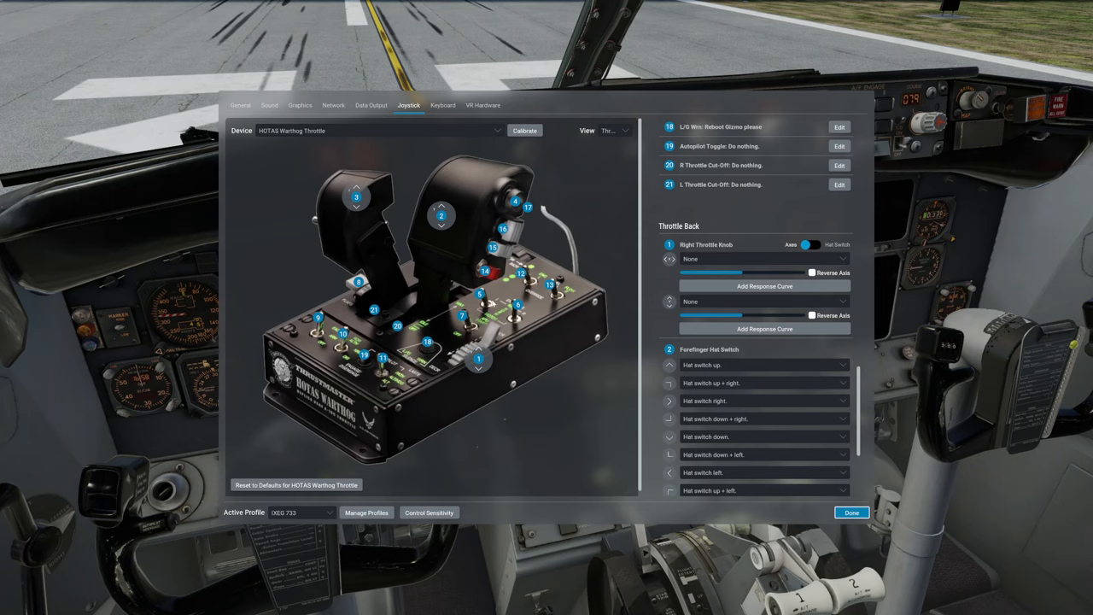
mouse_move(765, 287)
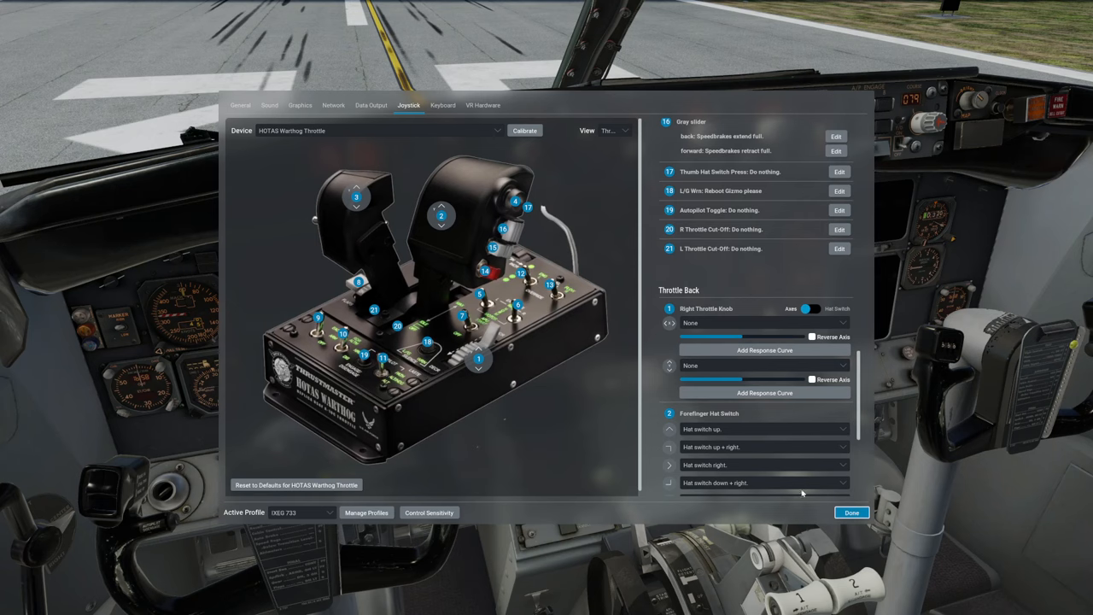
mouse_move(851, 512)
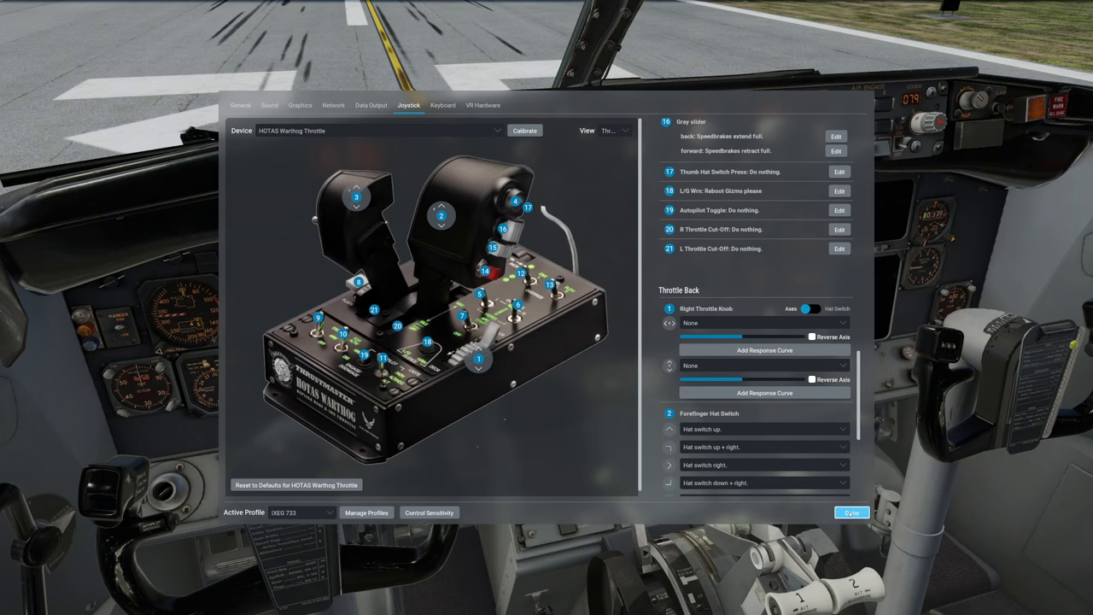
Finish the joystick settings and show the Gizmo64 add-on window list over the cockpit.
left_click(850, 512)
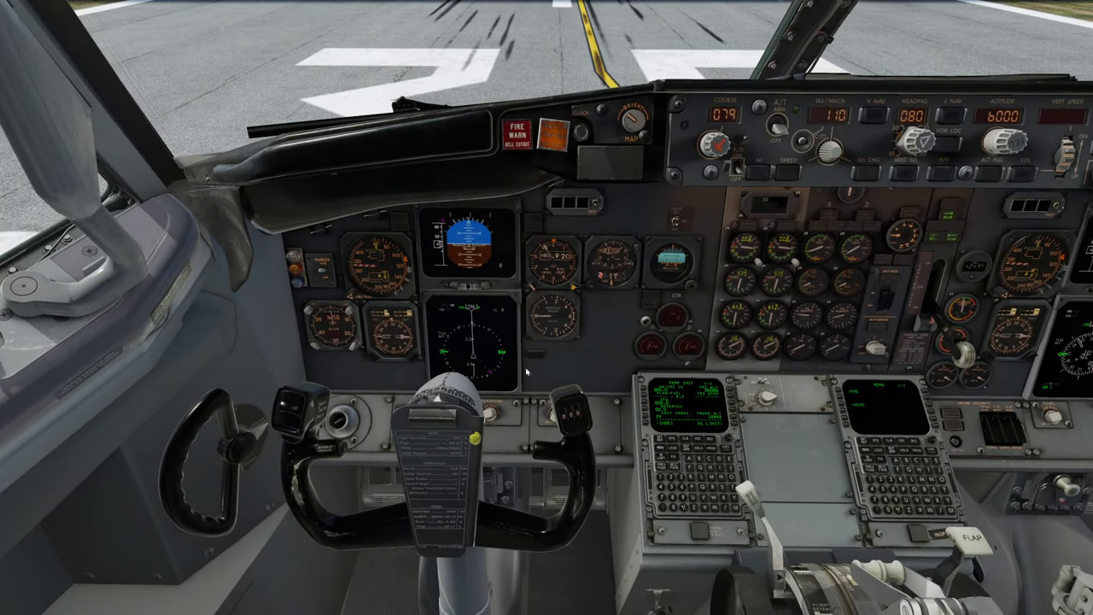
mouse_move(65, 327)
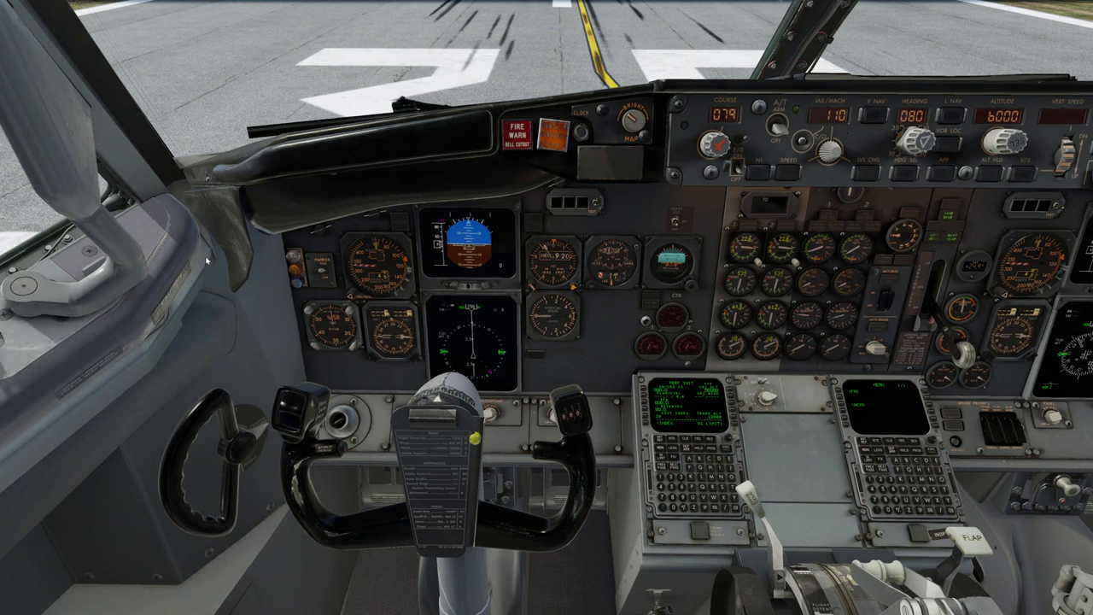
mouse_move(264, 316)
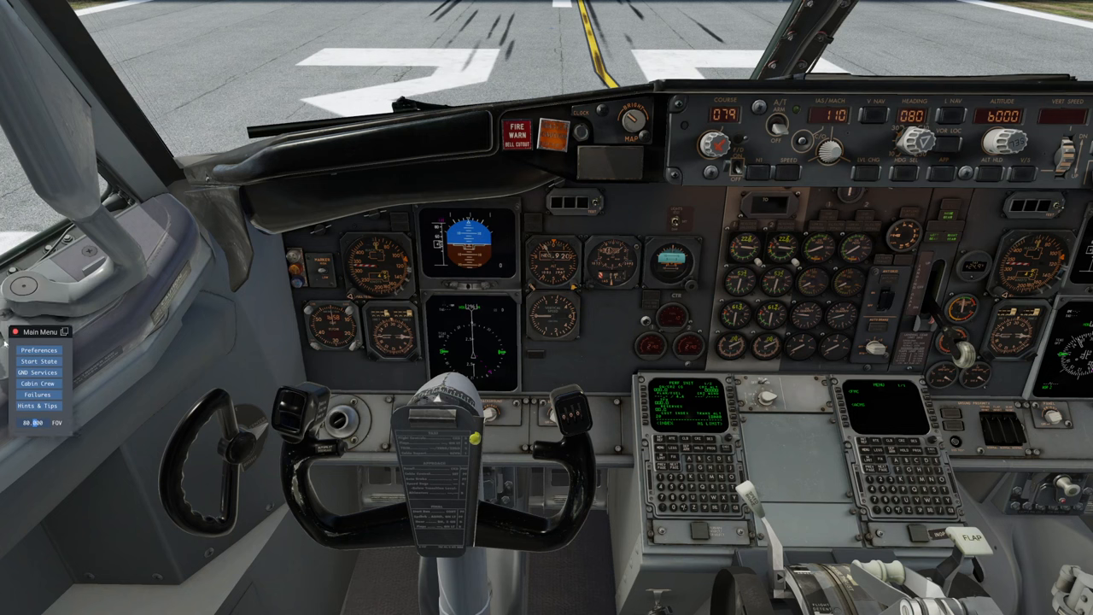
left_click(41, 331)
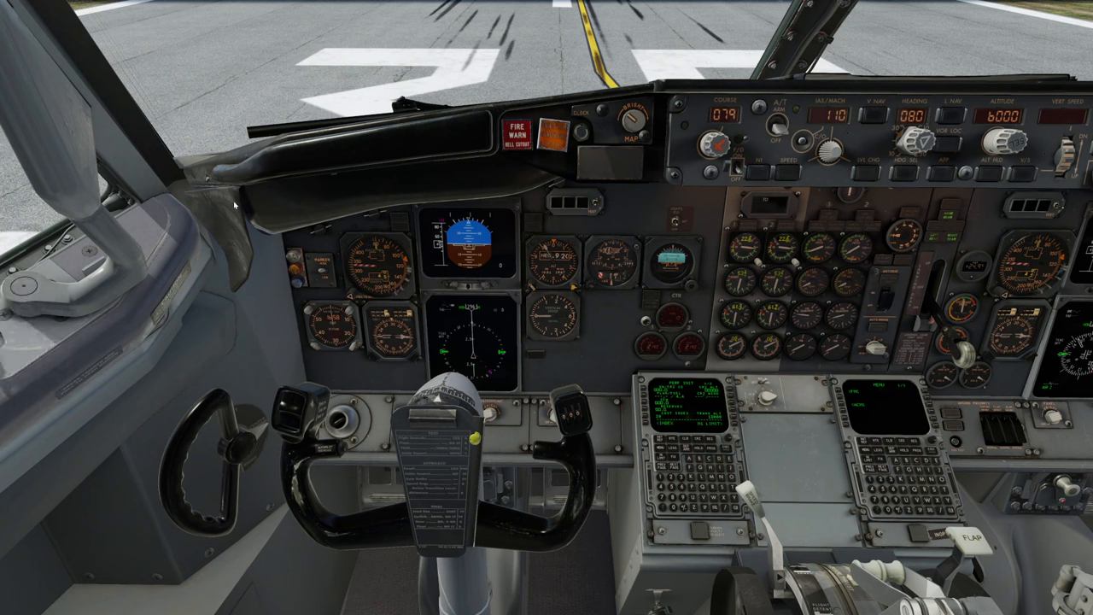
left_click(119, 7)
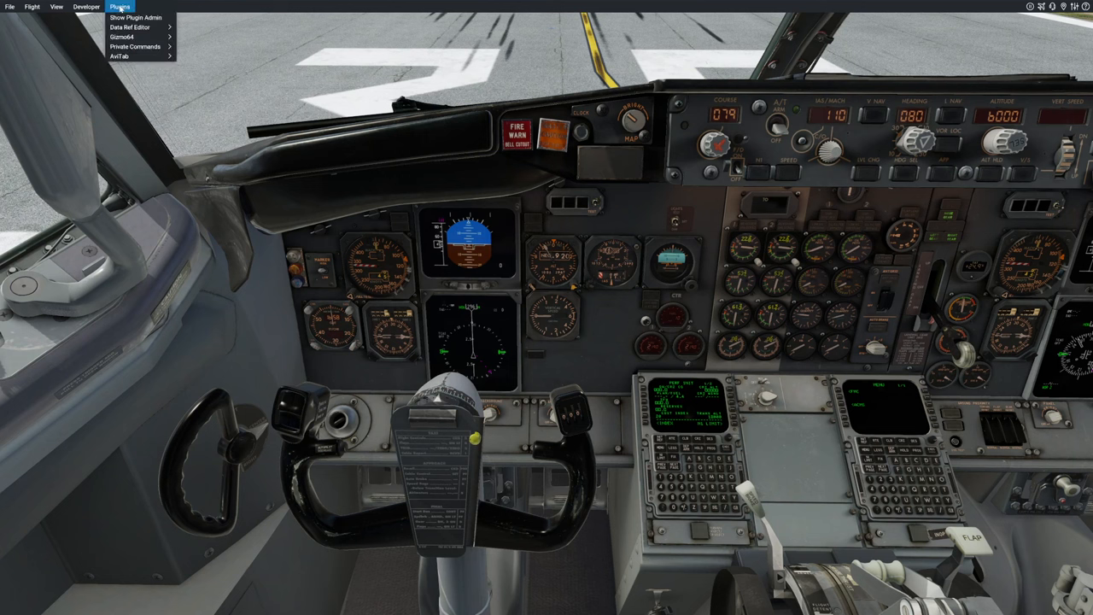
mouse_move(130, 40)
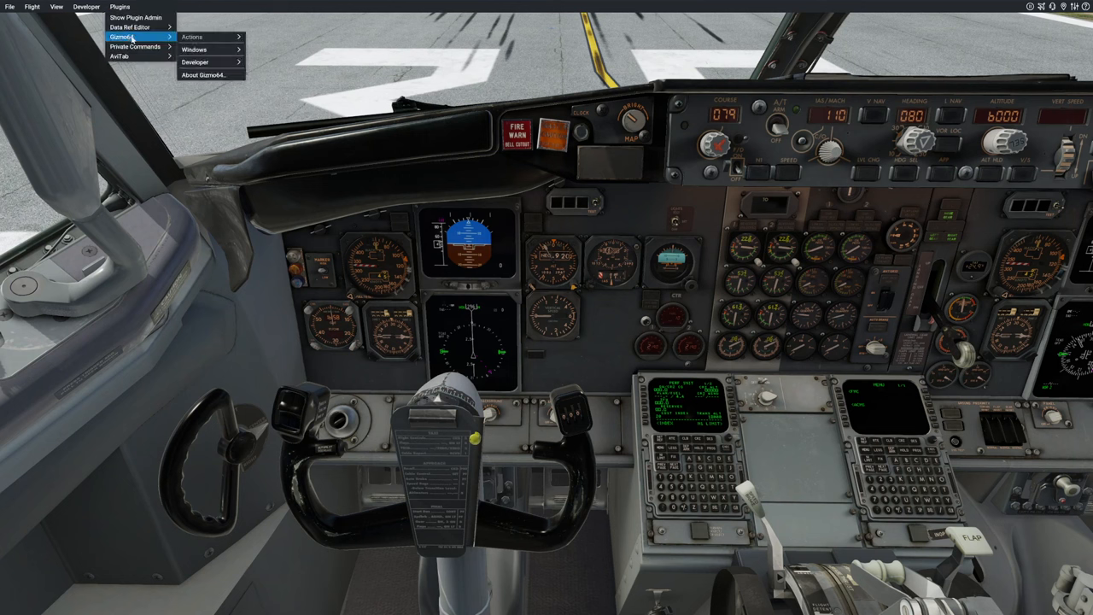
left_click(205, 49)
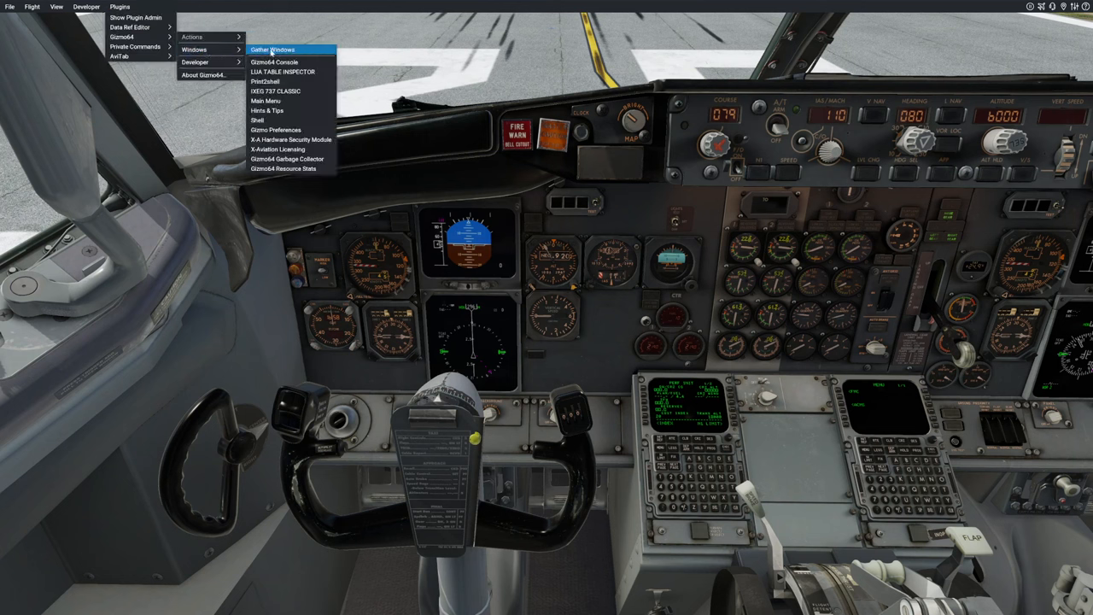
mouse_move(285, 90)
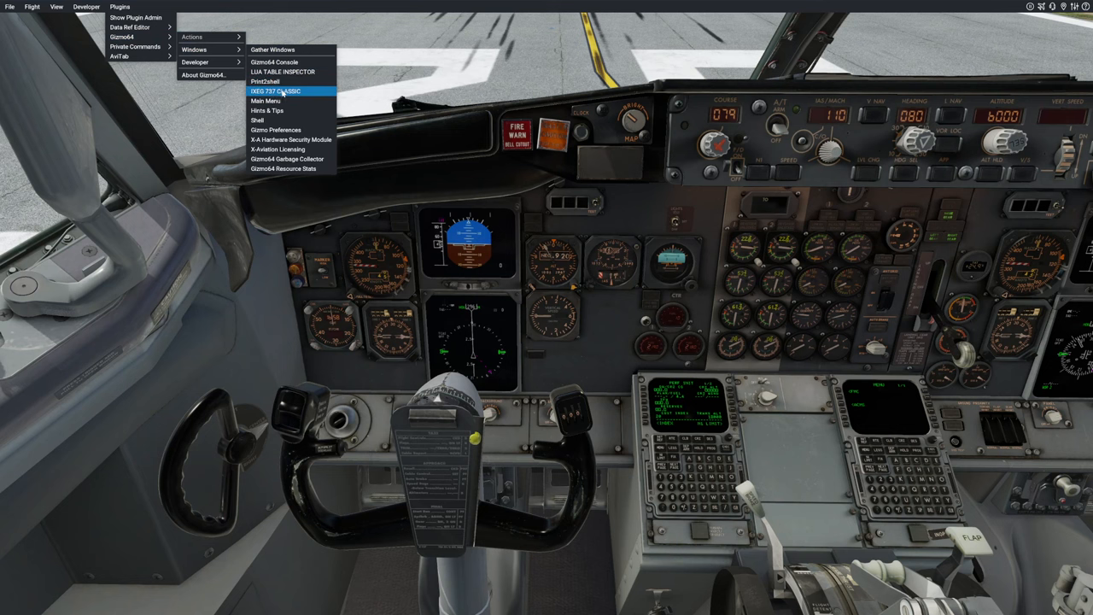
Bring up the IXEG 737 window and switch it to the Preferences page.
left_click(284, 91)
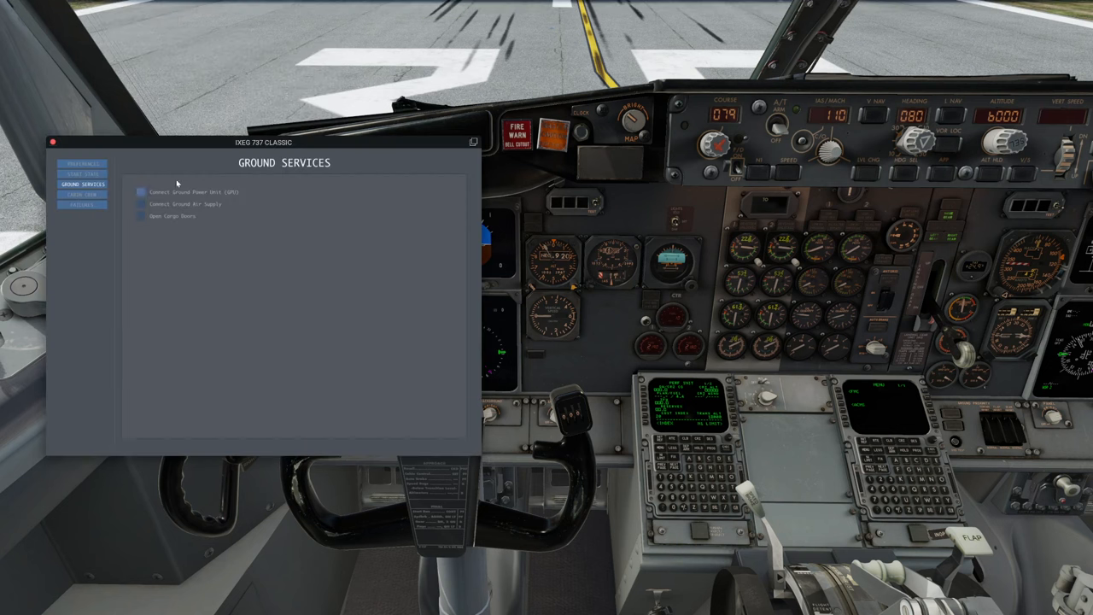
left_click_drag(284, 142, 529, 147)
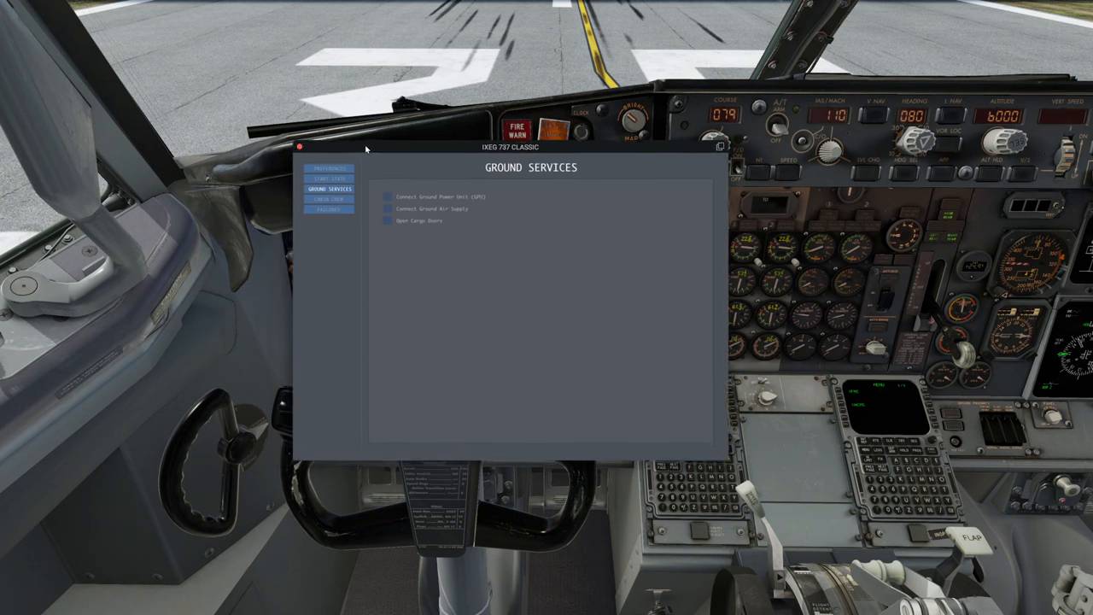
left_click(328, 167)
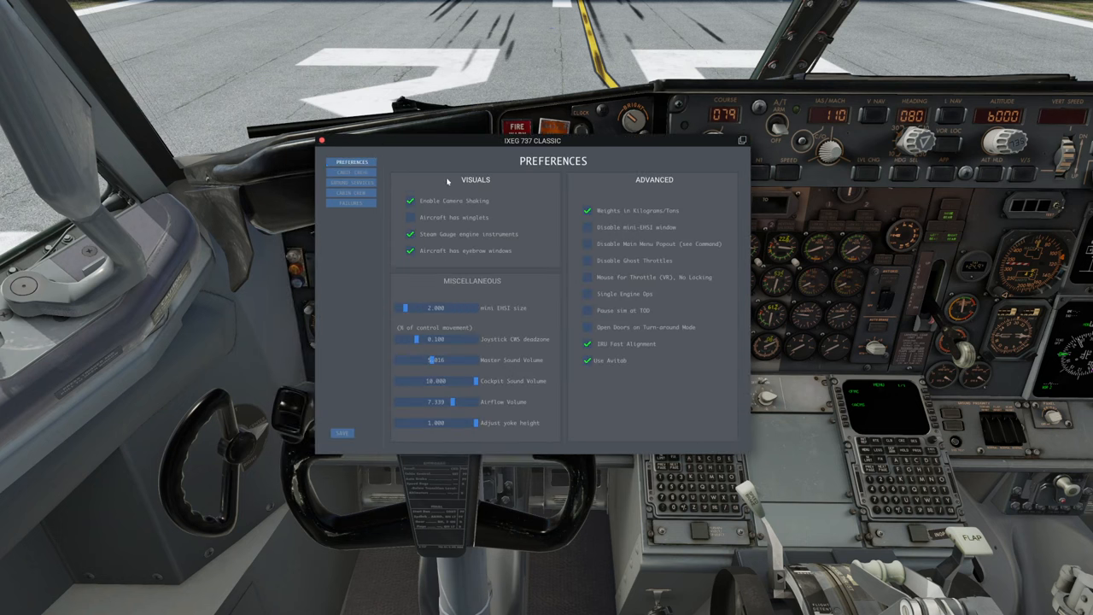
mouse_move(505, 181)
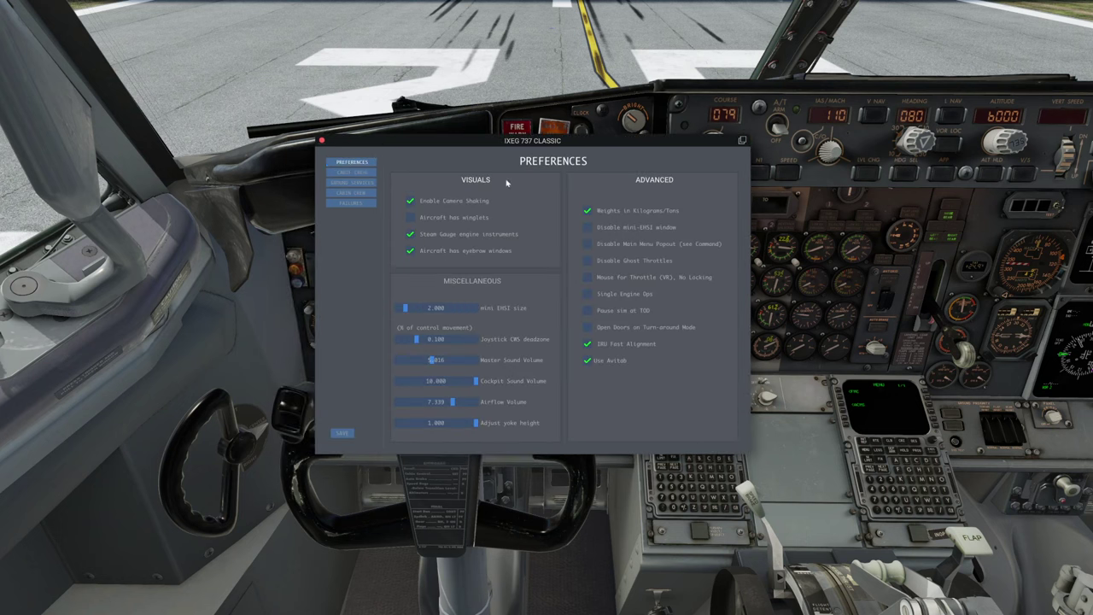
left_click(408, 202)
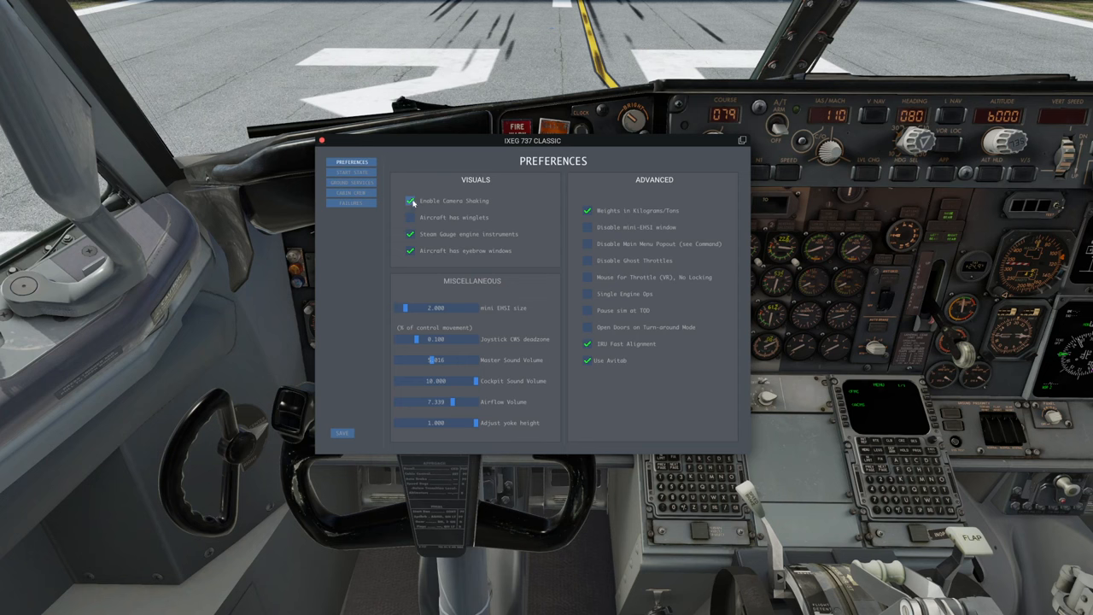
Toggle the visuals preferences back and forth, then move the panel left of the engine gauges.
left_click(406, 217)
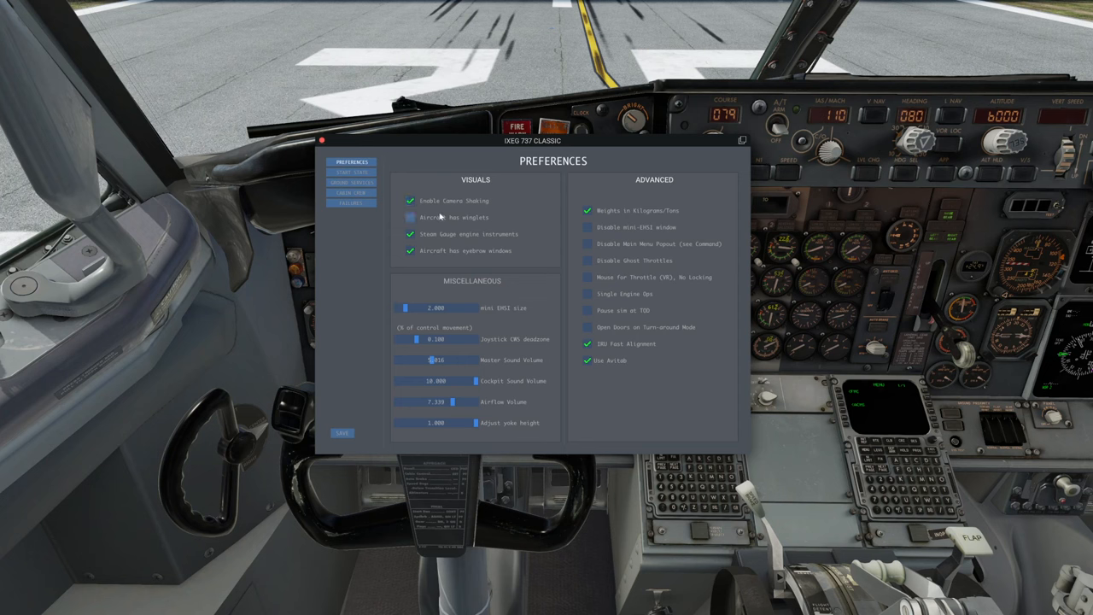
left_click(410, 217)
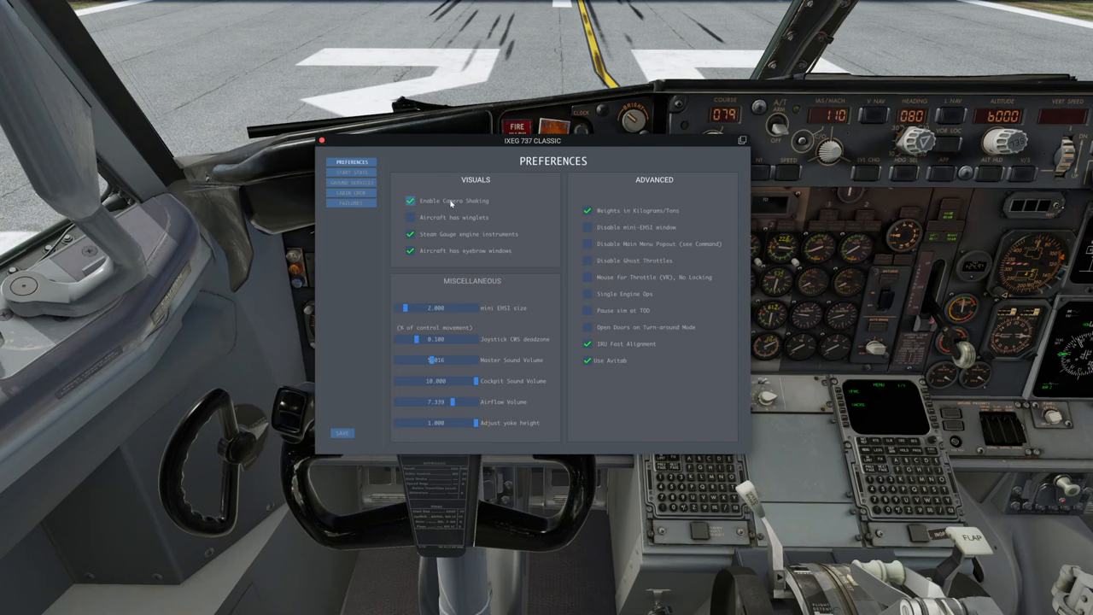
left_click(410, 219)
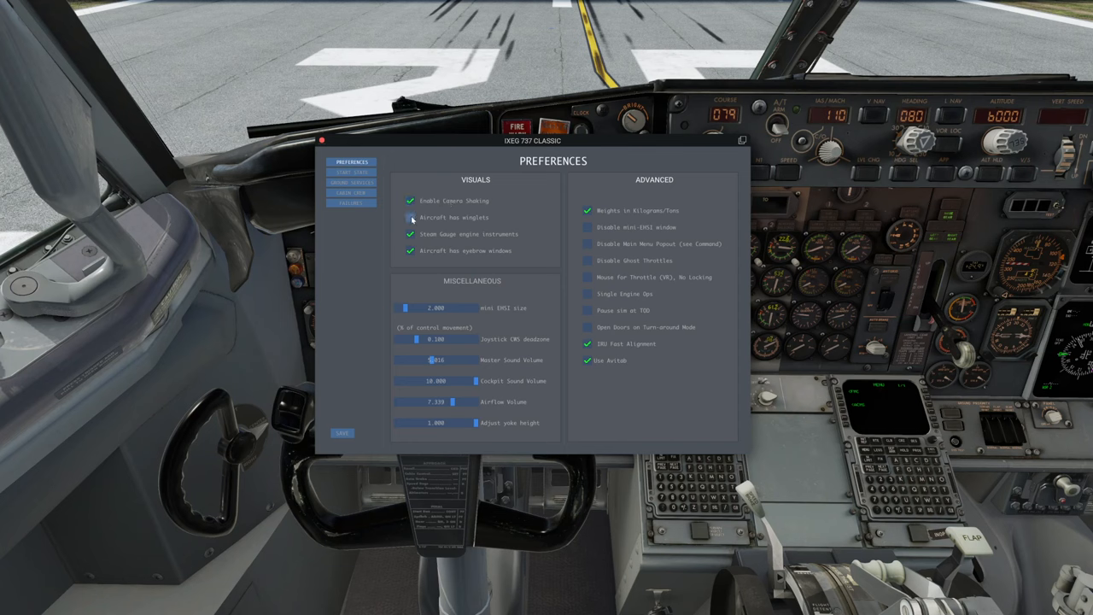
left_click(406, 217)
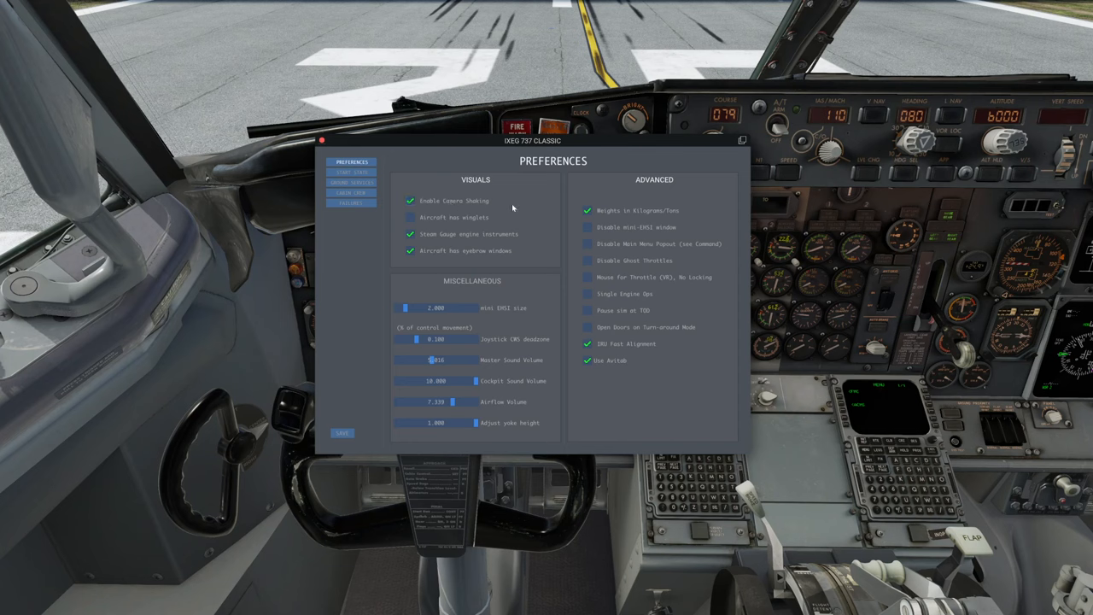
left_click(407, 217)
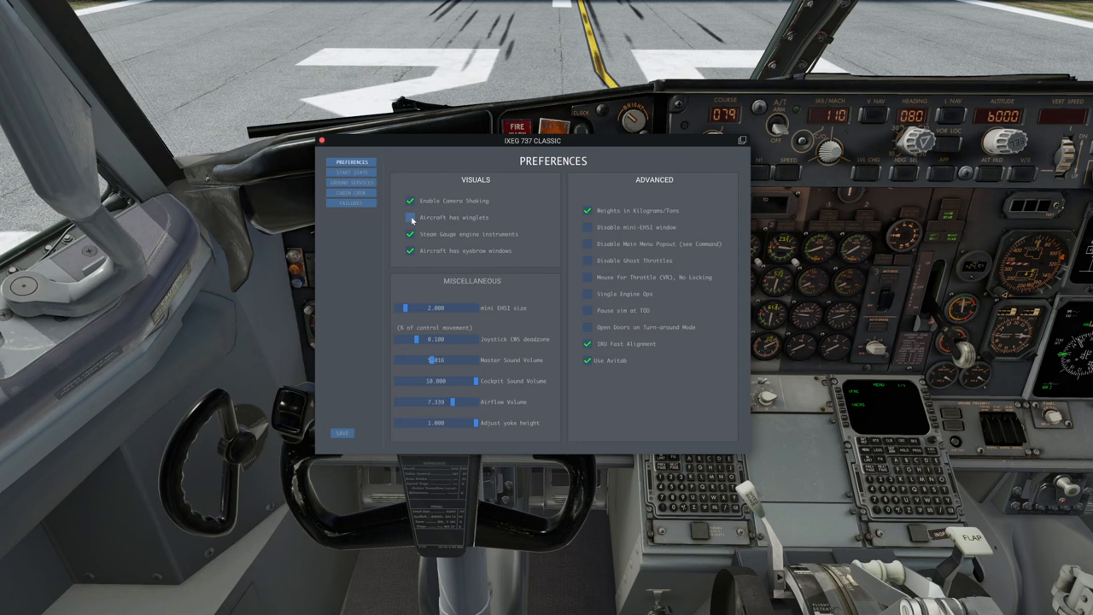
left_click(407, 218)
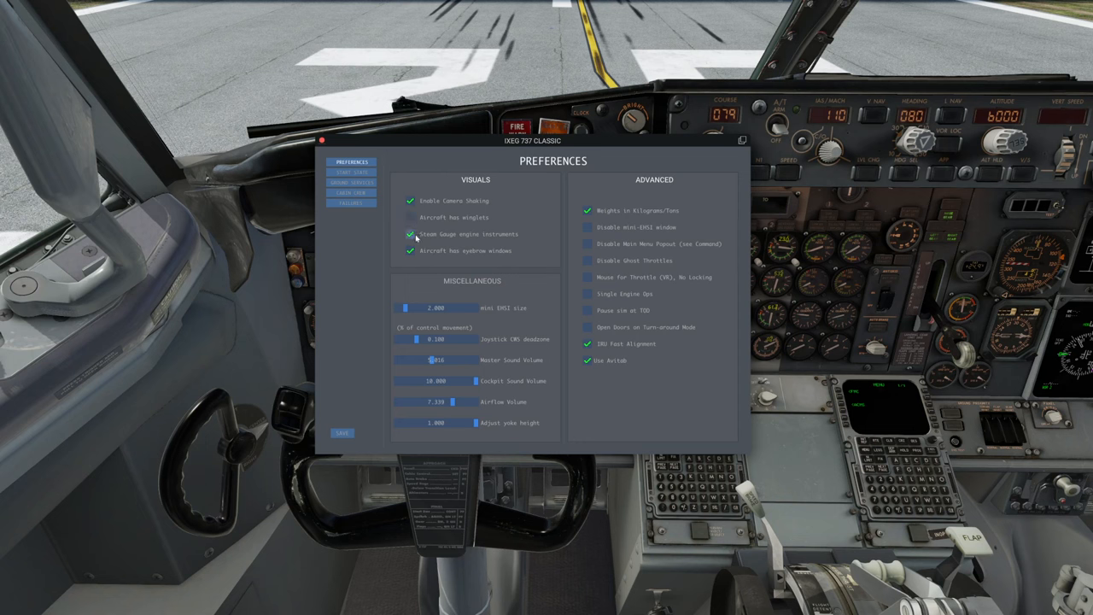
left_click_drag(553, 138, 444, 113)
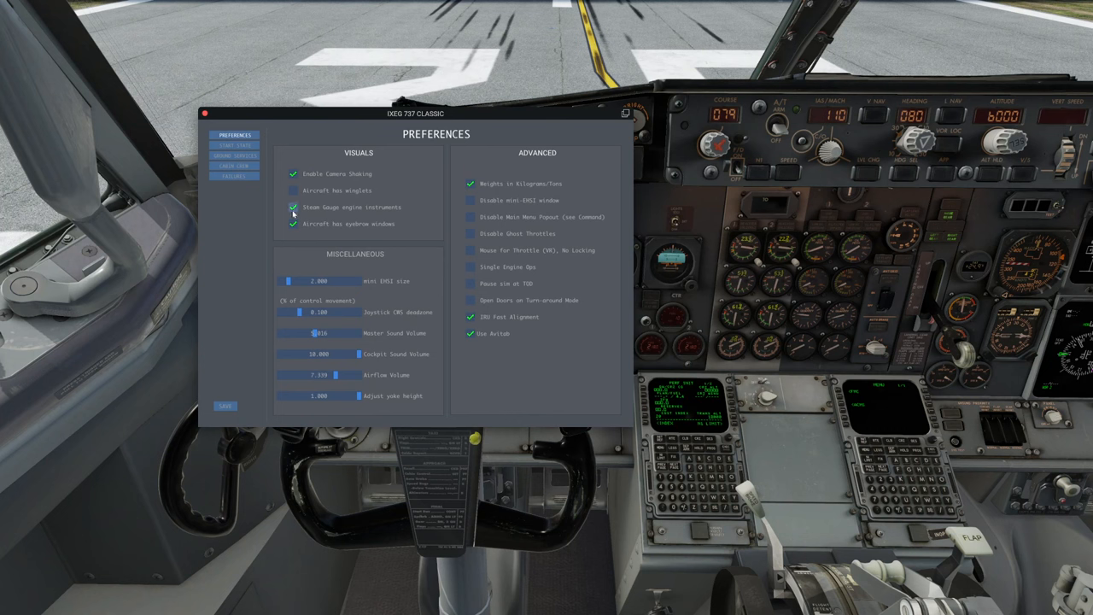
Uncheck 'Steam Gauge engine instruments' for the modern engine display and save the preferences.
left_click(293, 206)
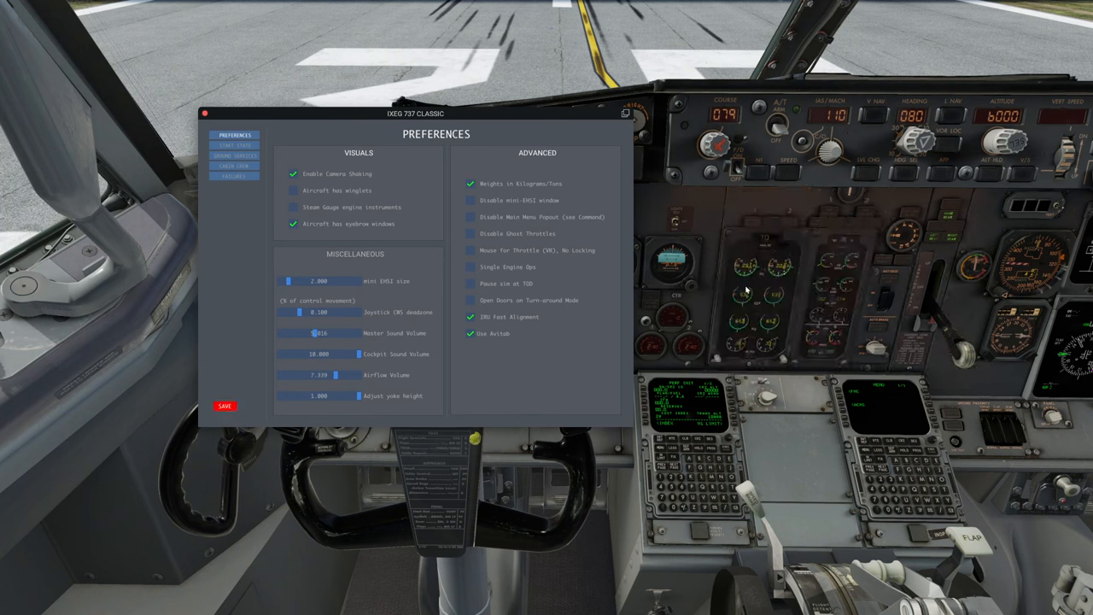
left_click(226, 407)
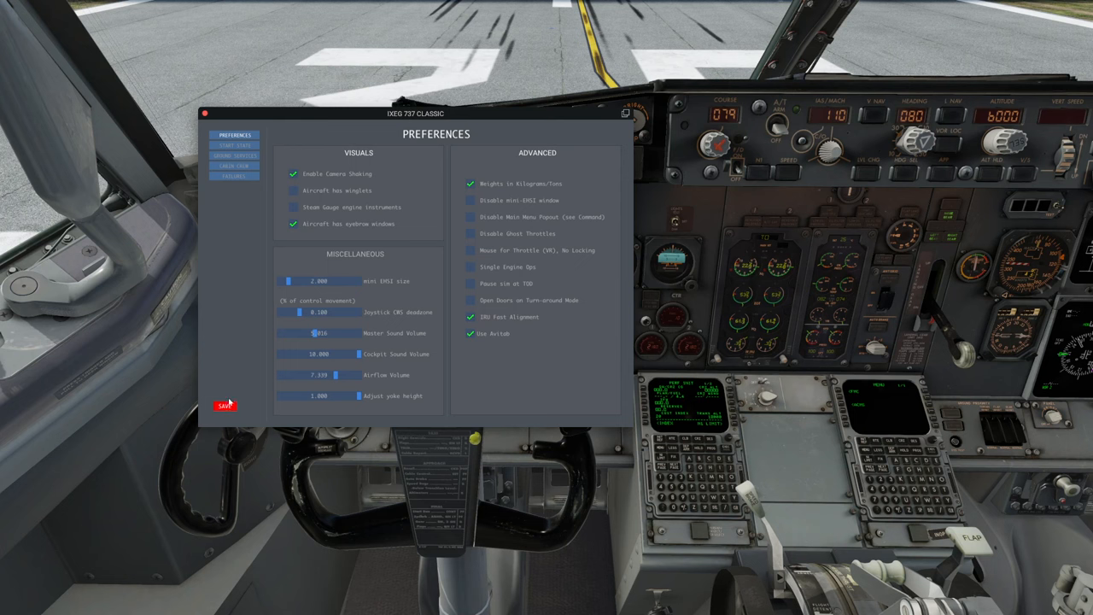
left_click(224, 404)
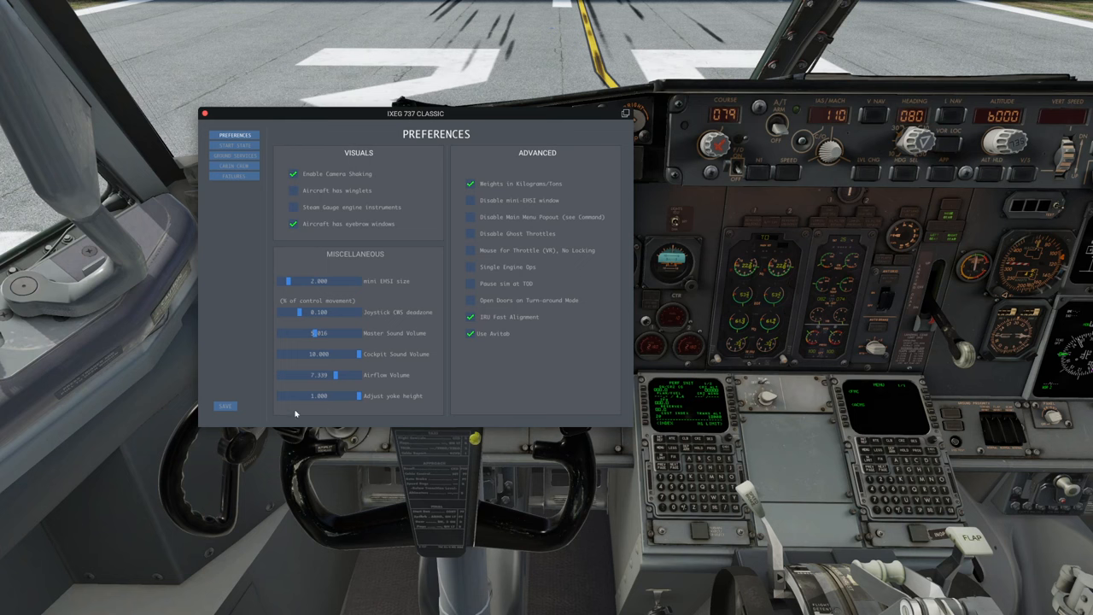
mouse_move(772, 273)
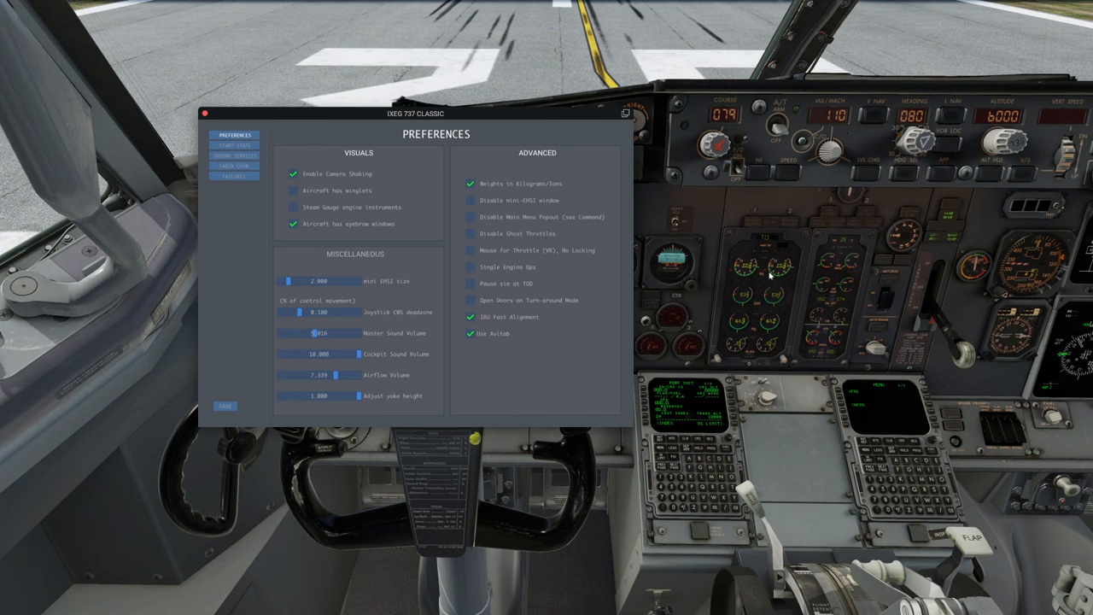
mouse_move(795, 270)
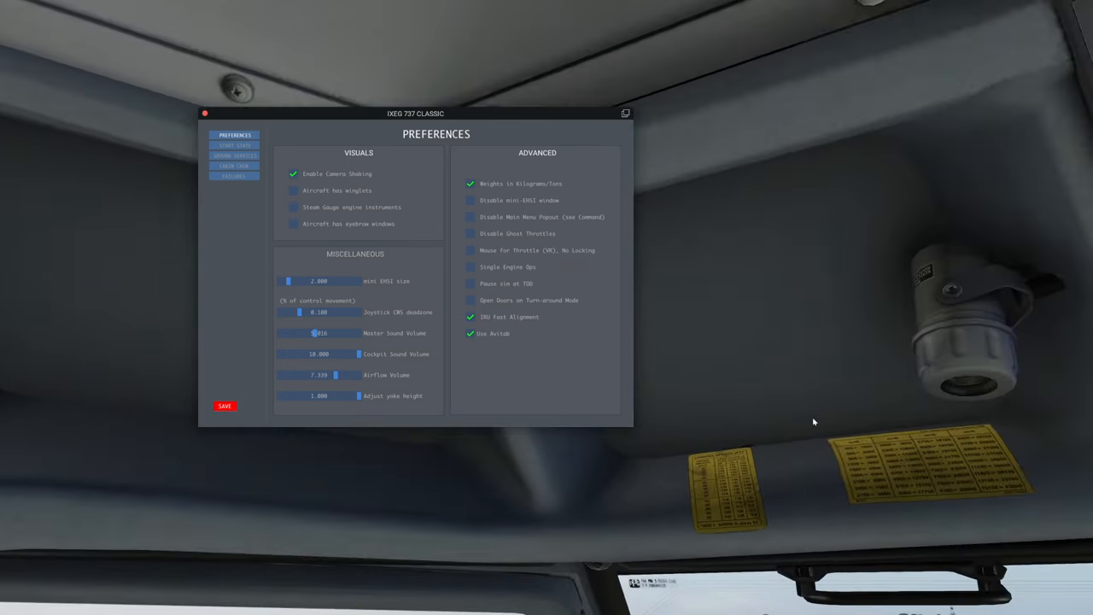
left_click(294, 224)
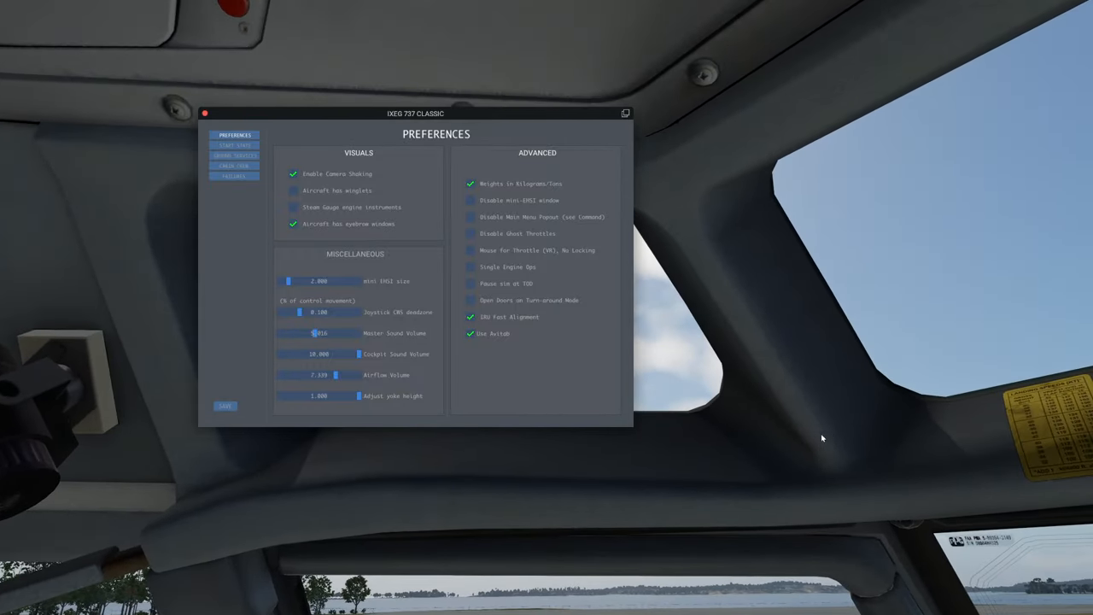
mouse_move(792, 304)
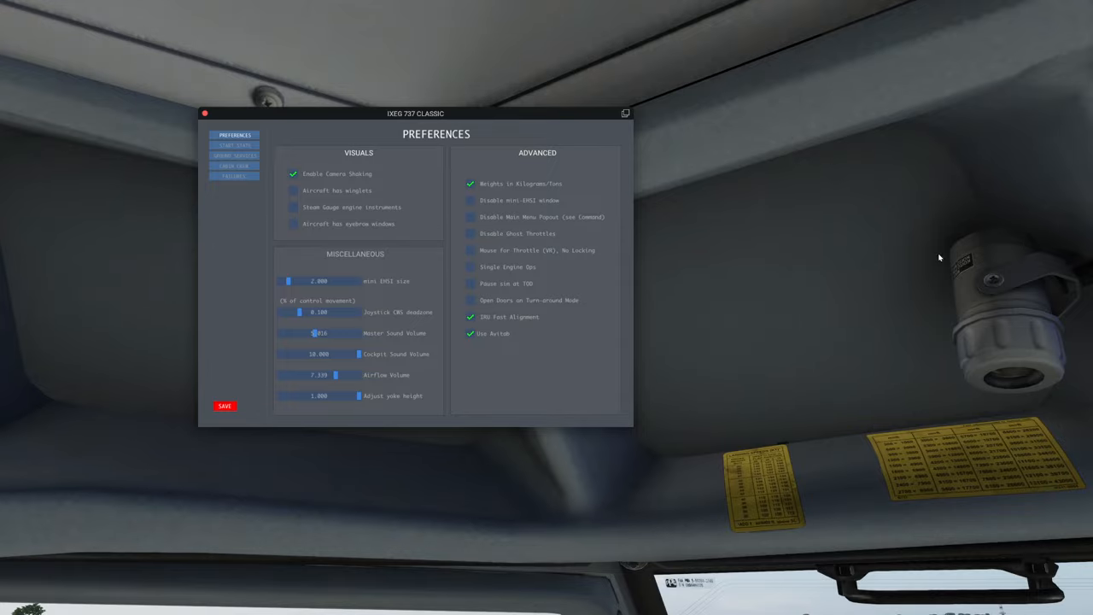
mouse_move(610, 461)
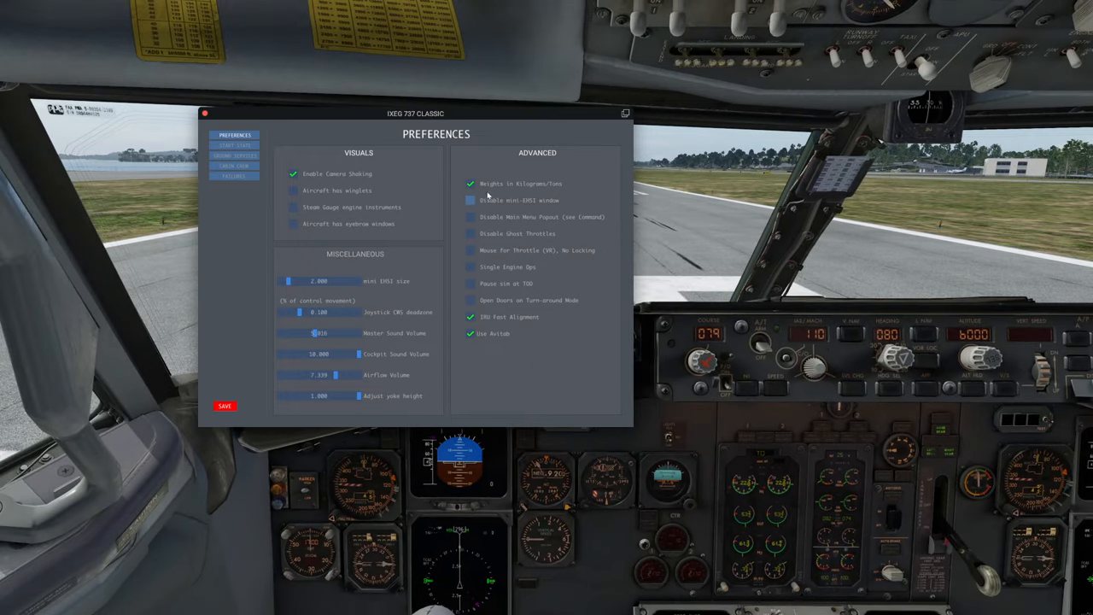
left_click(472, 185)
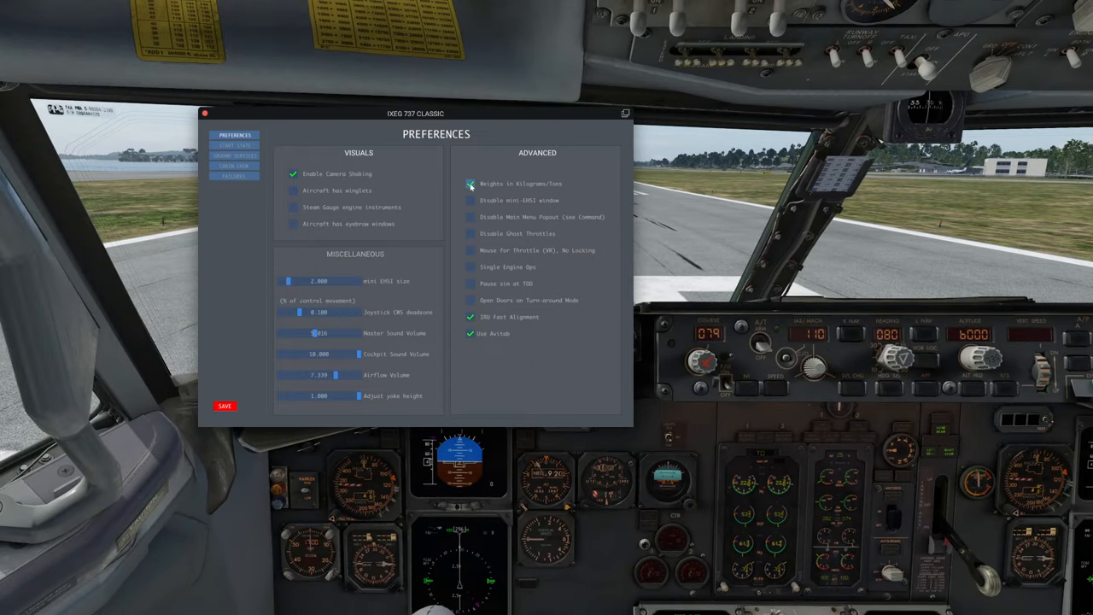
left_click(472, 182)
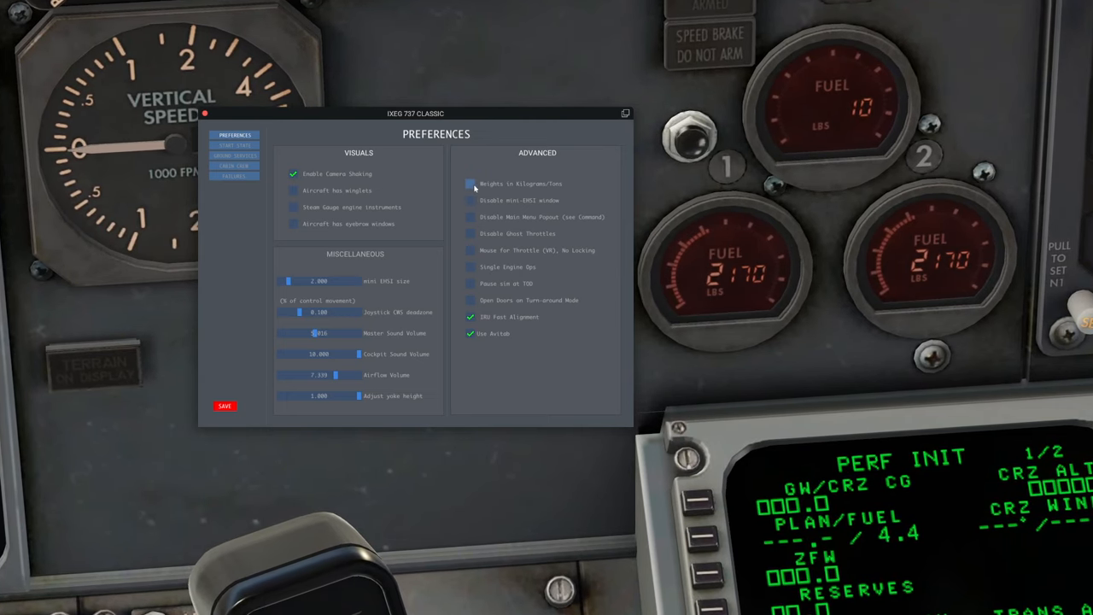
left_click(472, 183)
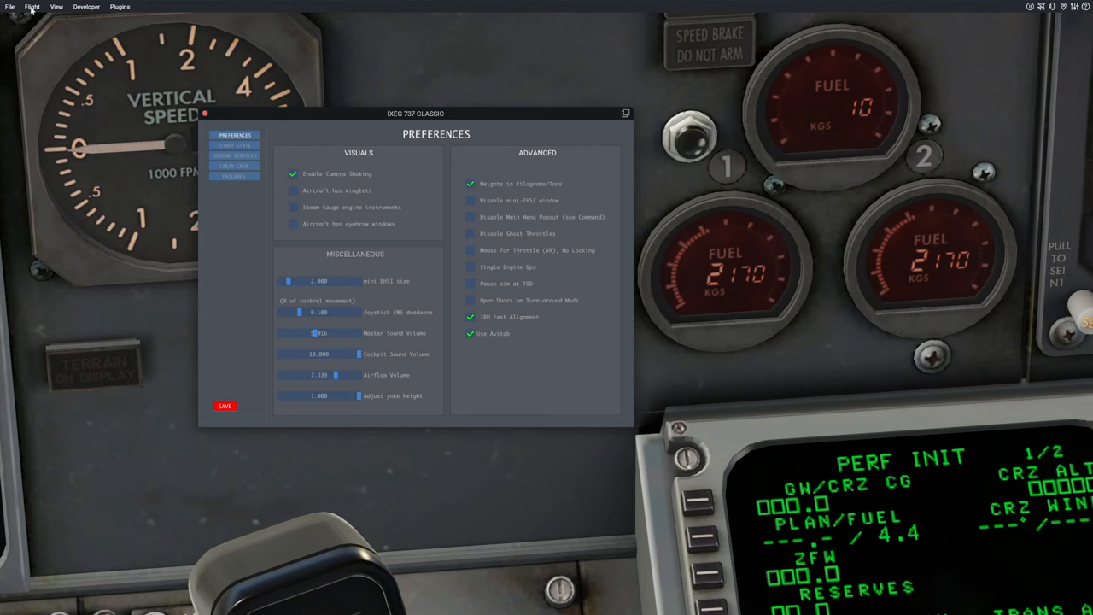
mouse_move(49, 34)
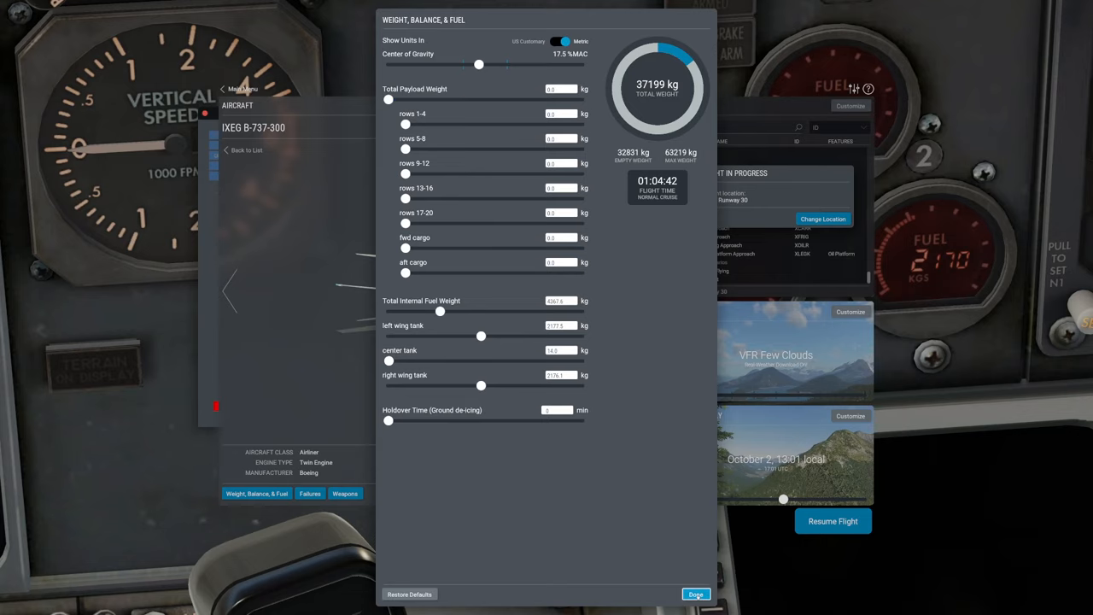
Leave the Weight, Balance & Fuel page after confirming kilogram units.
left_click(697, 594)
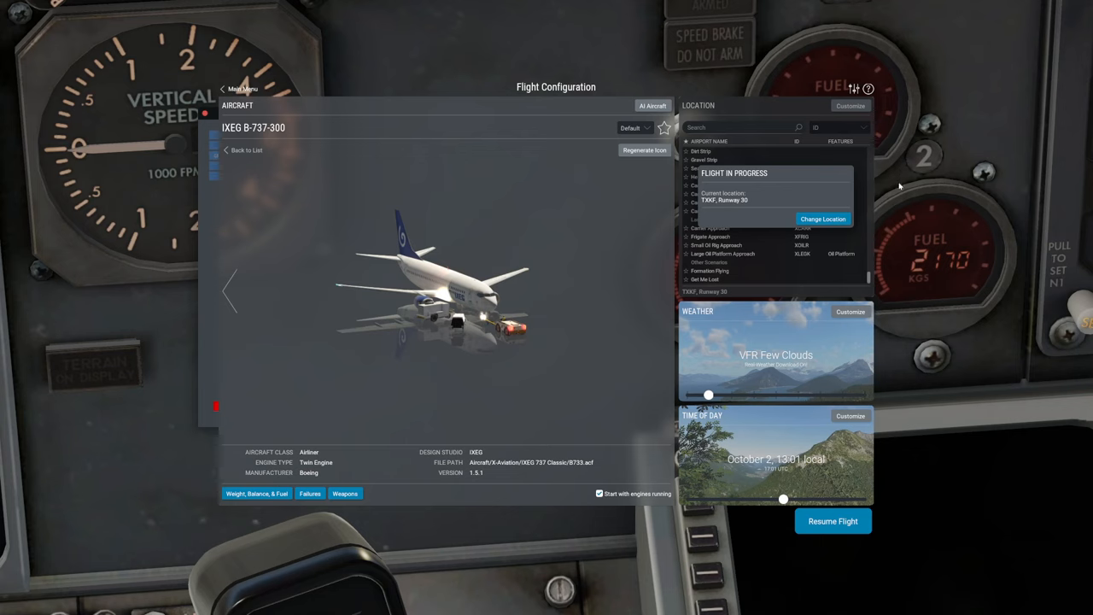
mouse_move(820, 543)
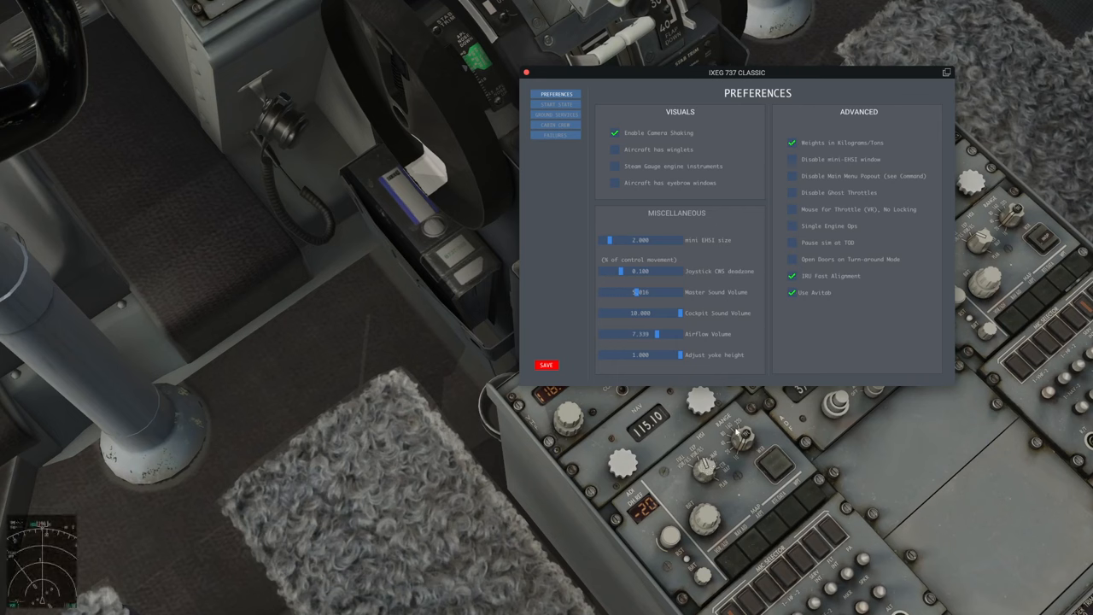
mouse_move(31, 564)
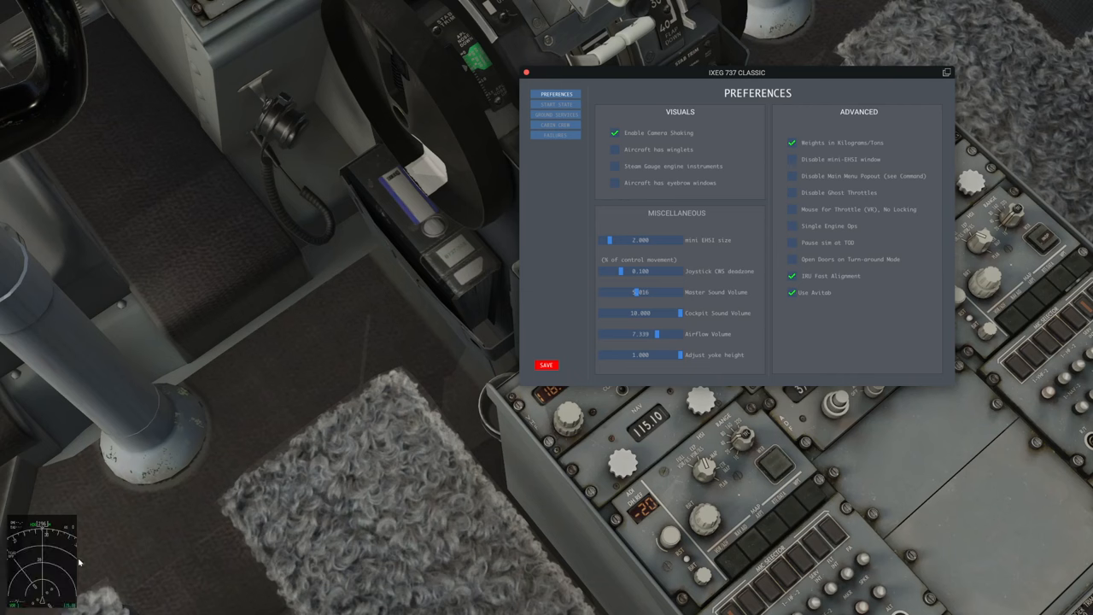
mouse_move(581, 528)
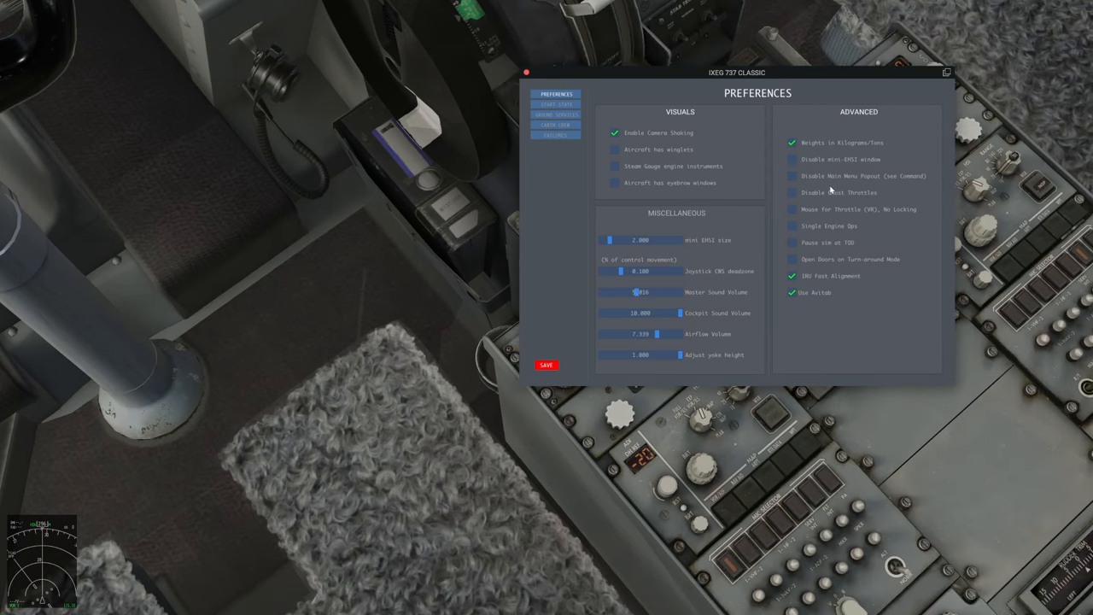
Check 'Disable auto EHSI window' in the Advanced preferences.
left_click(792, 161)
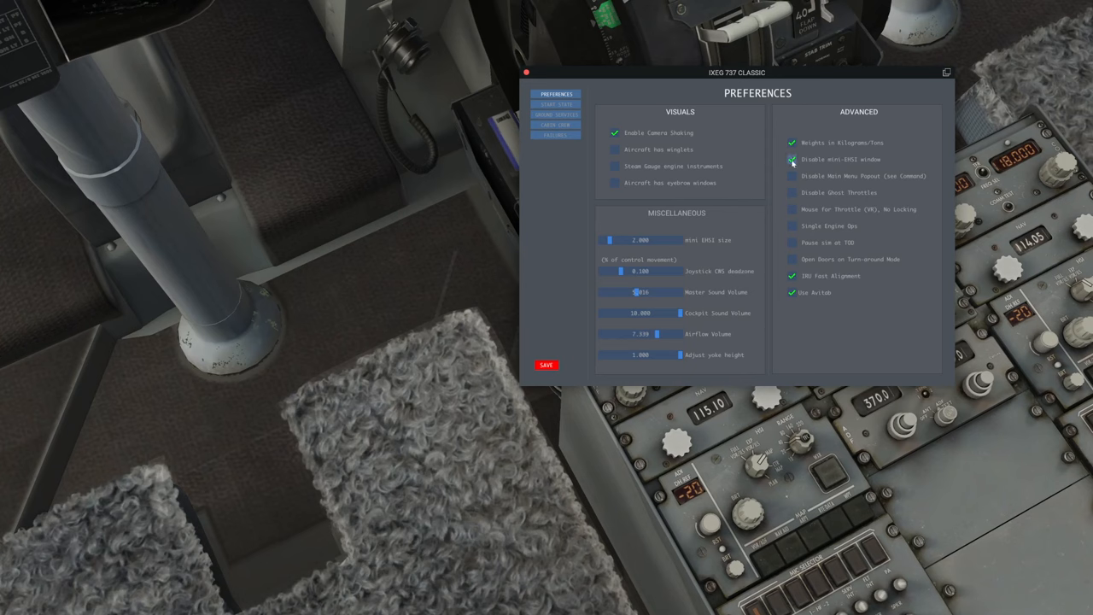
left_click(791, 160)
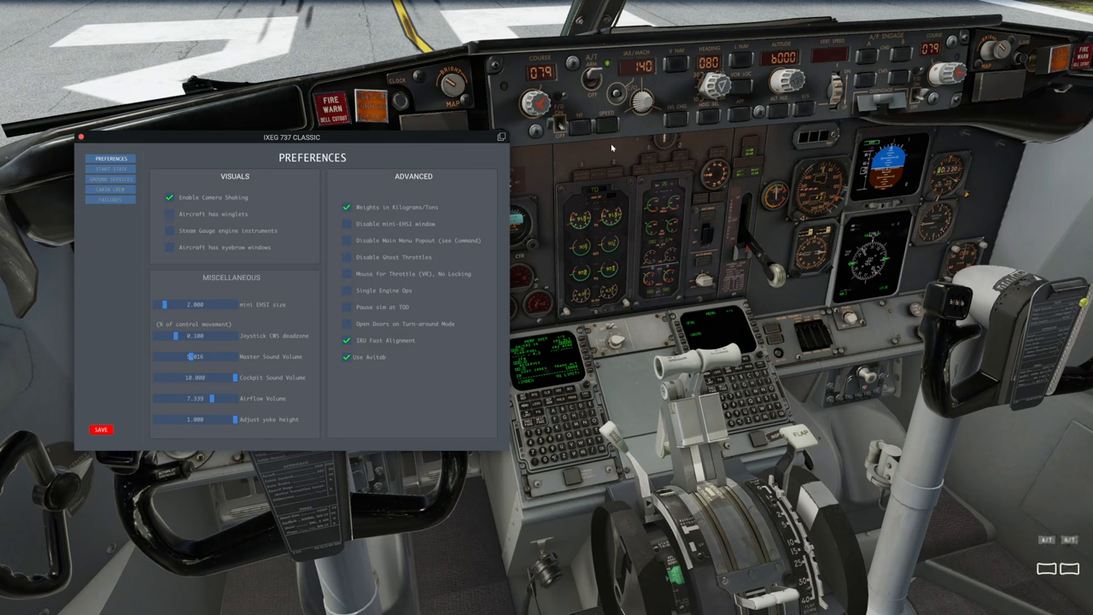
mouse_move(587, 157)
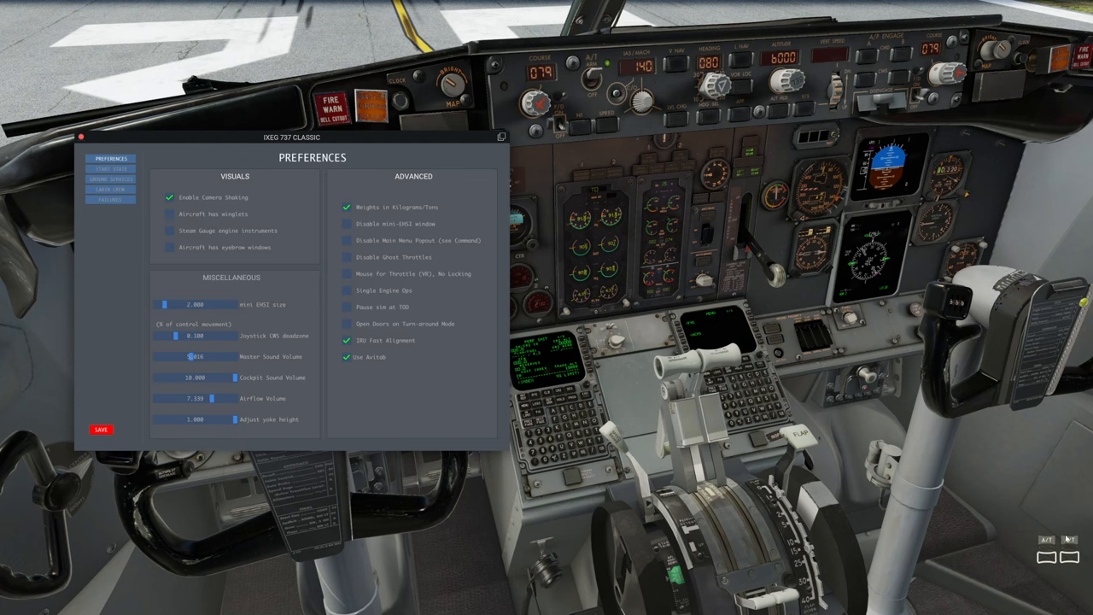
mouse_move(984, 543)
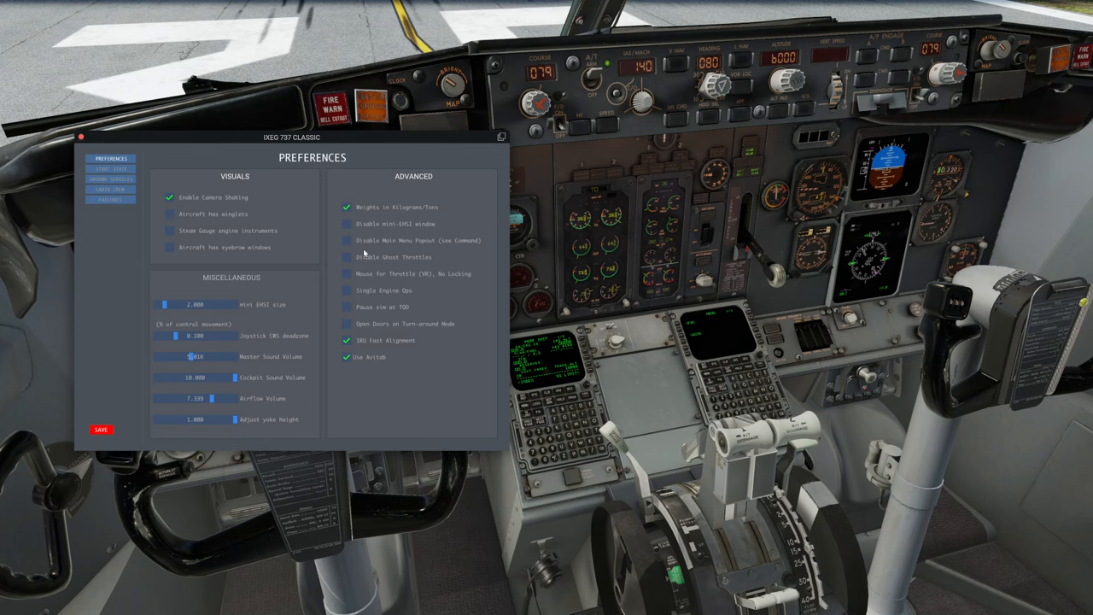
left_click(345, 256)
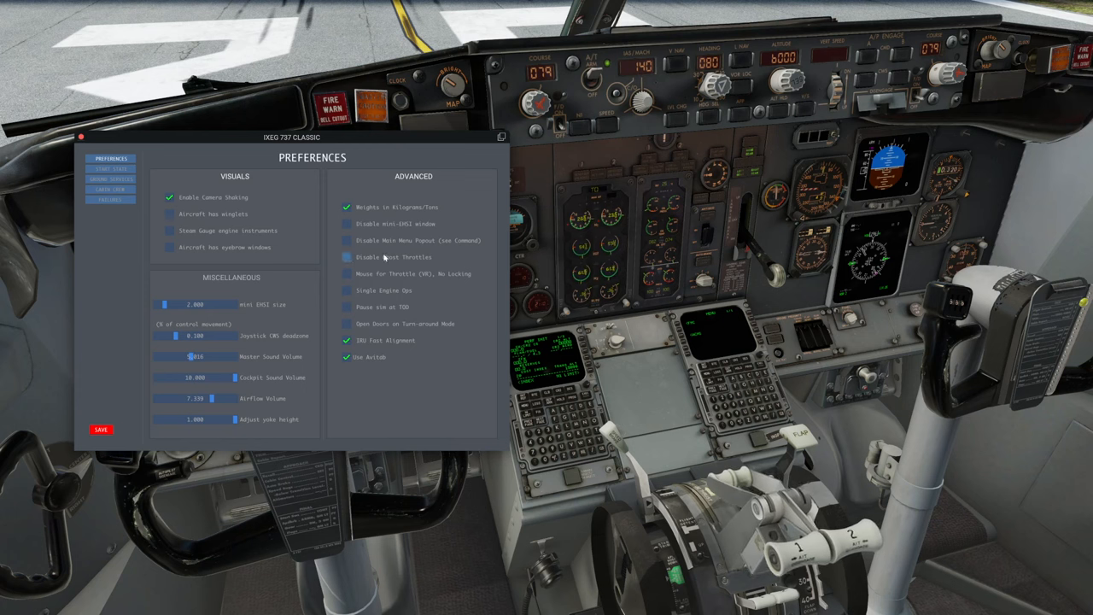
mouse_move(350, 274)
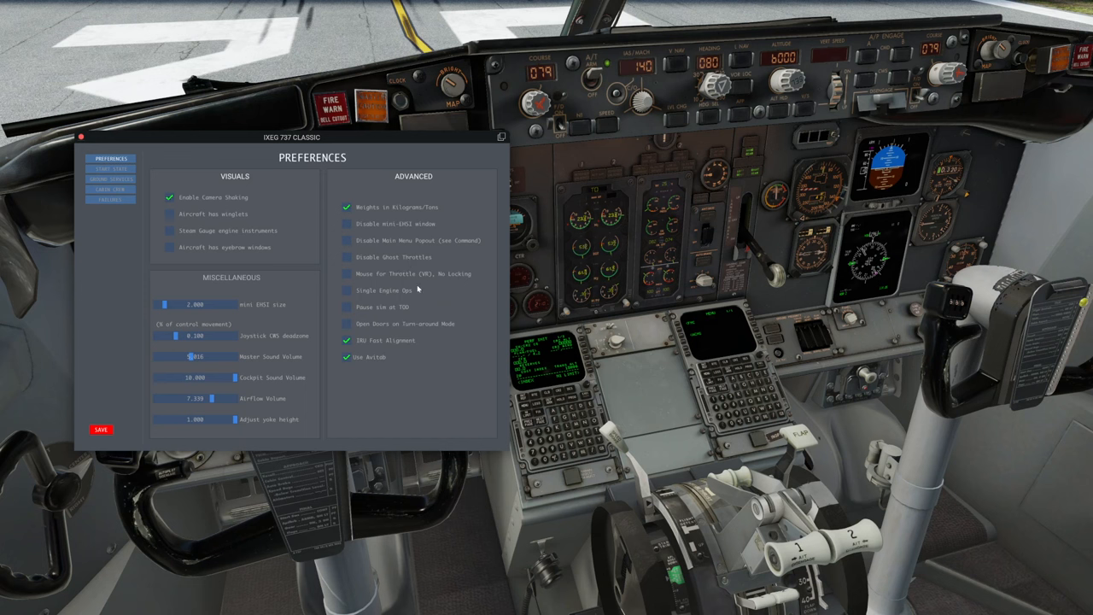
mouse_move(402, 290)
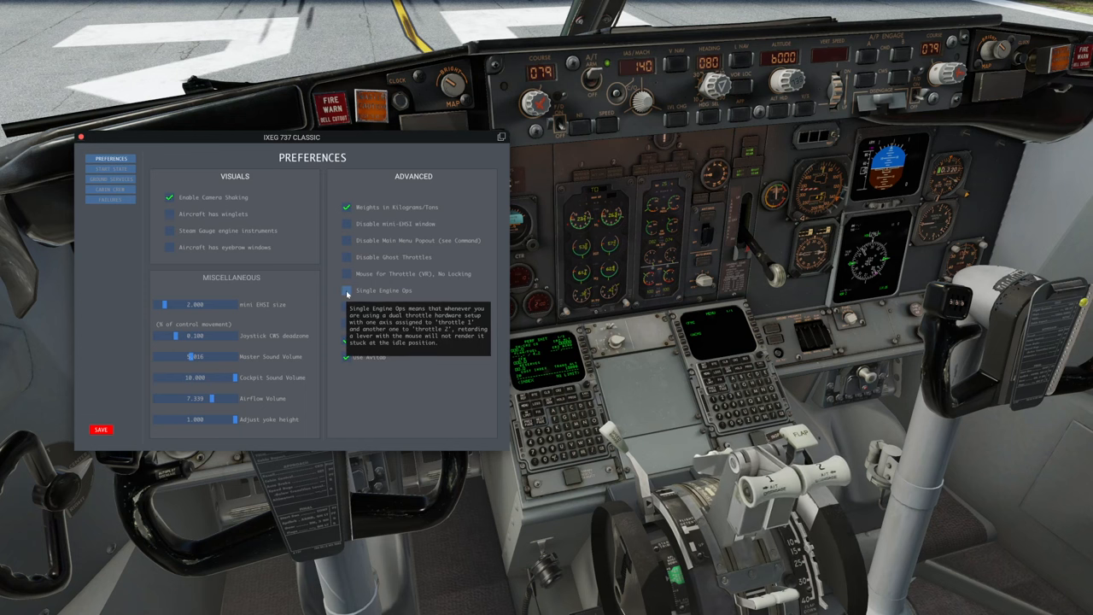
left_click(345, 290)
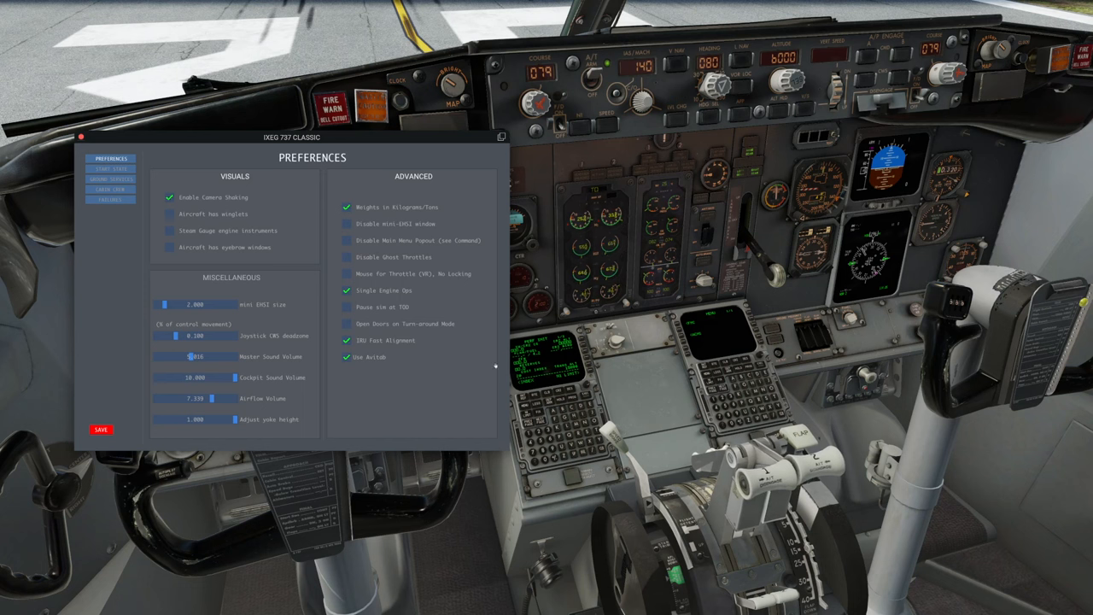
left_click(345, 357)
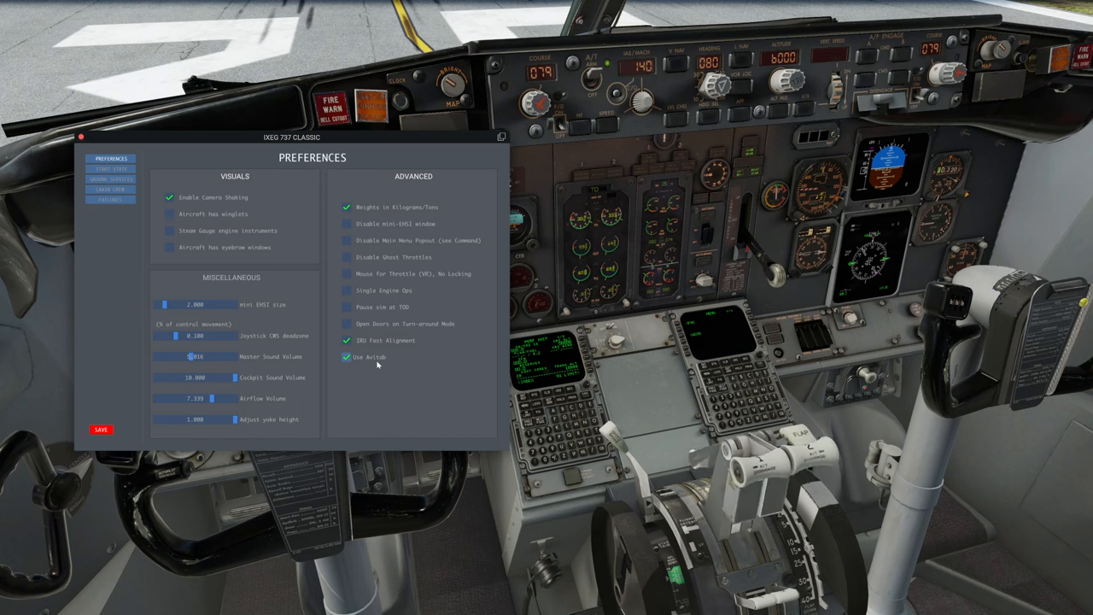
left_click(345, 359)
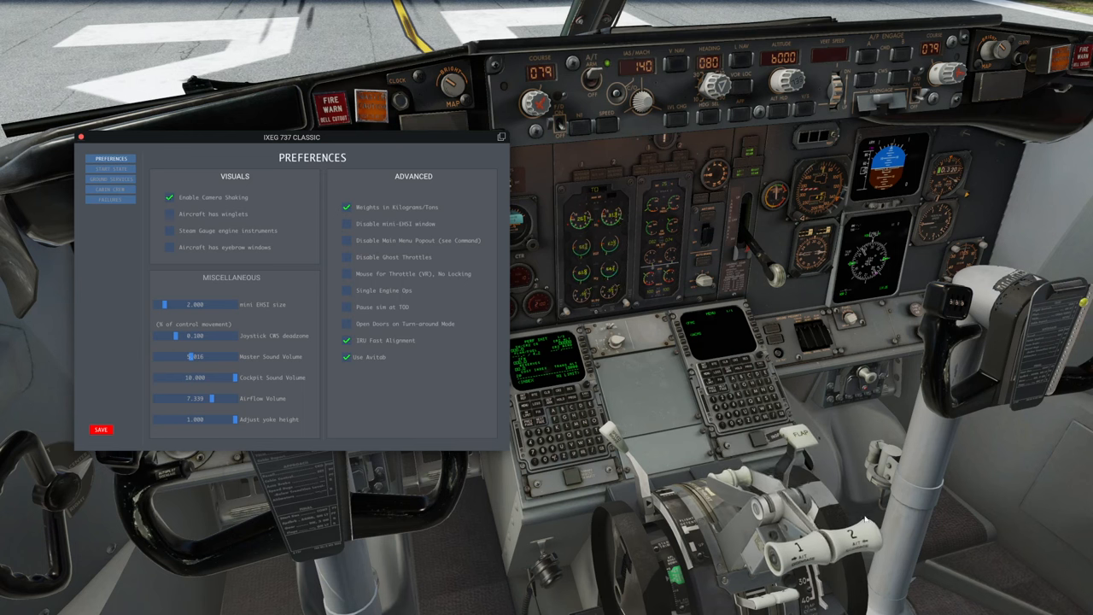
mouse_move(408, 273)
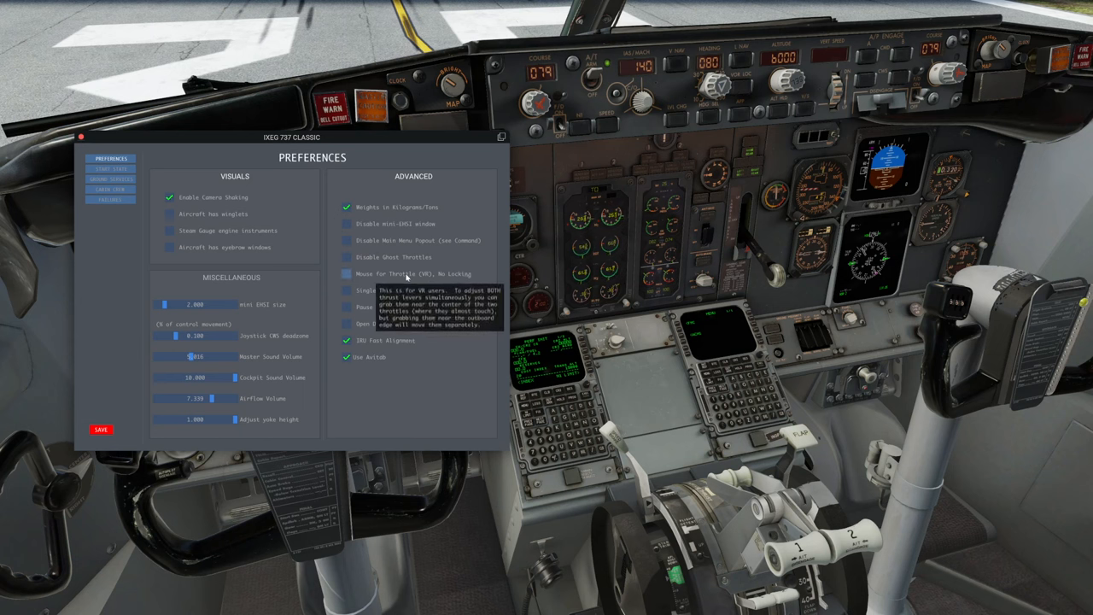
left_click(346, 273)
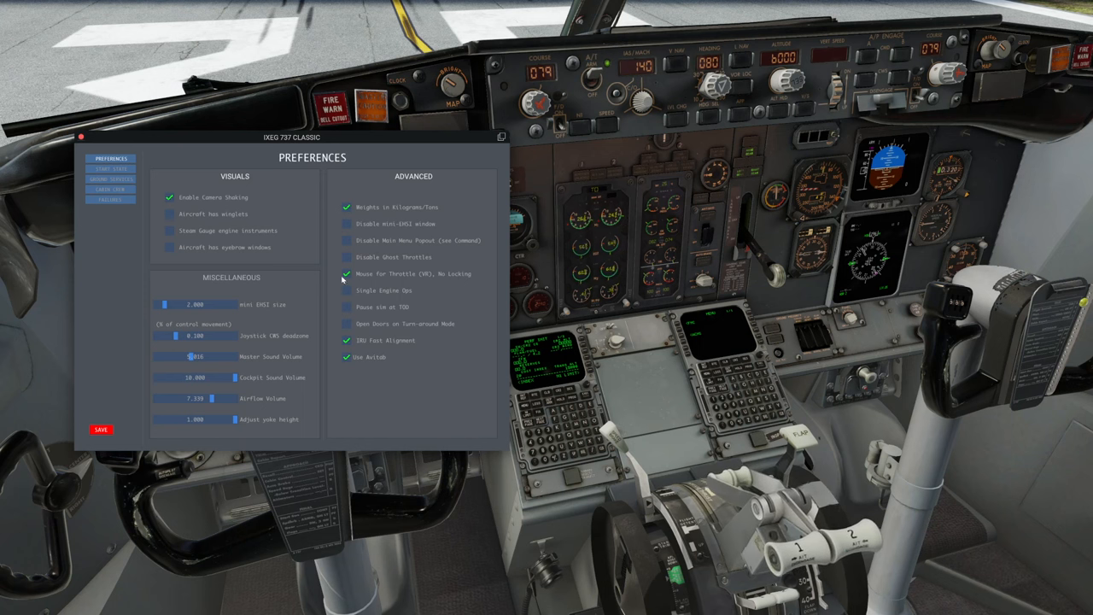
left_click(345, 274)
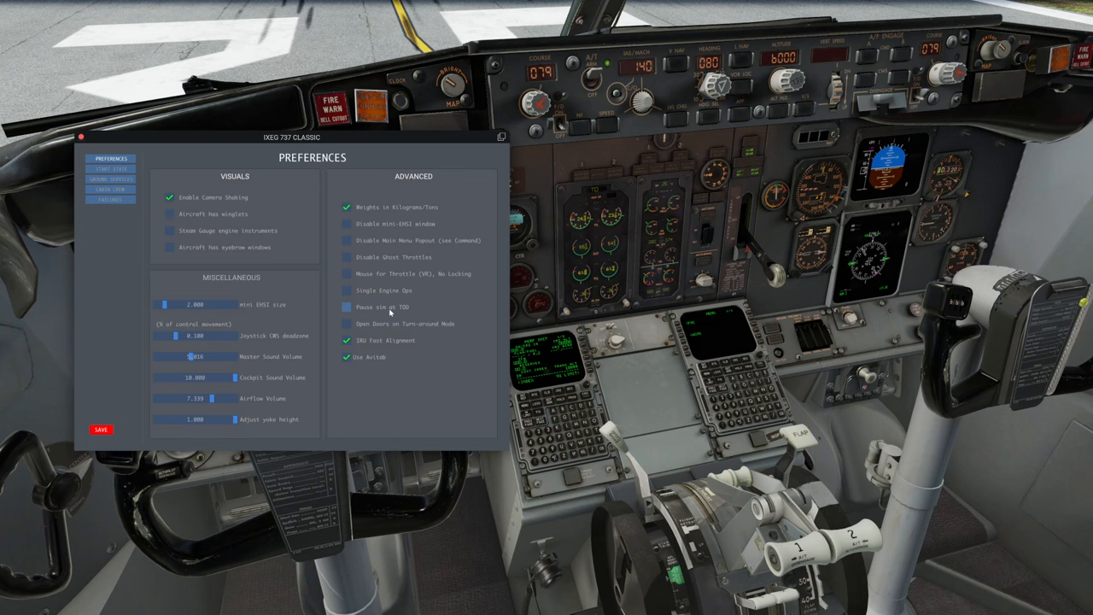
left_click(345, 307)
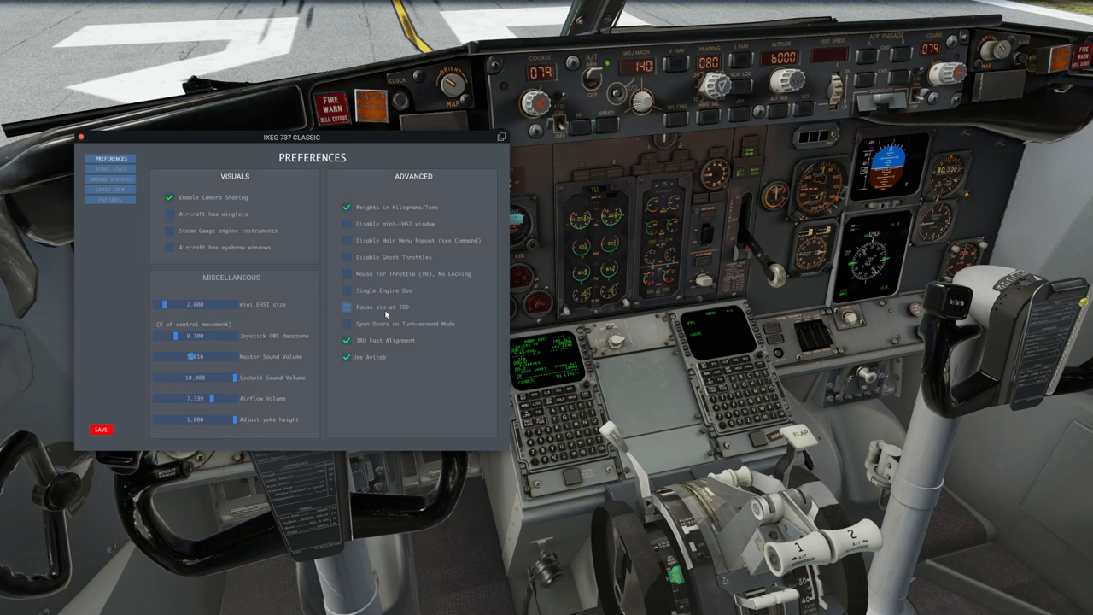
mouse_move(406, 310)
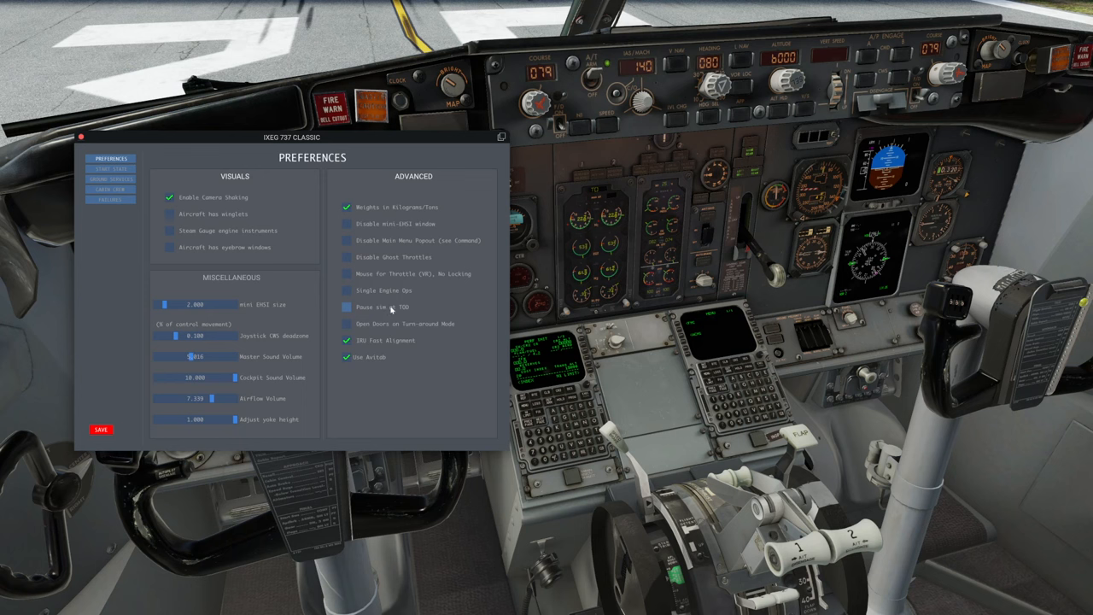
mouse_move(349, 325)
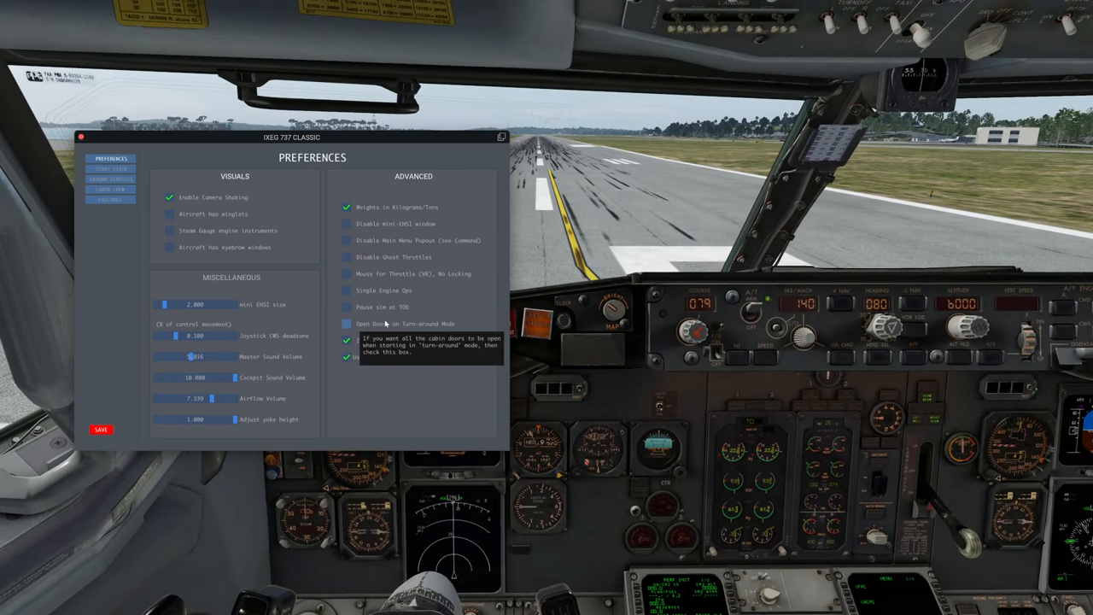
mouse_move(619, 403)
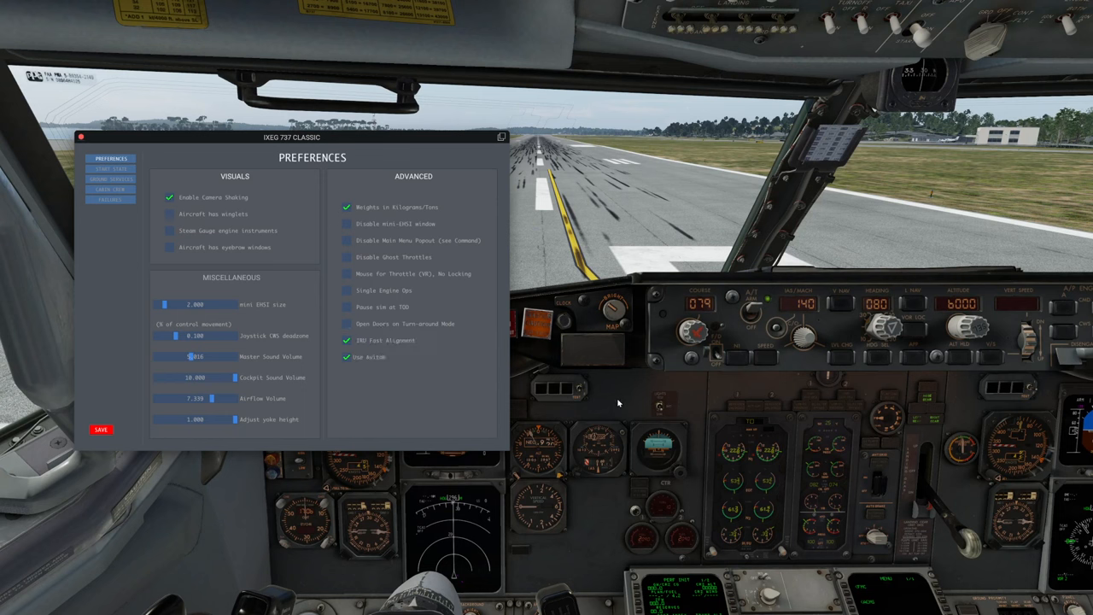
mouse_move(362, 342)
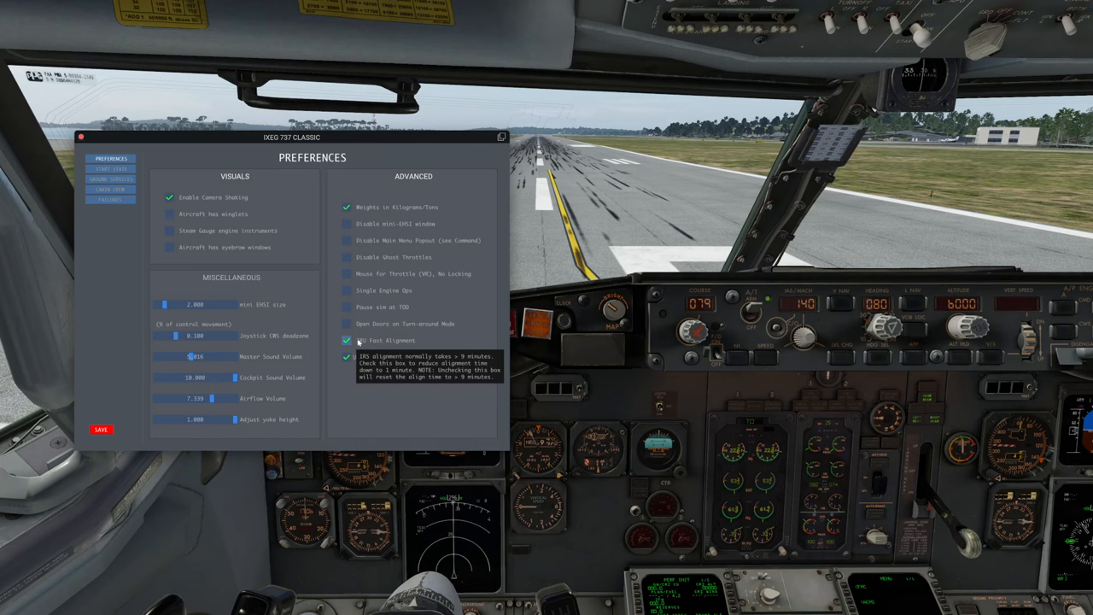
mouse_move(589, 444)
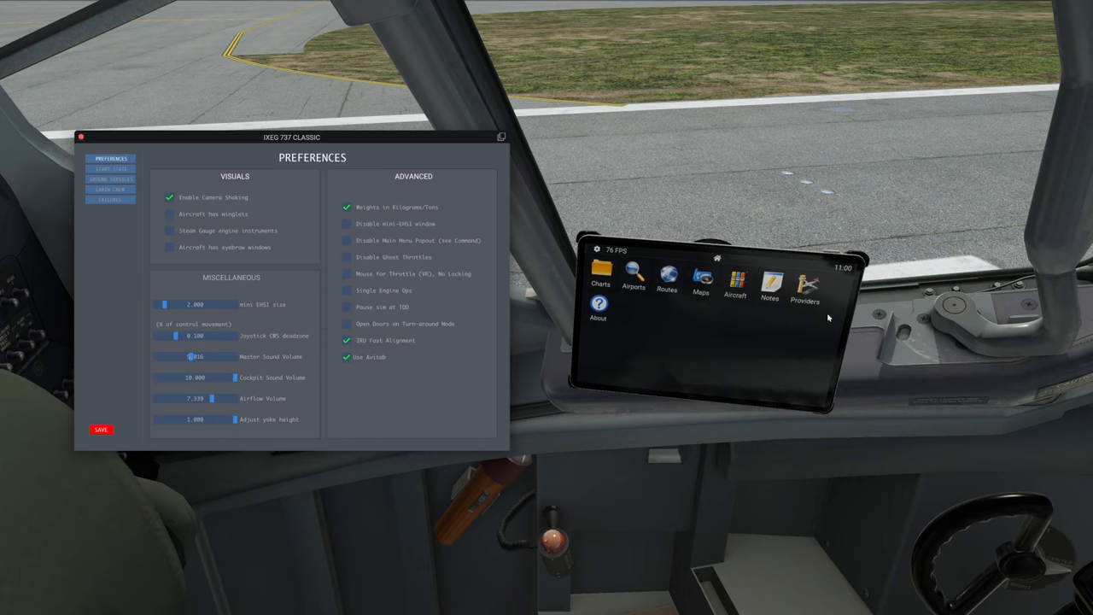
mouse_move(407, 353)
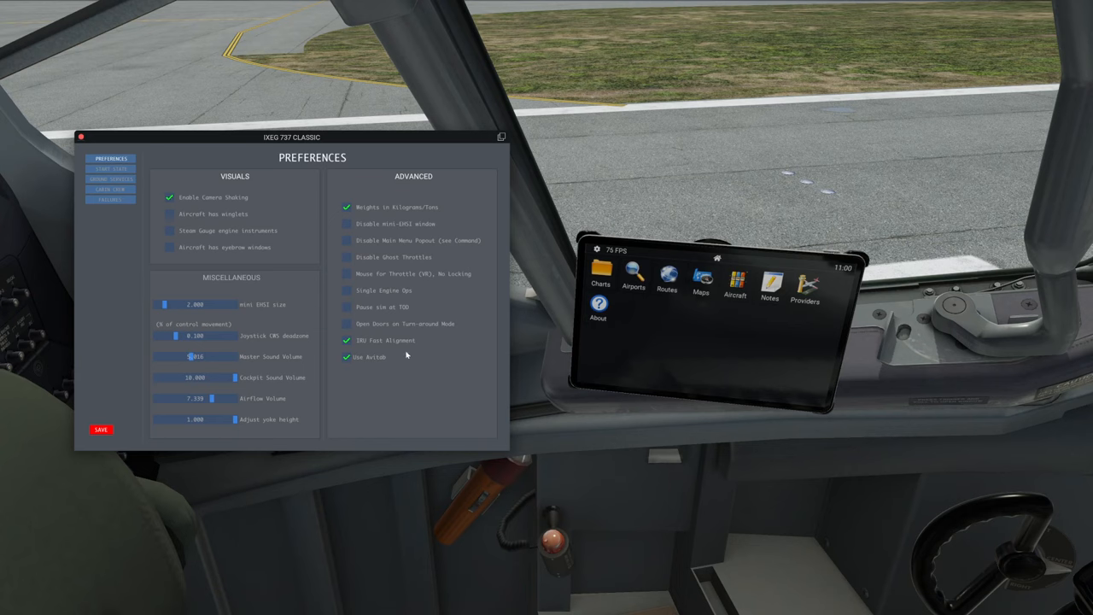
mouse_move(721, 331)
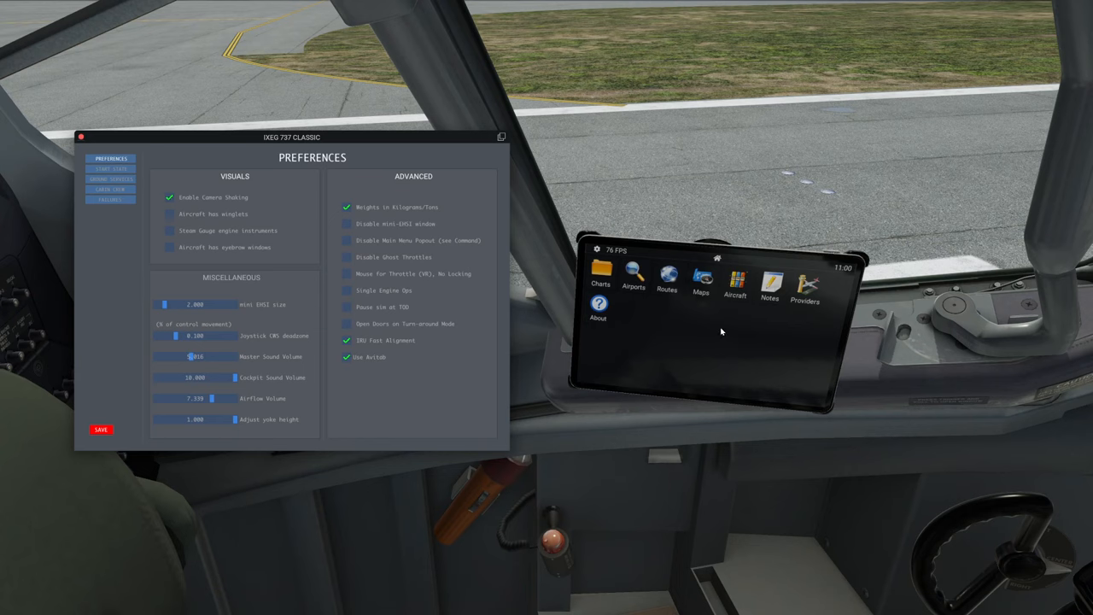
mouse_move(731, 316)
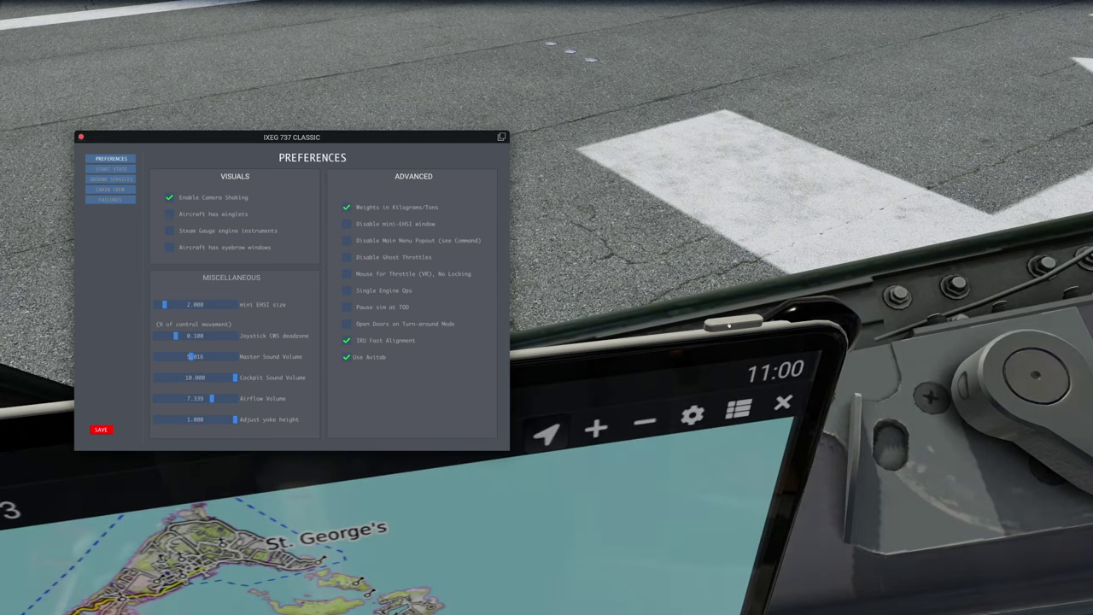
mouse_move(874, 311)
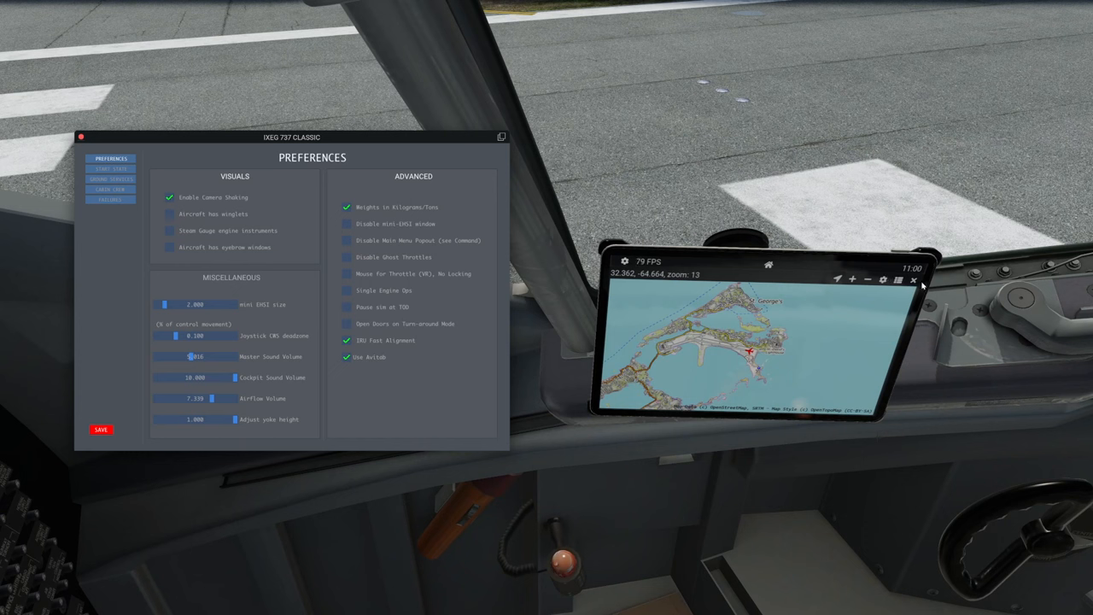
left_click(769, 267)
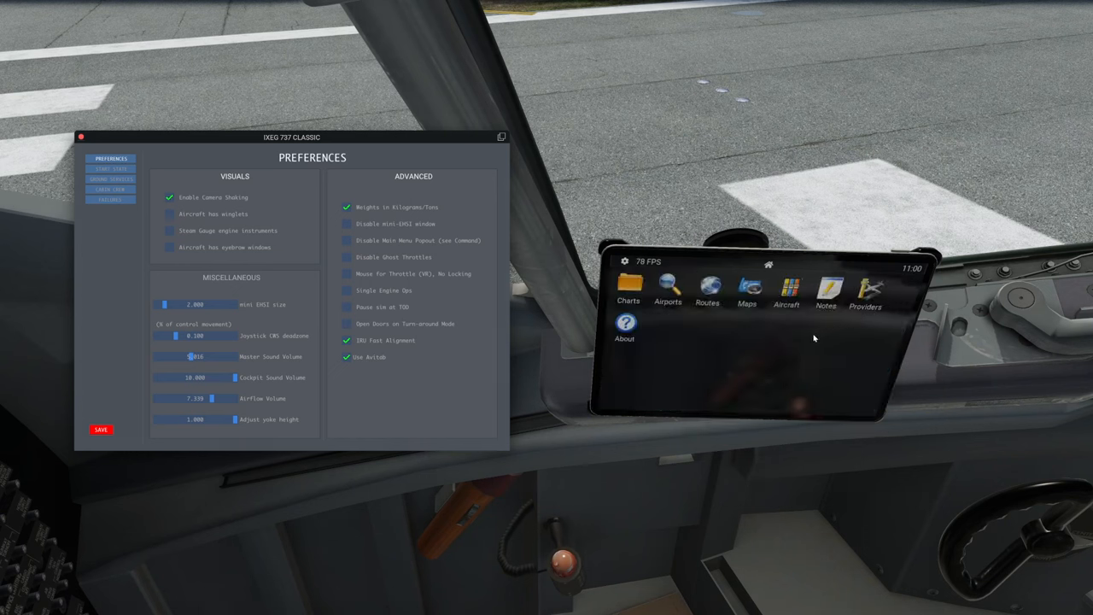
mouse_move(680, 324)
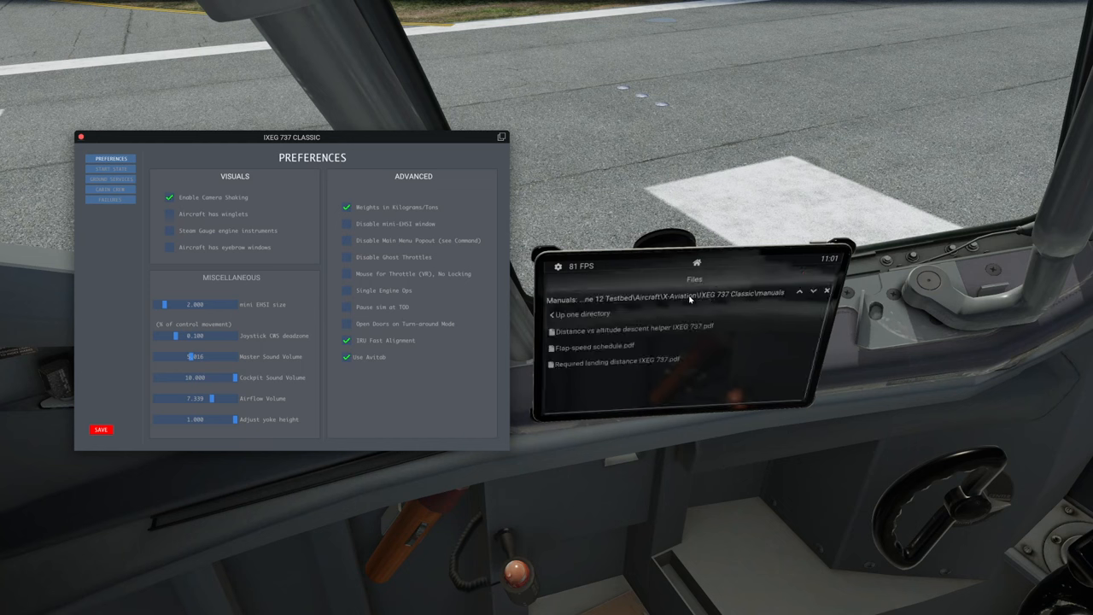
mouse_move(736, 294)
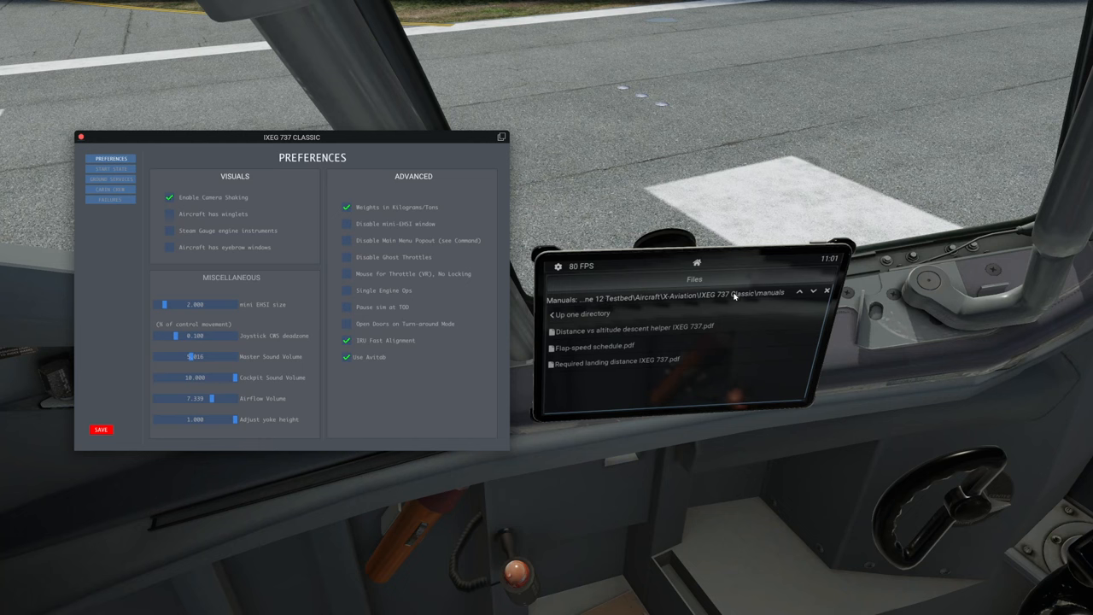
mouse_move(656, 297)
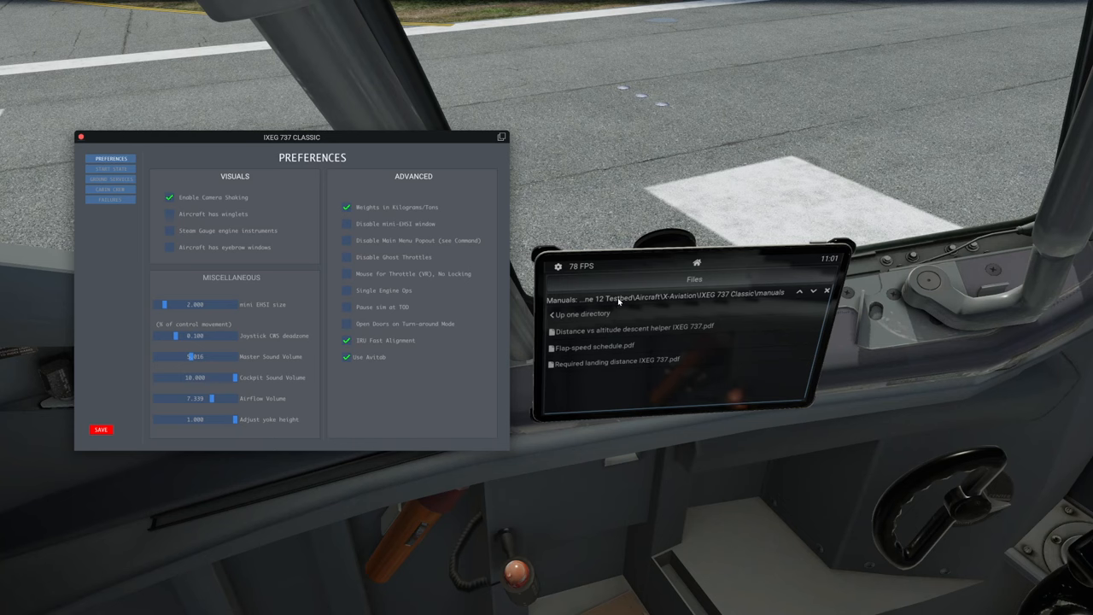
mouse_move(666, 297)
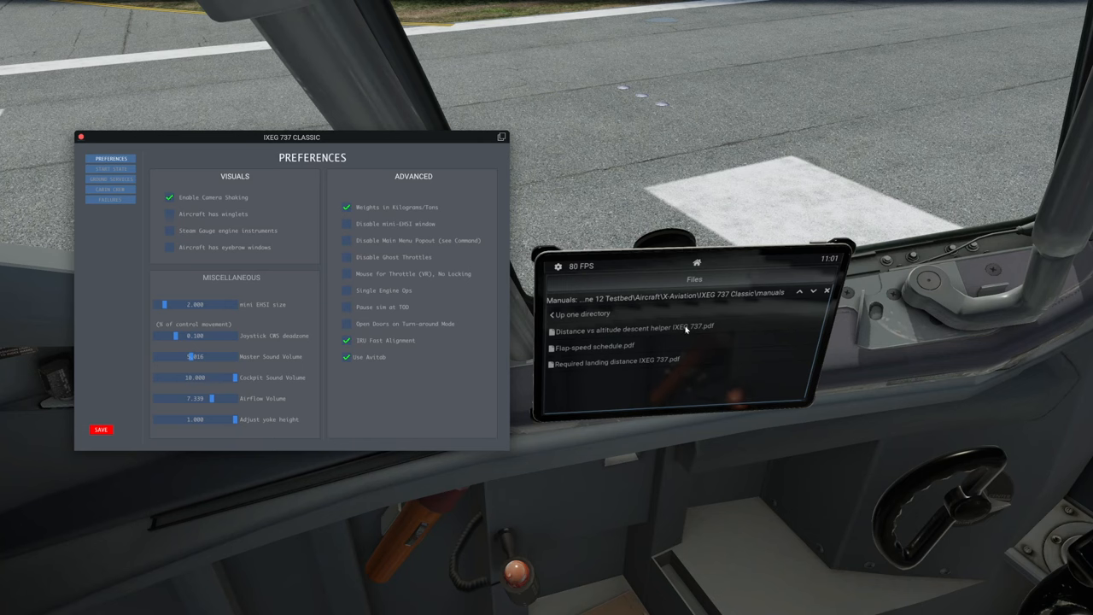
mouse_move(654, 377)
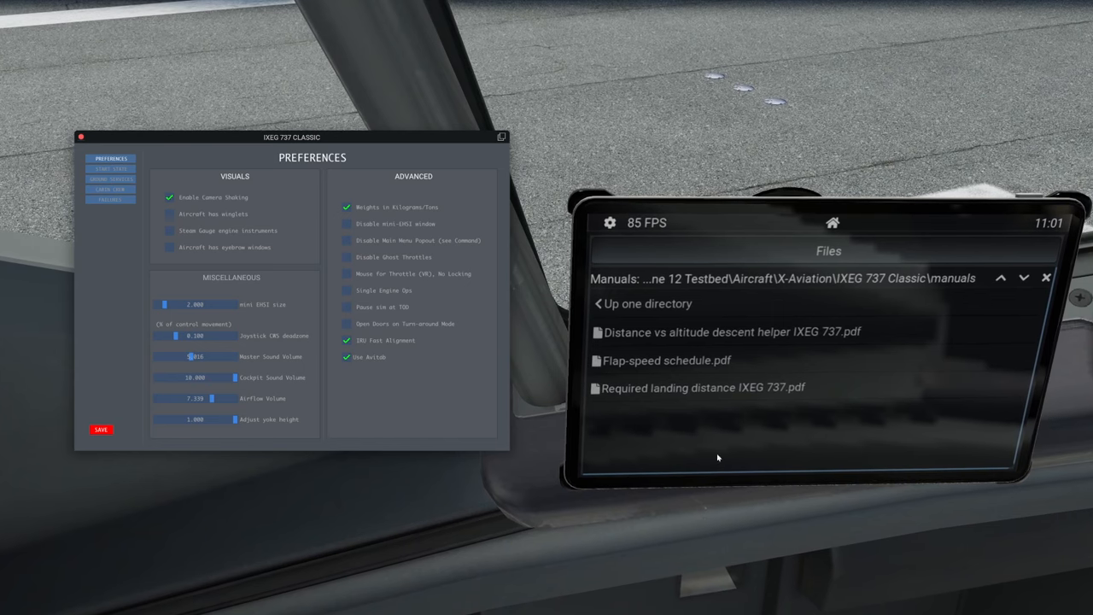
View the IXEG 737 descent helper PDF from the manuals folder on the tablet.
left_click(719, 331)
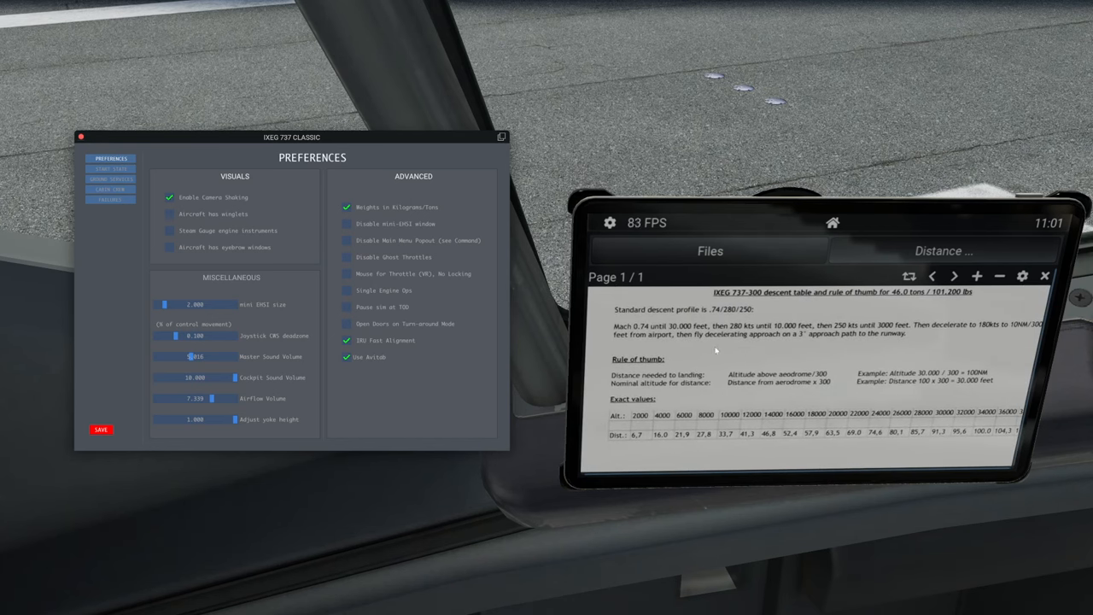
scroll("down", 3)
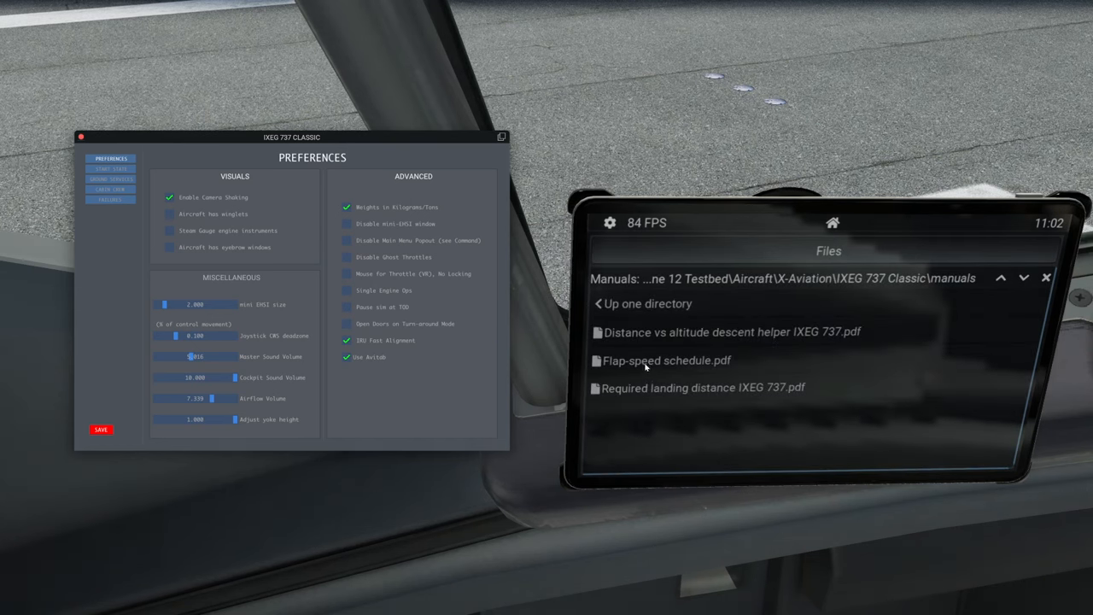
View the Flap-speed schedule.pdf from the tablet's manuals list.
left_click(656, 358)
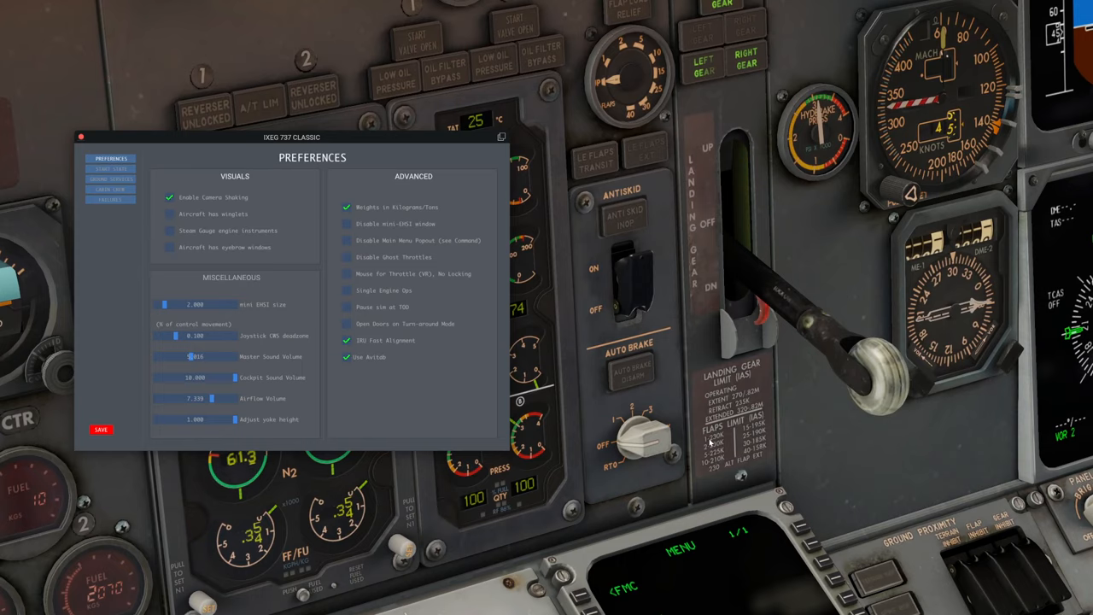
mouse_move(710, 442)
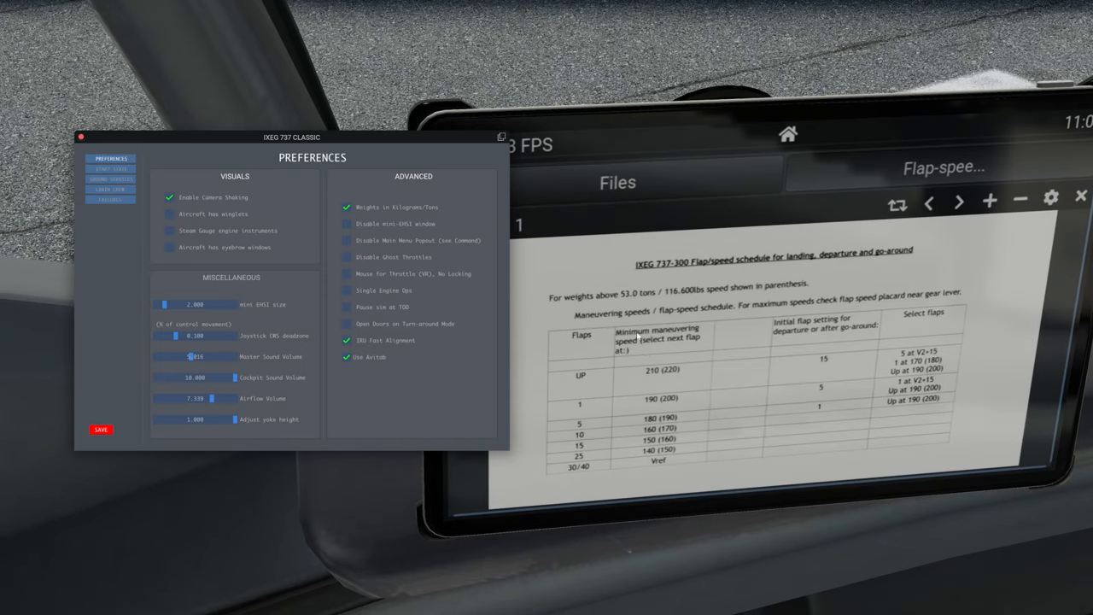
mouse_move(579, 407)
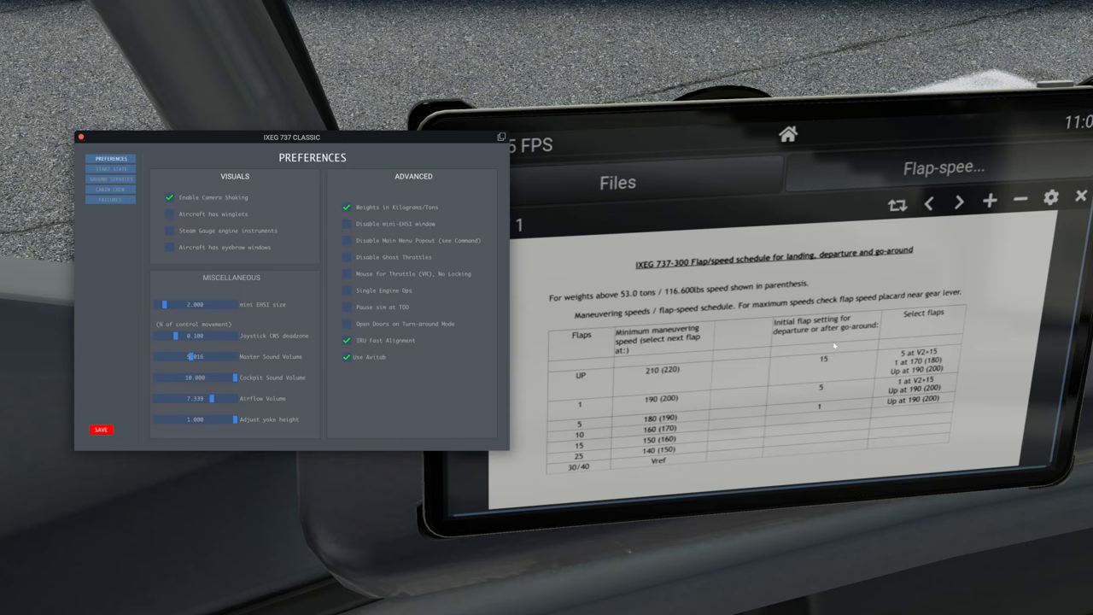
mouse_move(844, 400)
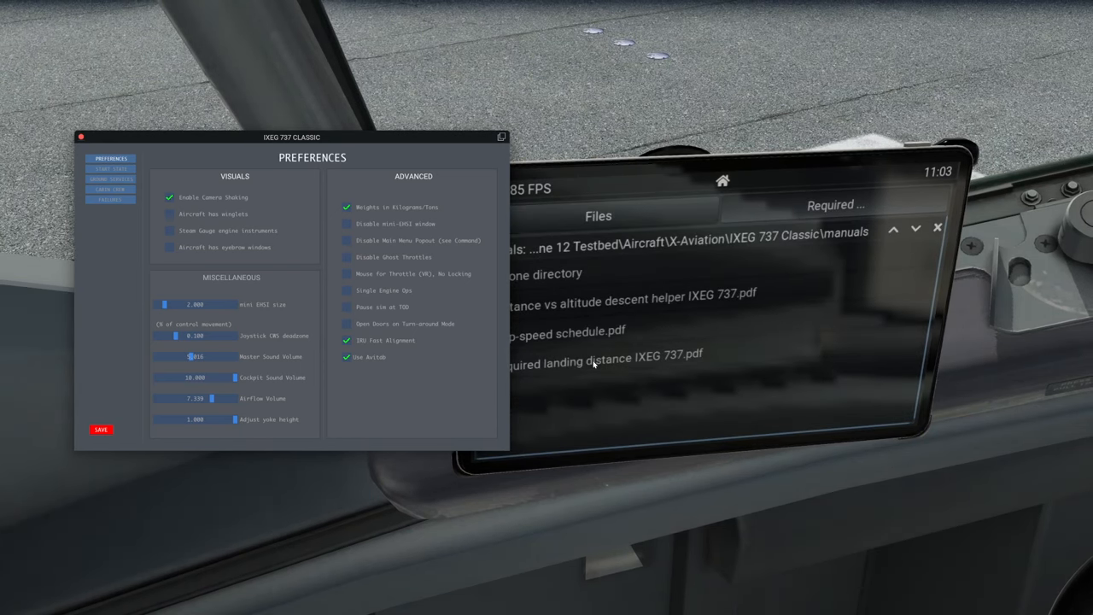
Go up out of the manuals folder and return the tablet to its home menu.
left_click(598, 360)
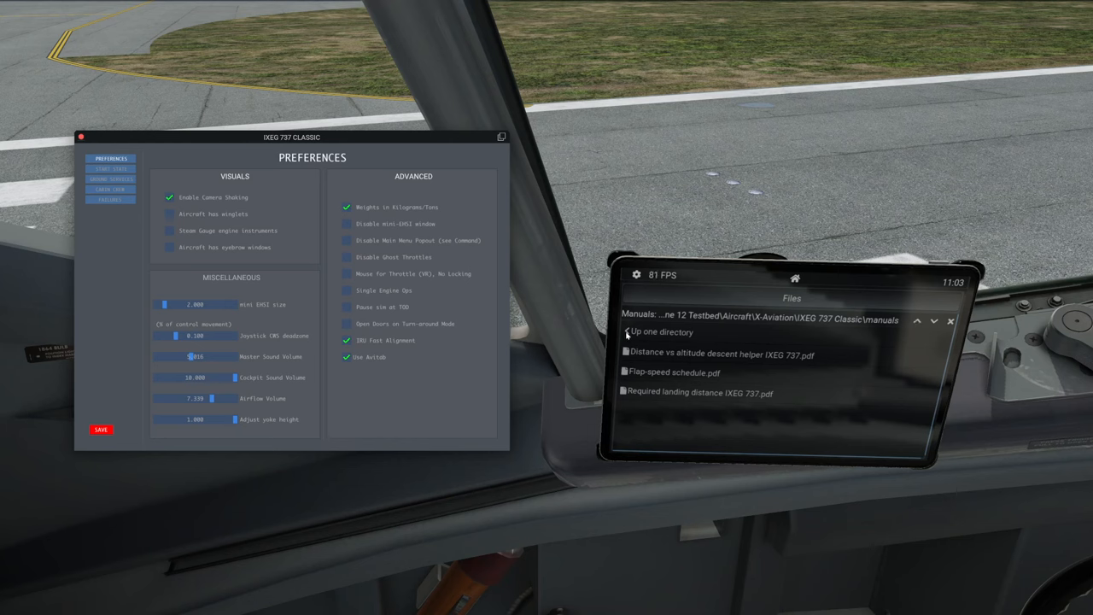
left_click(656, 332)
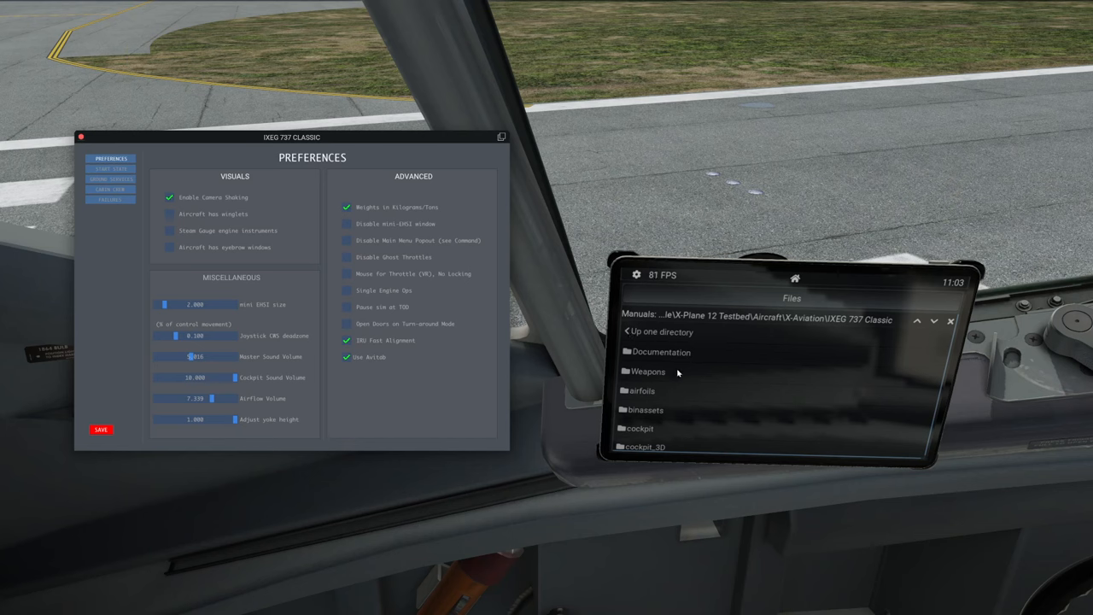
scroll("down", 3)
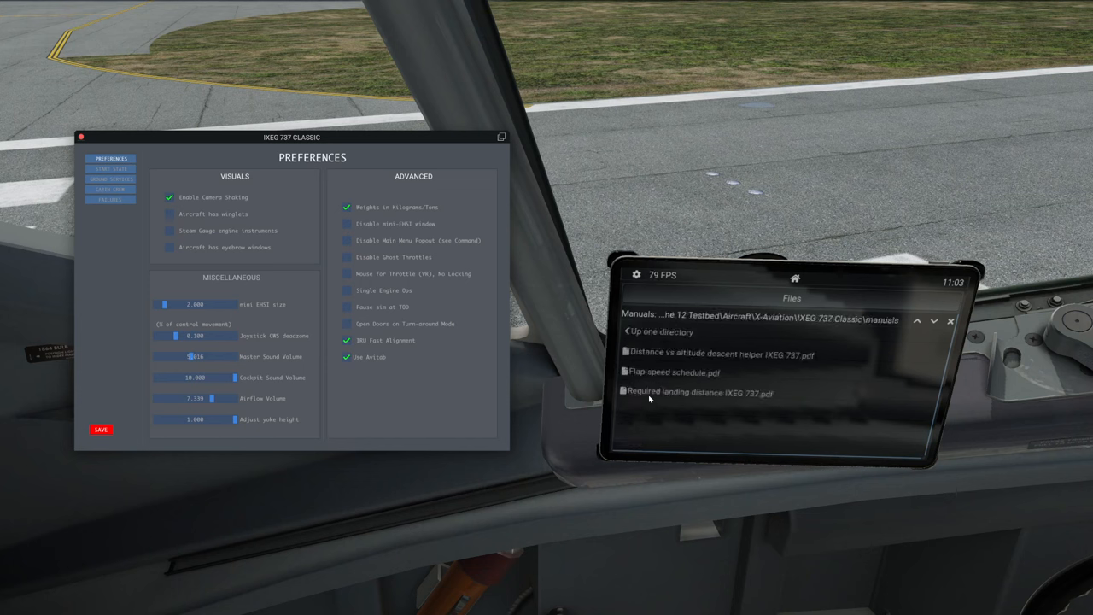
mouse_move(903, 321)
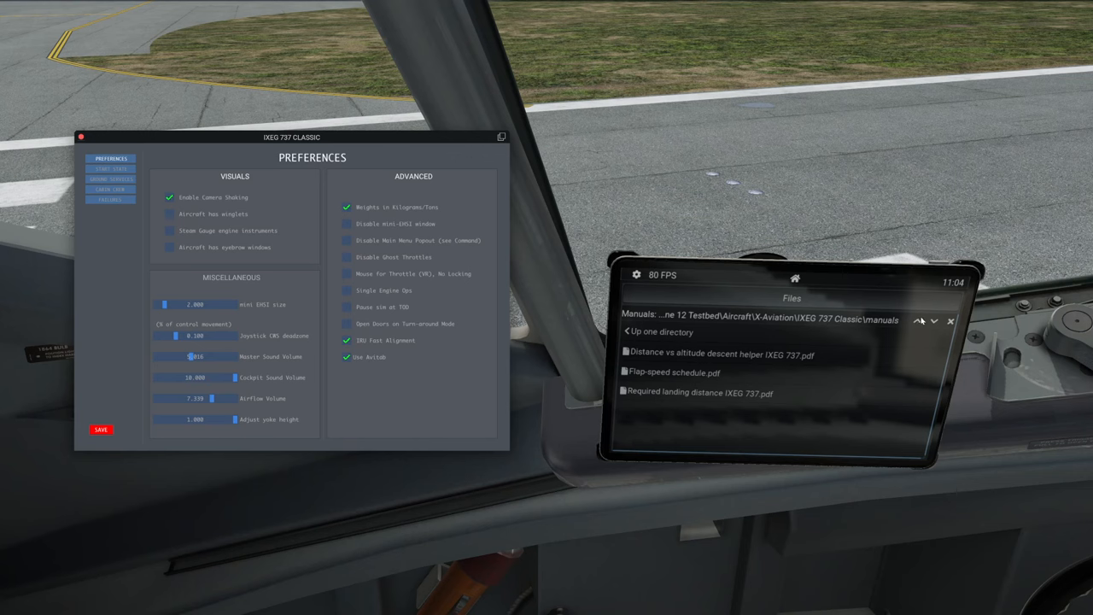
left_click(796, 280)
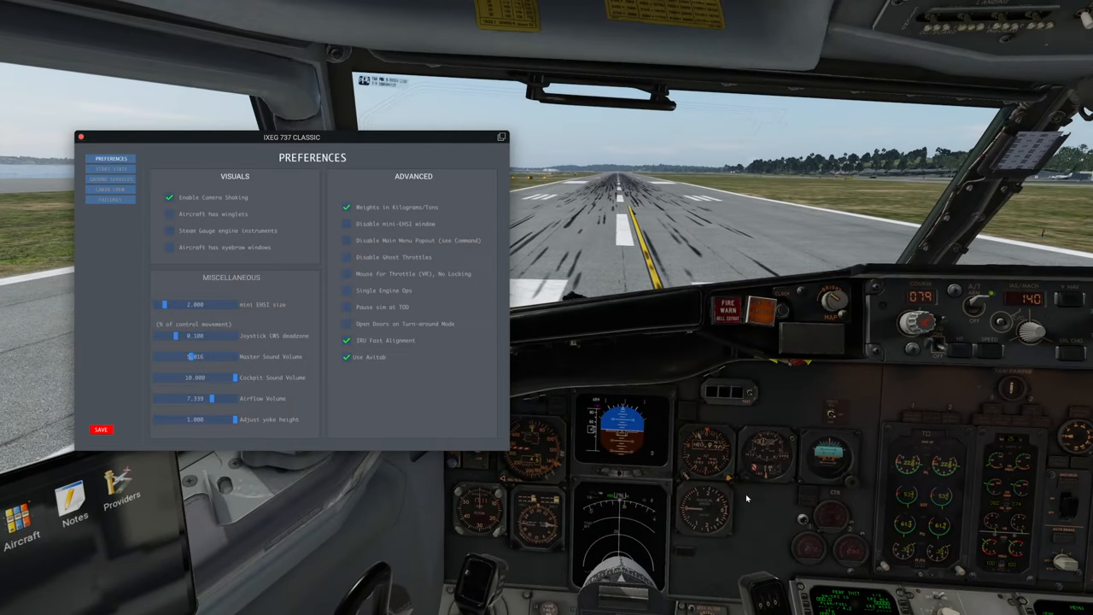
mouse_move(208, 278)
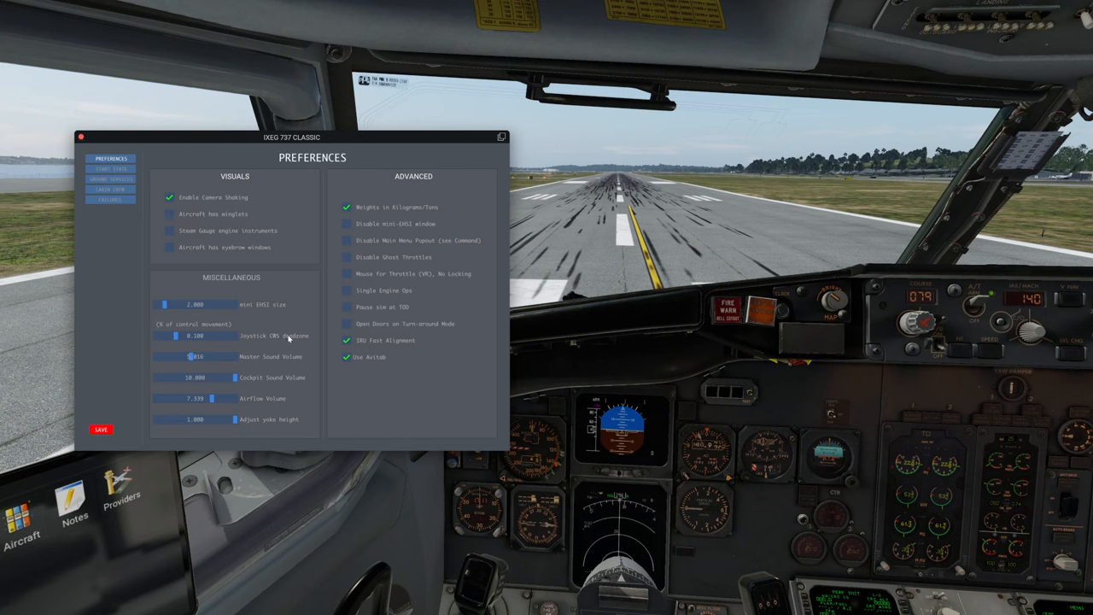
mouse_move(704, 495)
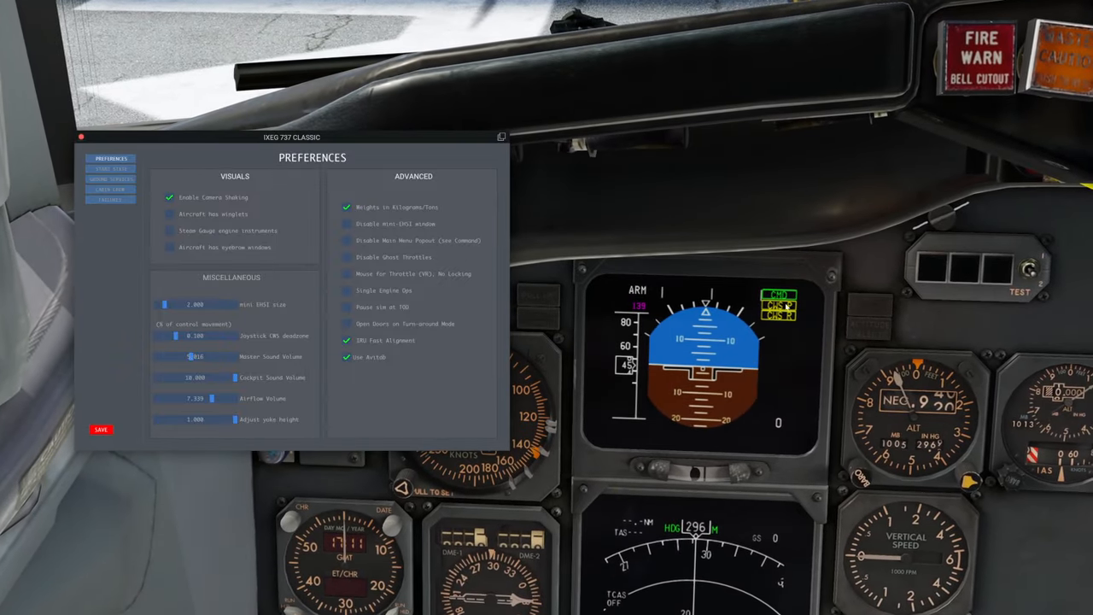
mouse_move(794, 336)
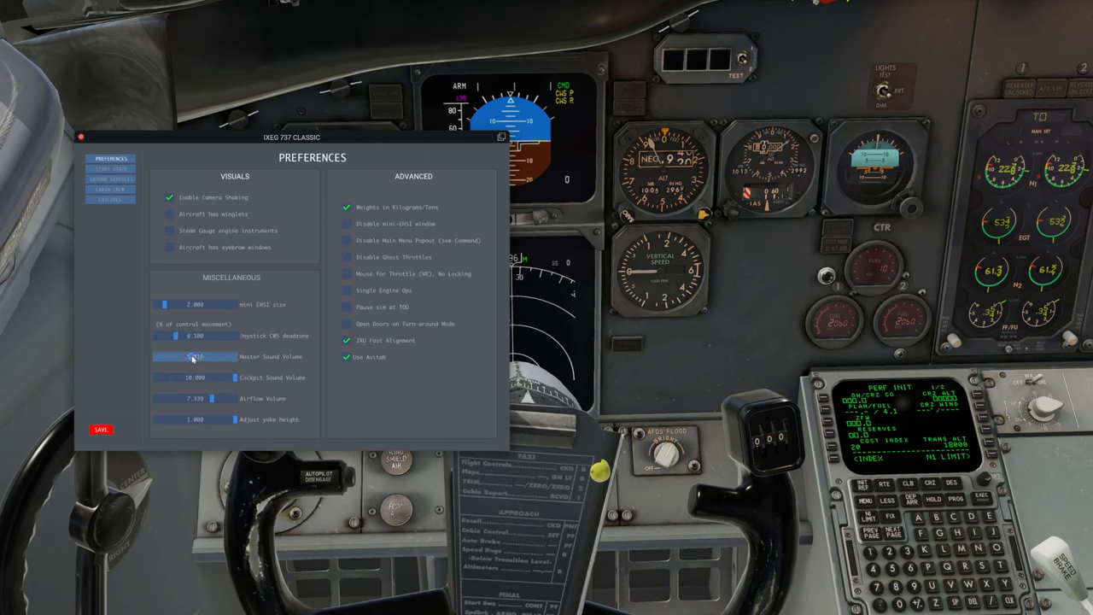
Adjust the IXEG Master Sound and Airflow Volume sliders, comparing with the simulator's sound settings.
left_click_drag(196, 357, 218, 357)
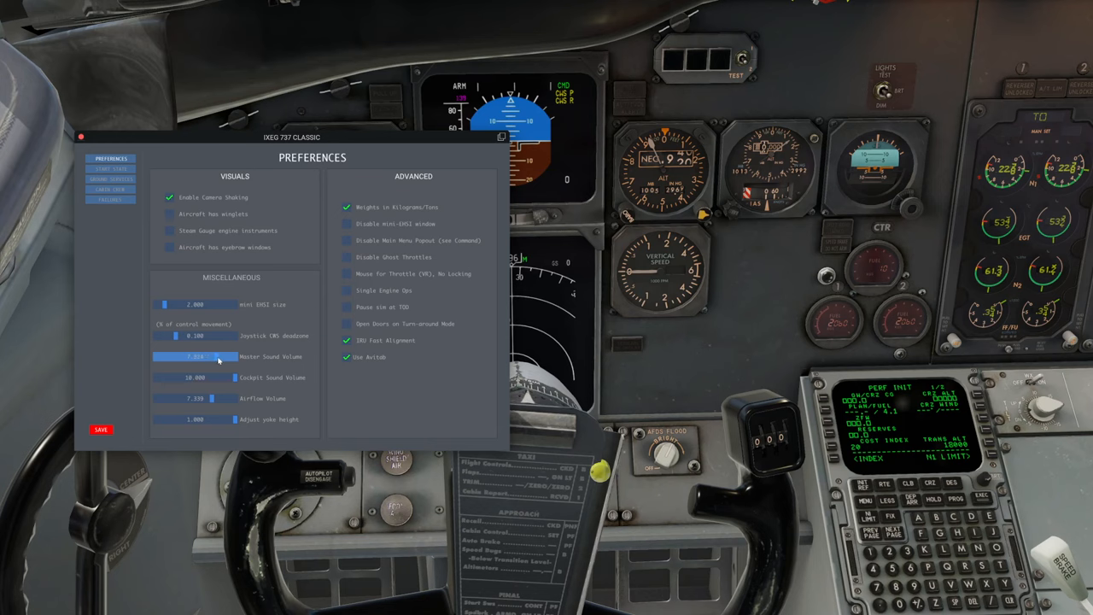
left_click_drag(219, 357, 196, 357)
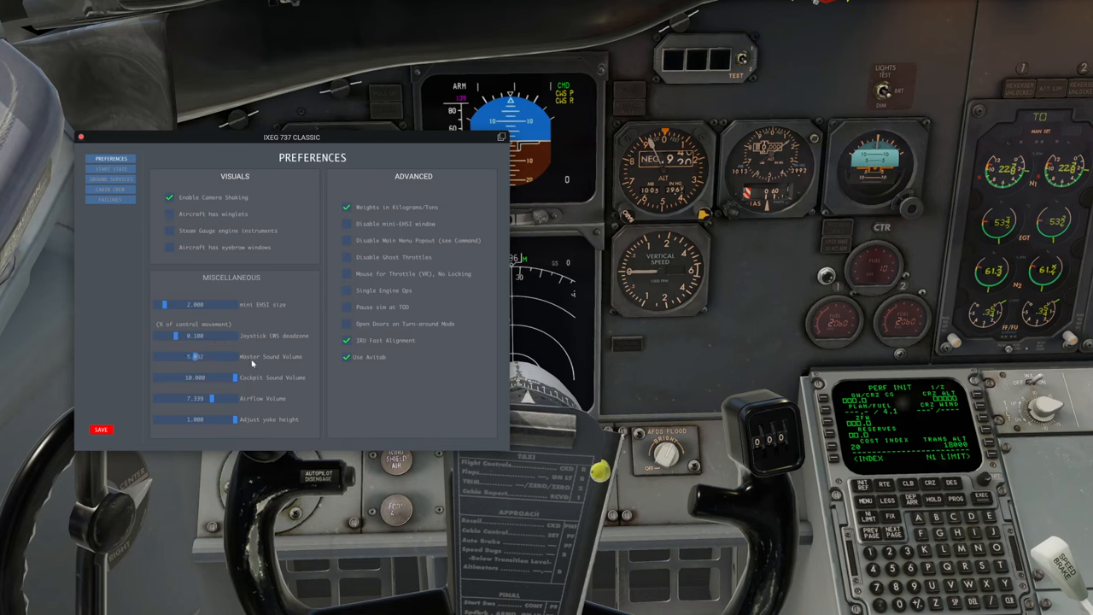
mouse_move(495, 338)
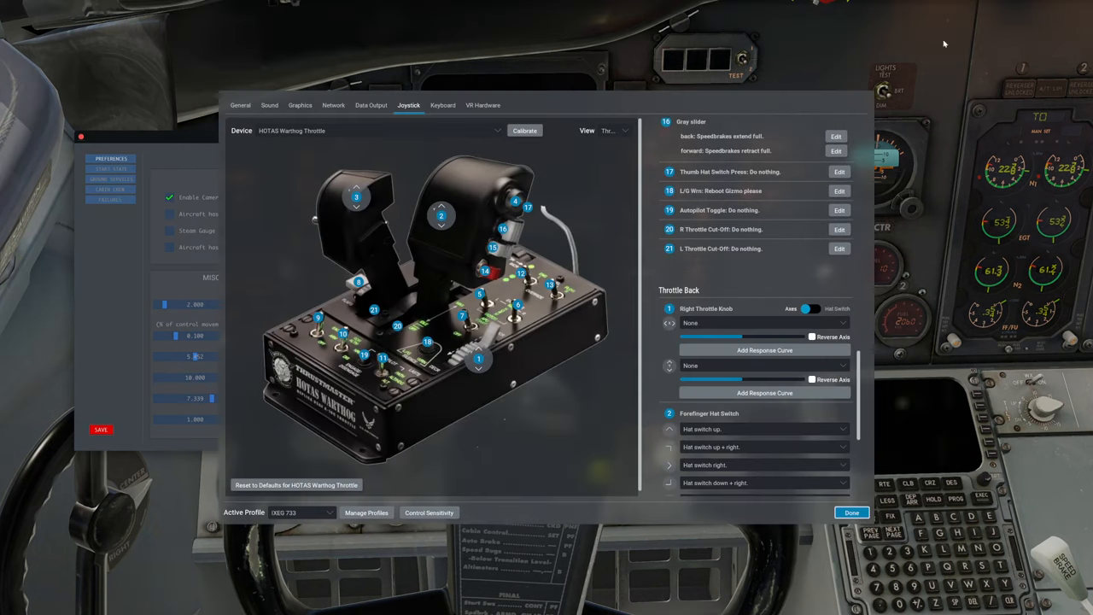
left_click(270, 105)
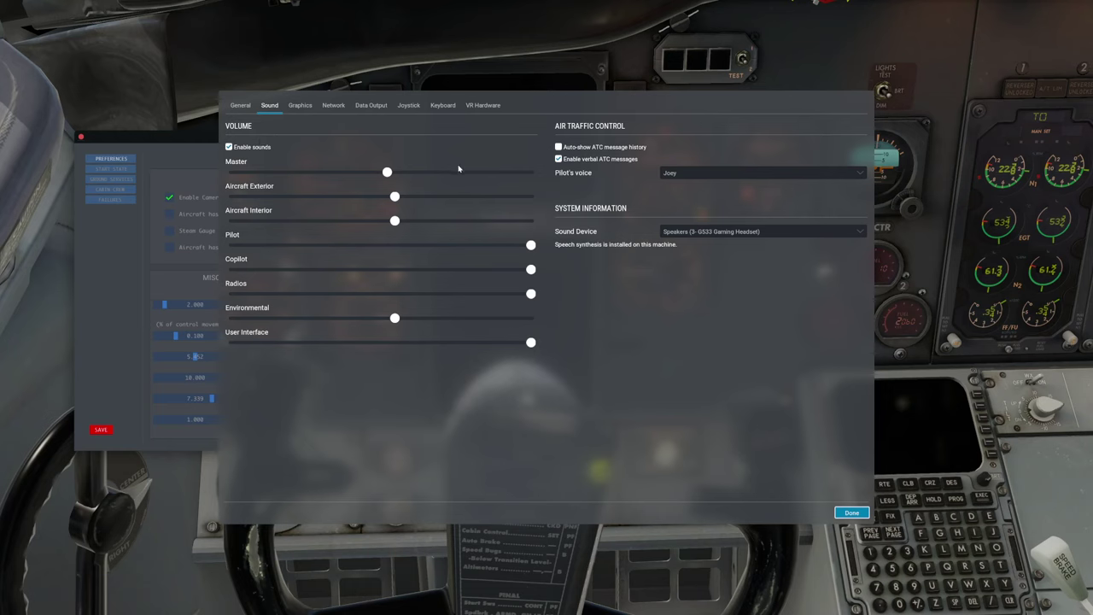
mouse_move(398, 181)
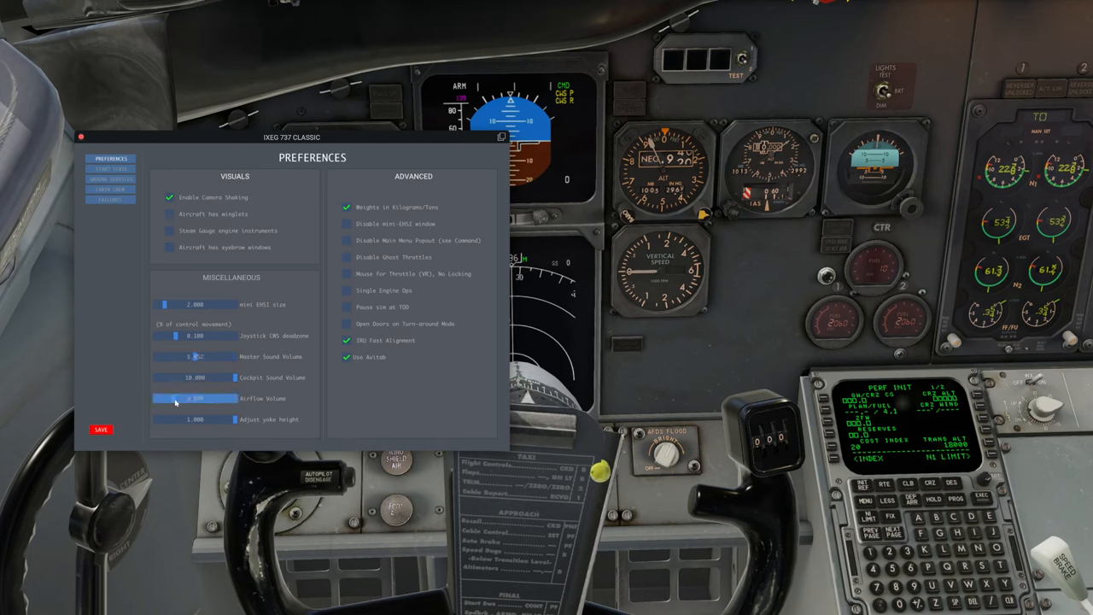
left_click_drag(174, 398, 226, 398)
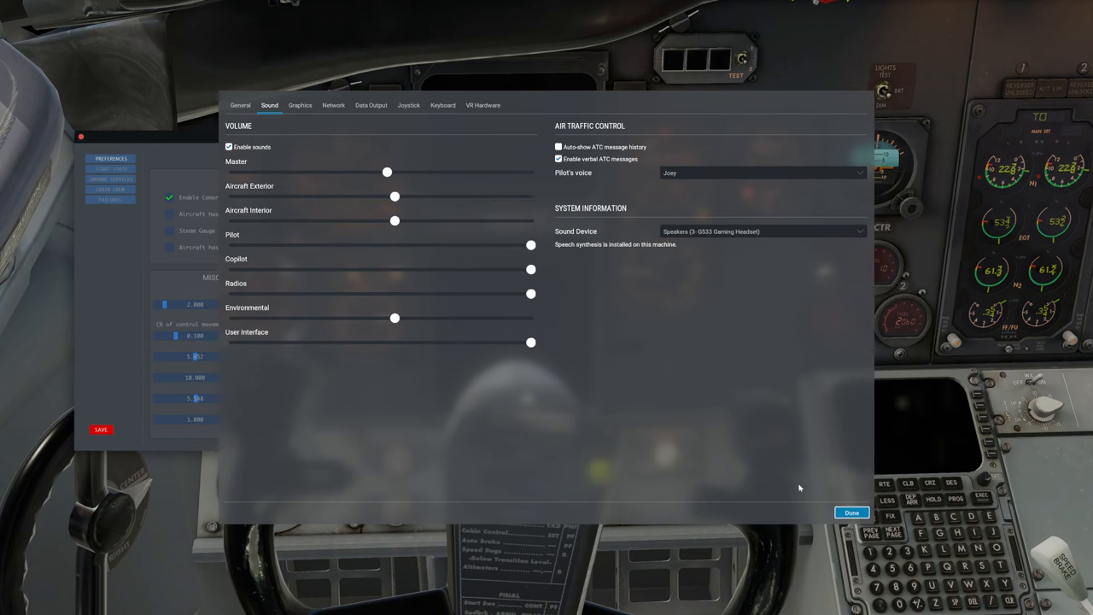
left_click(850, 512)
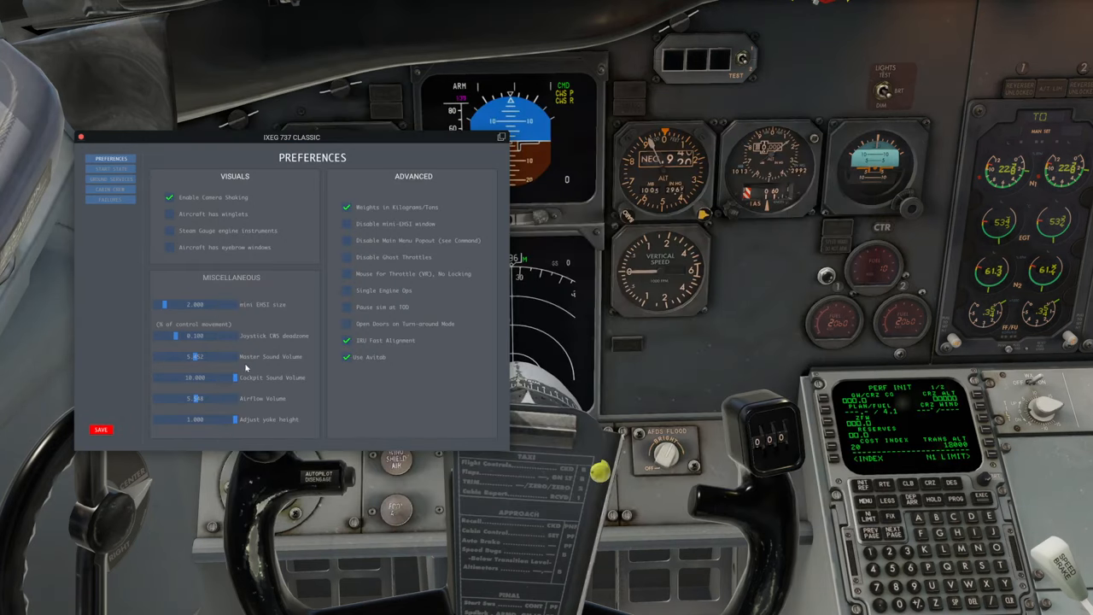
mouse_move(297, 410)
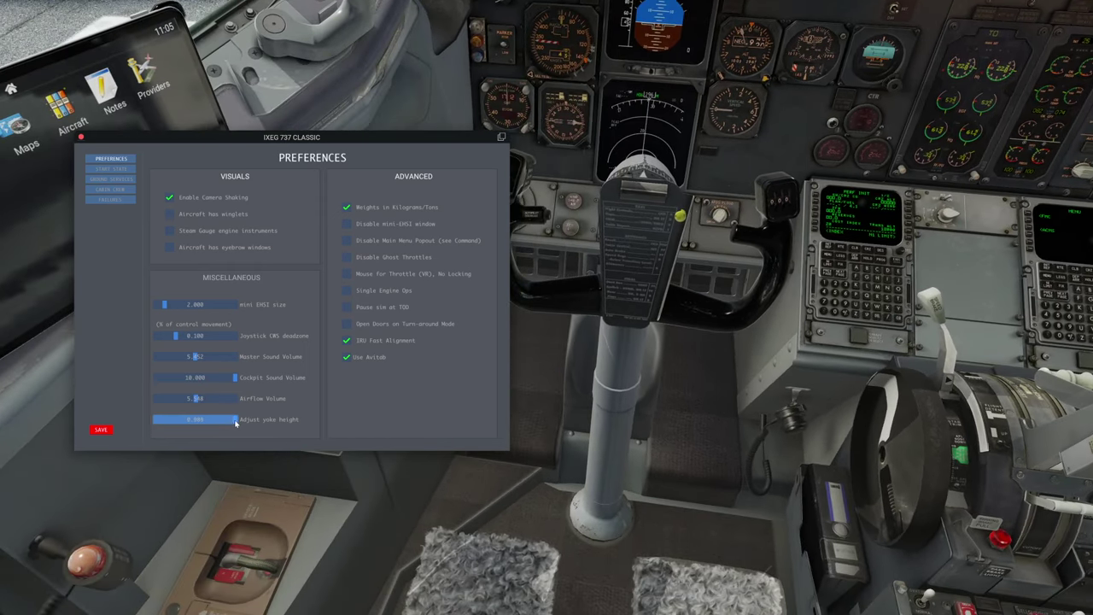
Lower the yoke height with the Adjust yoke height slider in IXEG Preferences.
left_click_drag(236, 418, 154, 418)
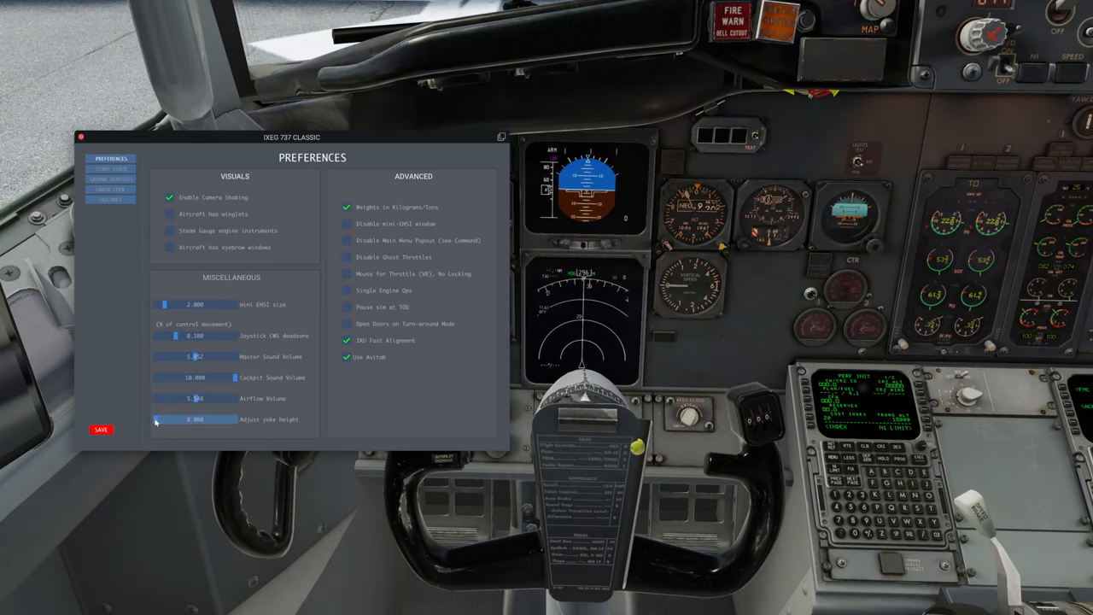
left_click_drag(153, 420, 201, 420)
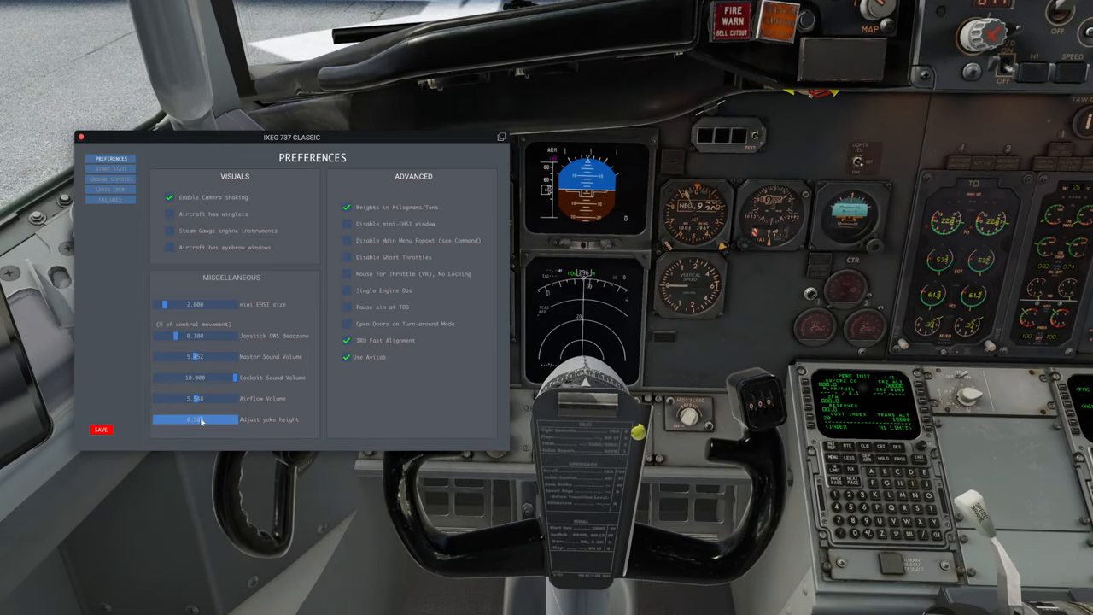
left_click_drag(196, 421, 239, 420)
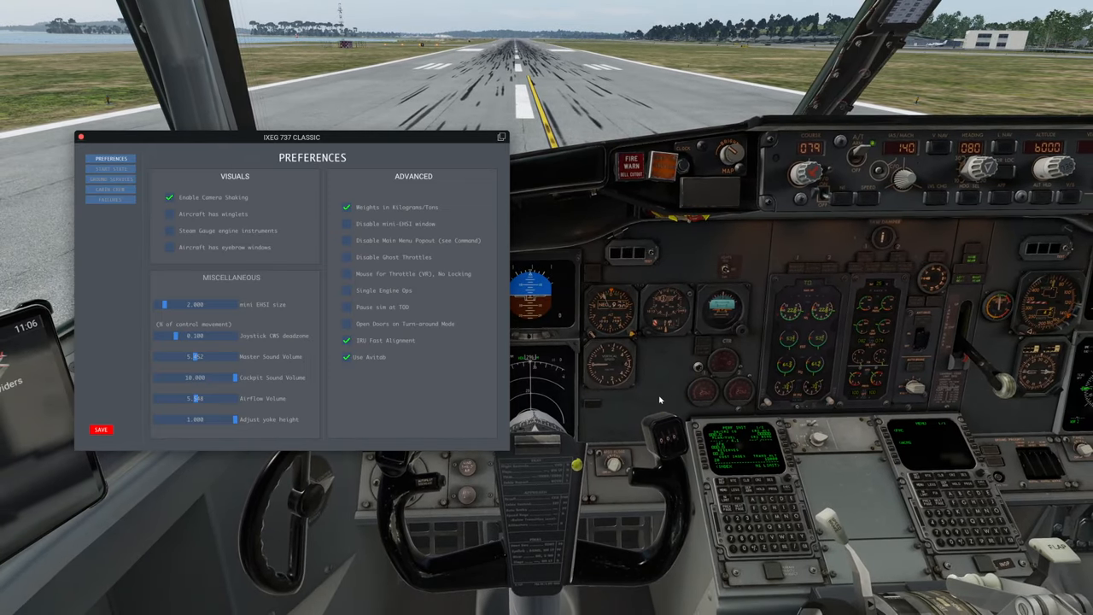
mouse_move(260, 434)
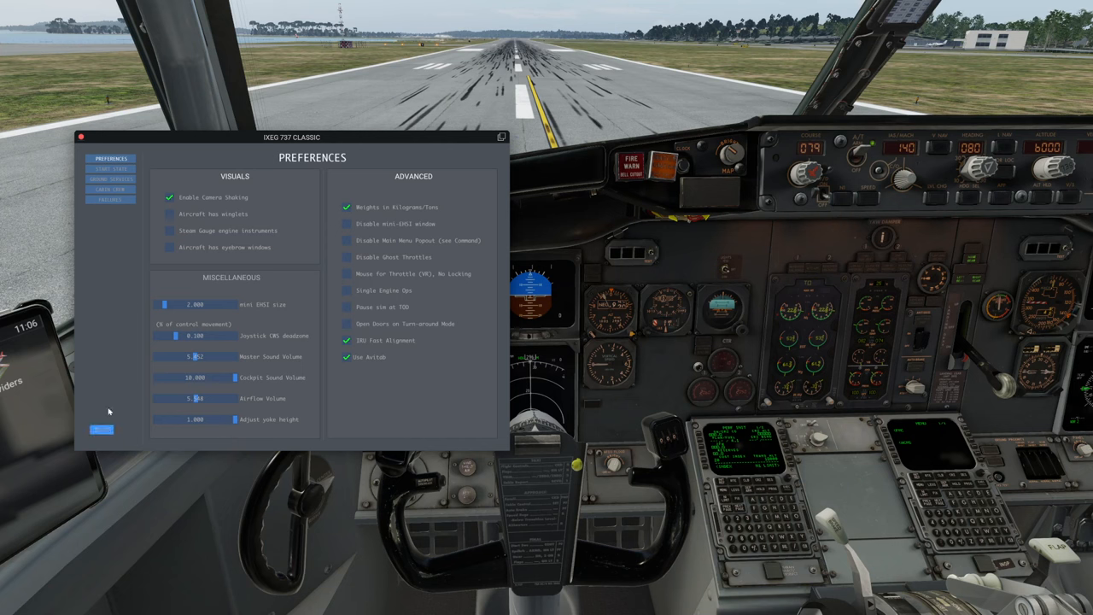
Save the IXEG preferences and apply the Turn-around start state, then go to Ground Services.
left_click(111, 169)
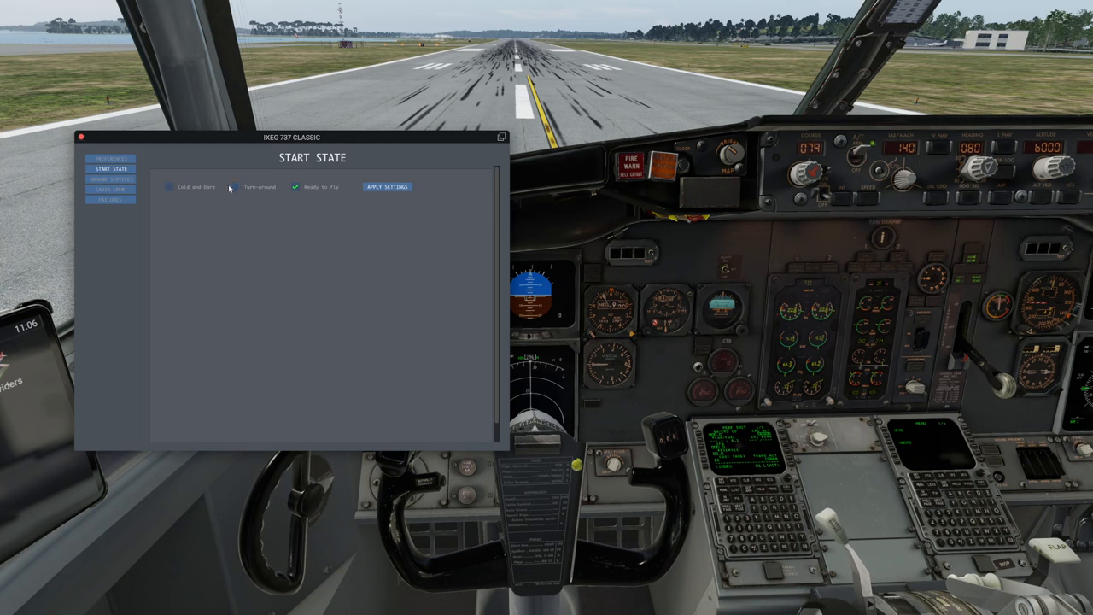
left_click(169, 187)
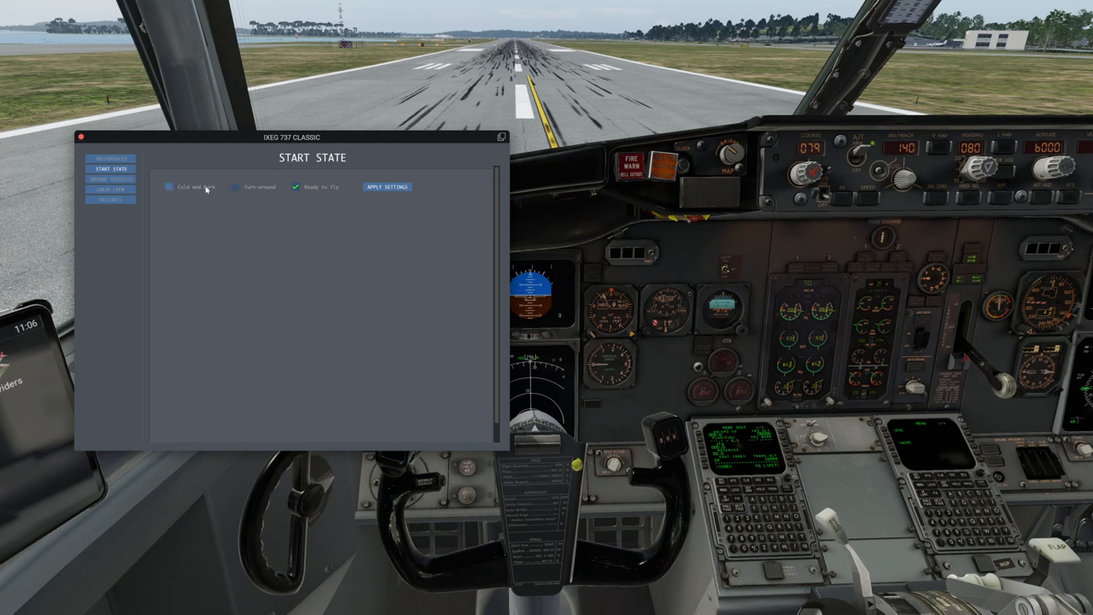
left_click(237, 187)
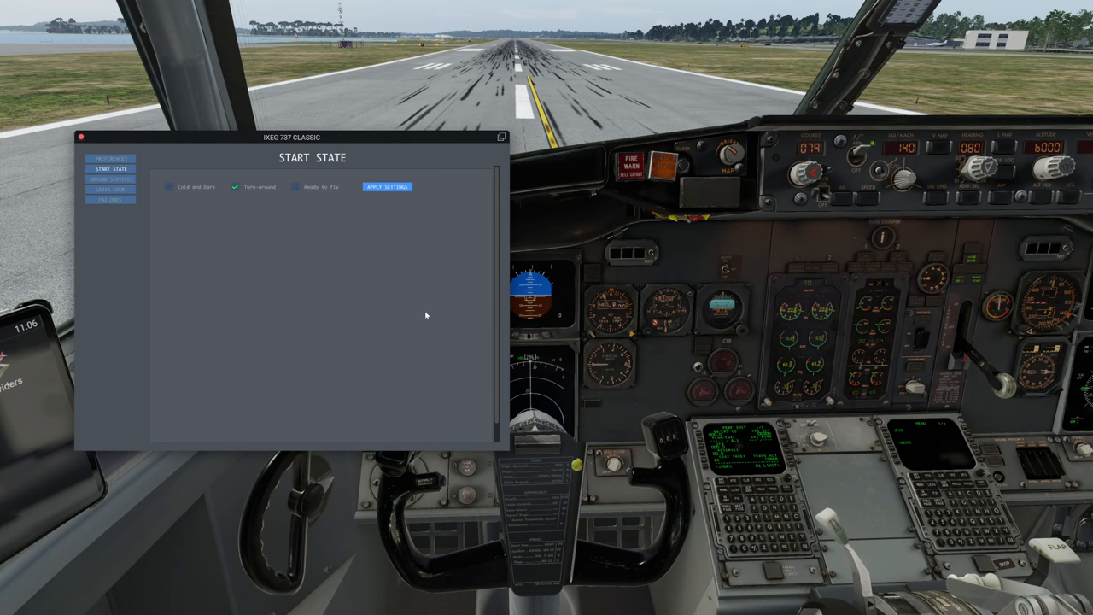
mouse_move(363, 198)
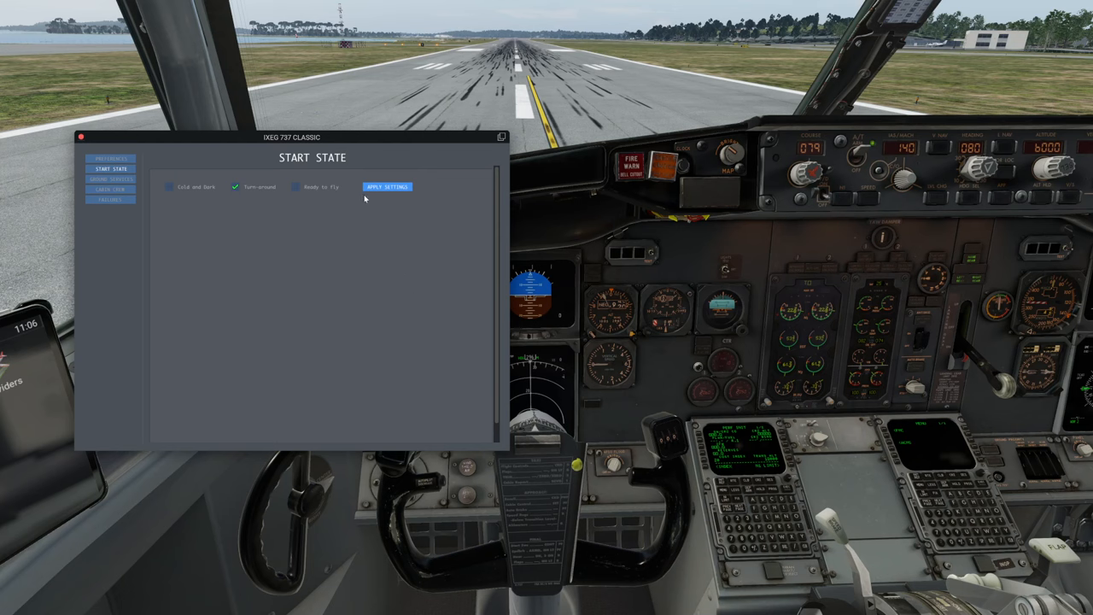
mouse_move(385, 205)
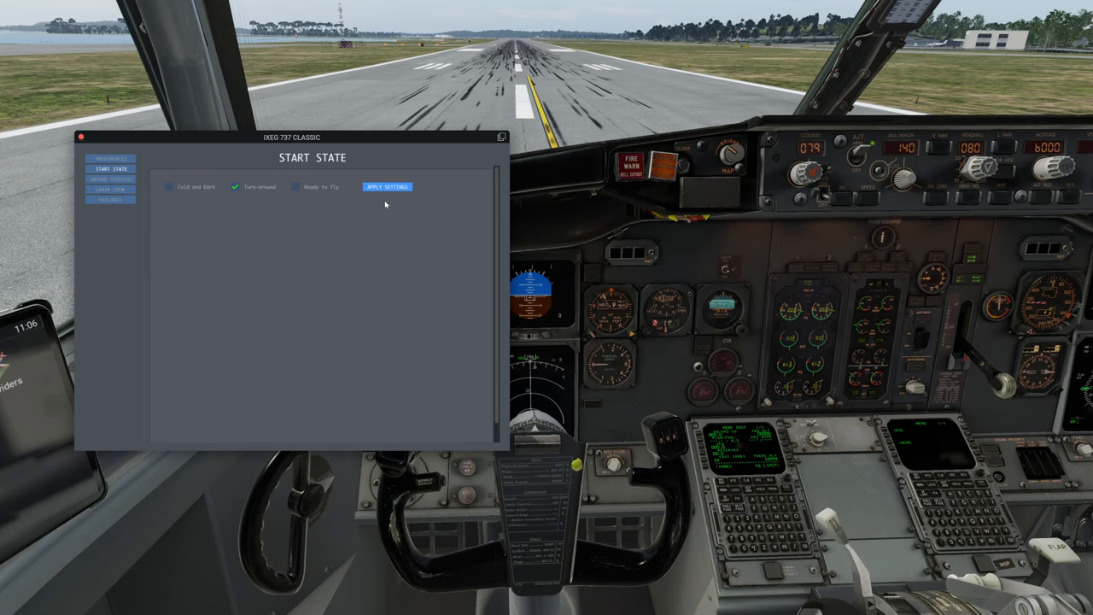
left_click(386, 187)
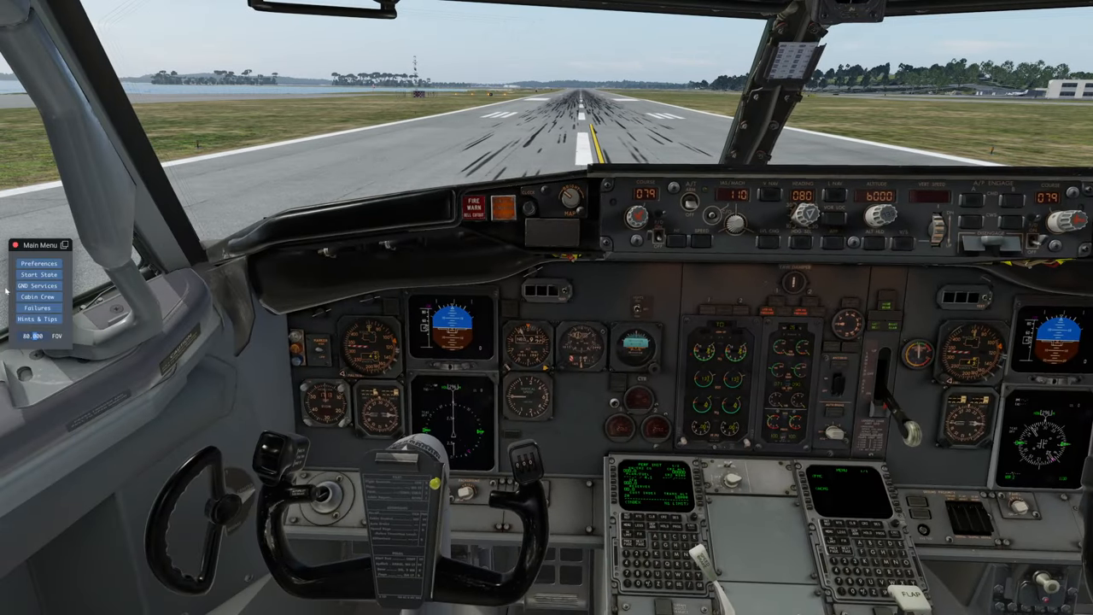
left_click(37, 285)
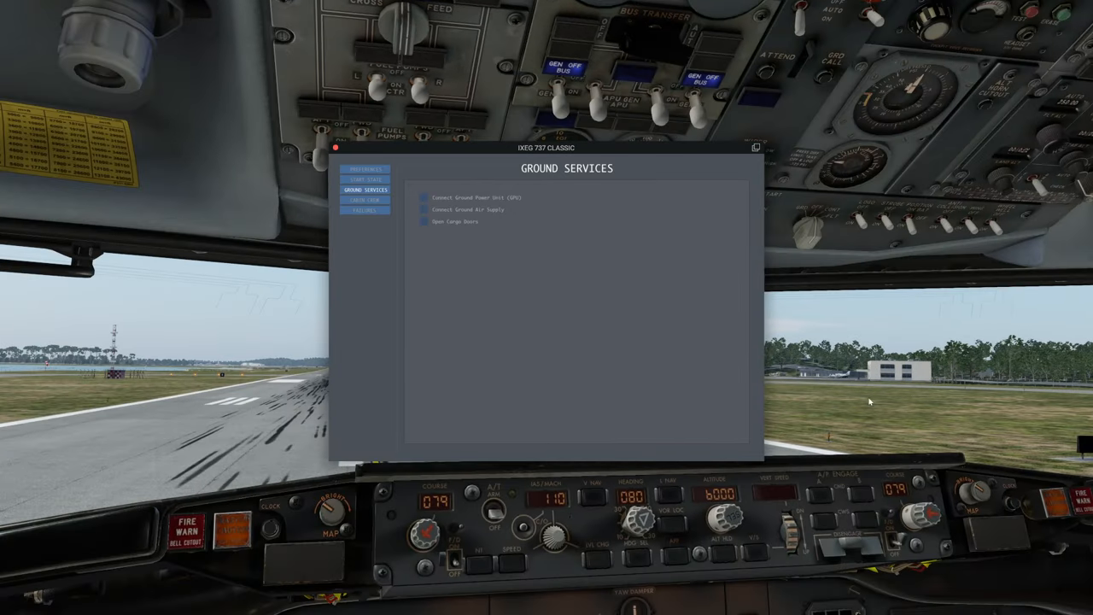
mouse_move(571, 367)
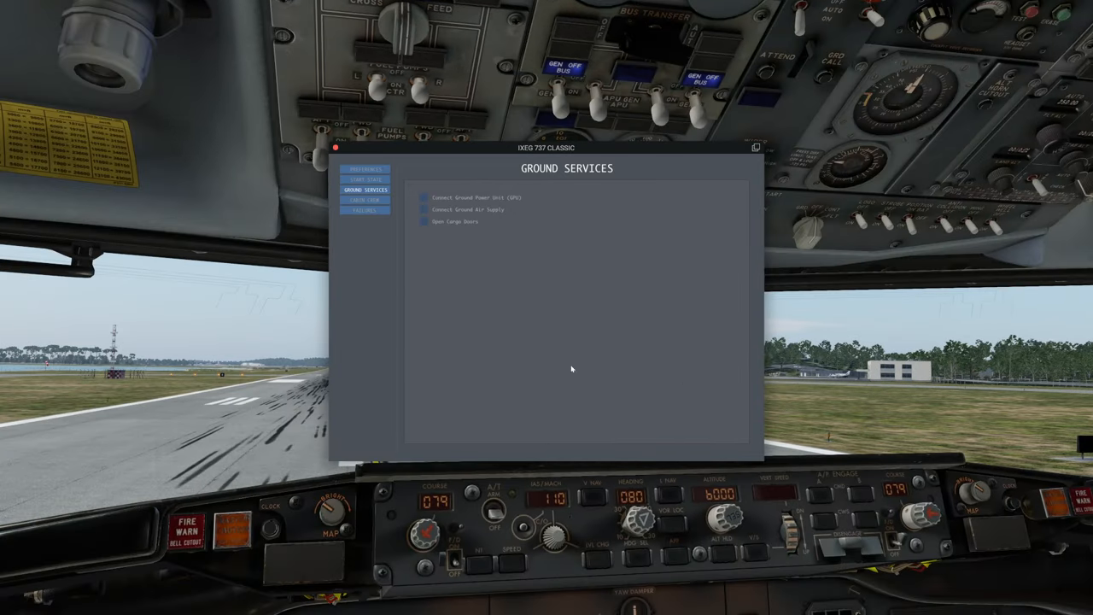
mouse_move(467, 259)
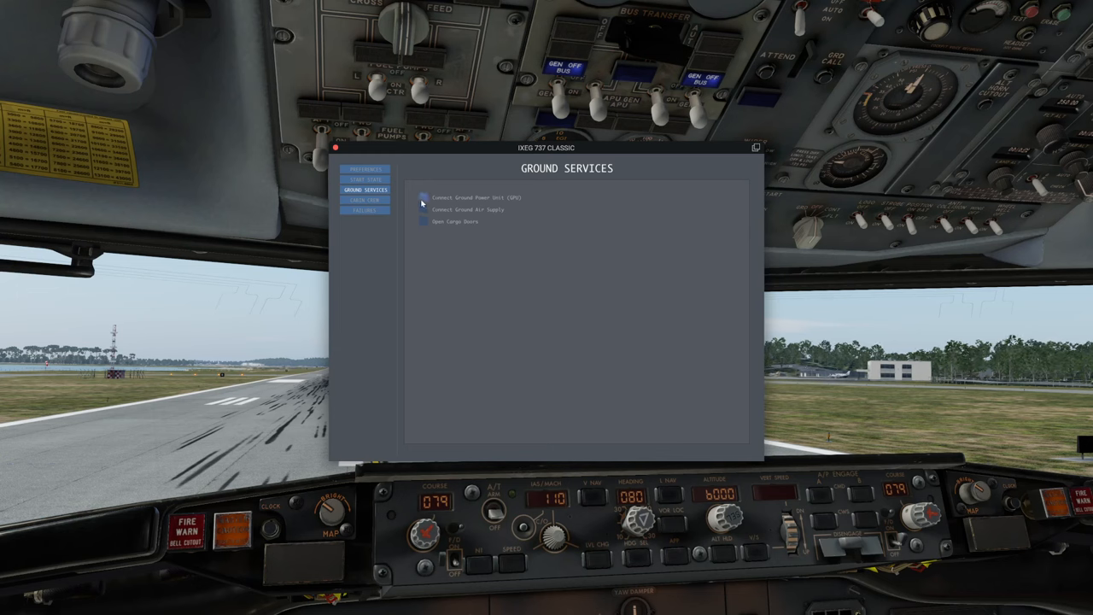
Connect and disconnect the ground power unit and the ground air supply cart.
left_click(422, 198)
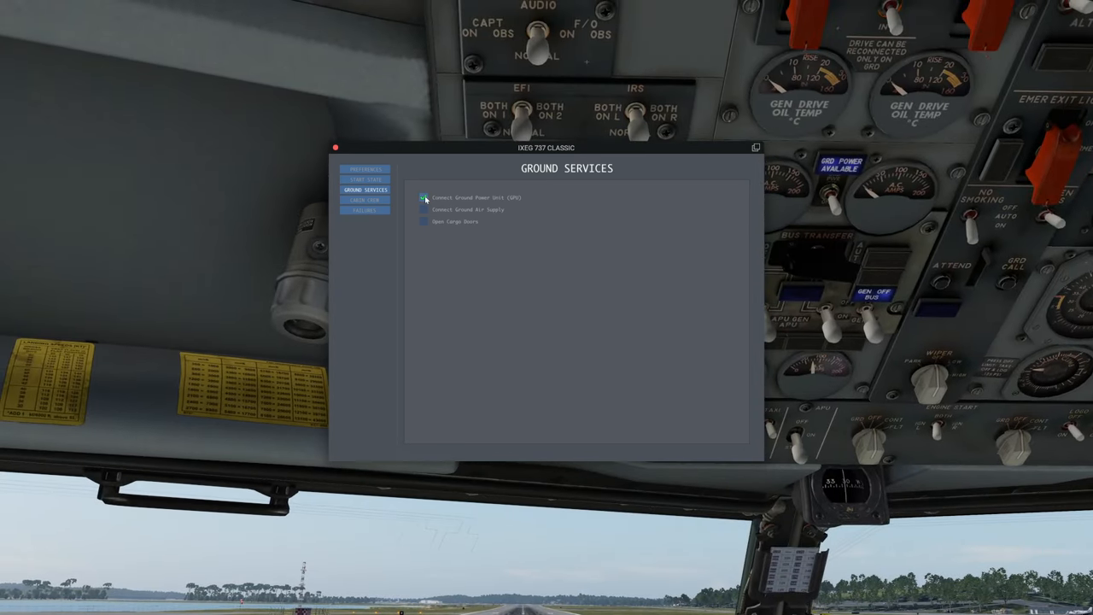
left_click(425, 198)
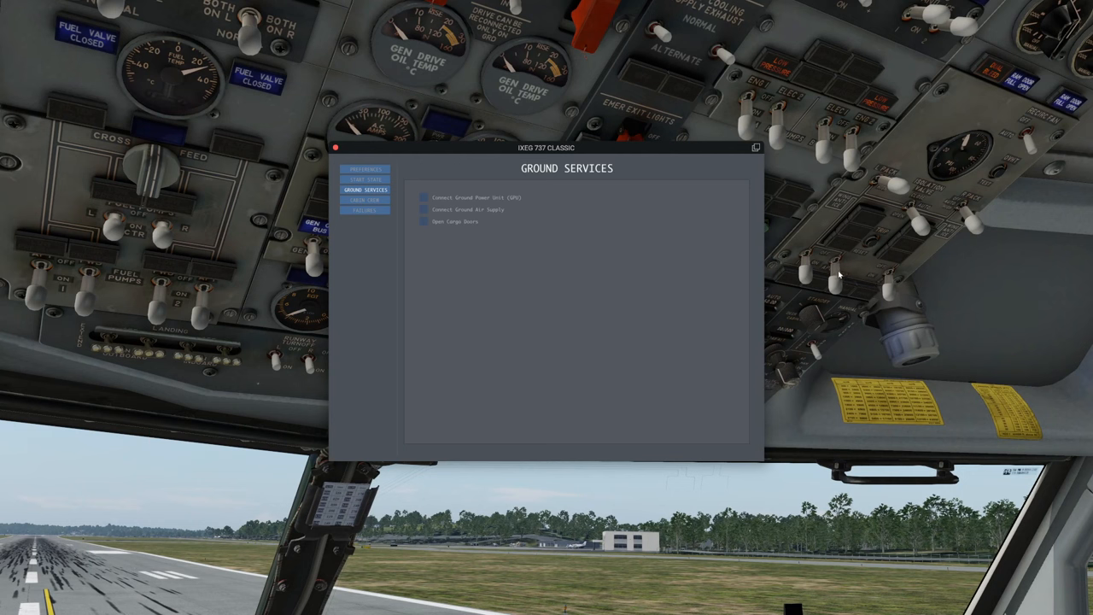
mouse_move(935, 208)
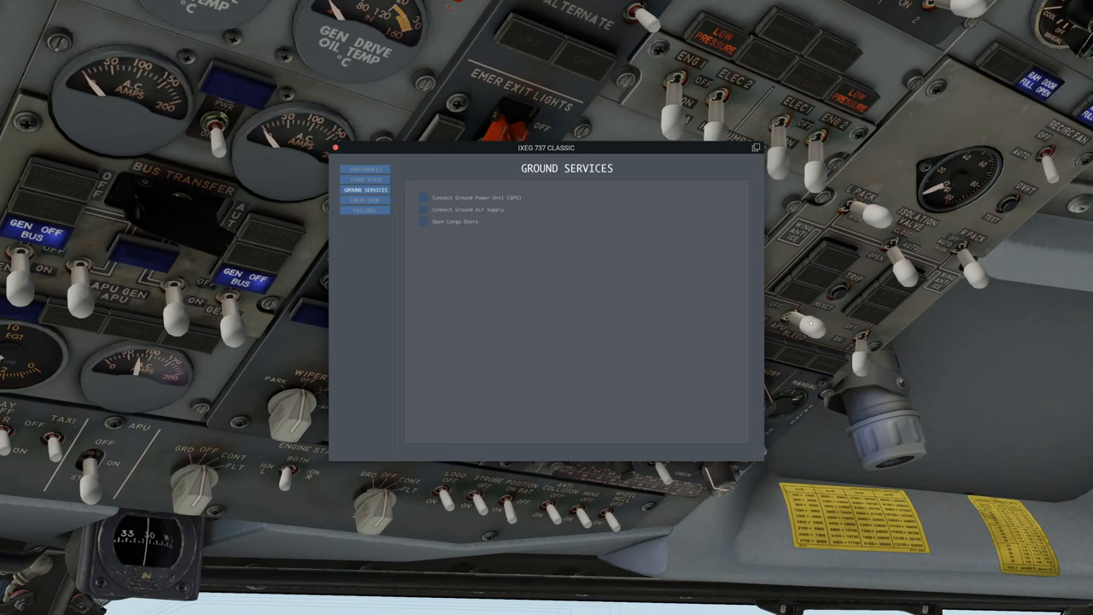
left_click(422, 208)
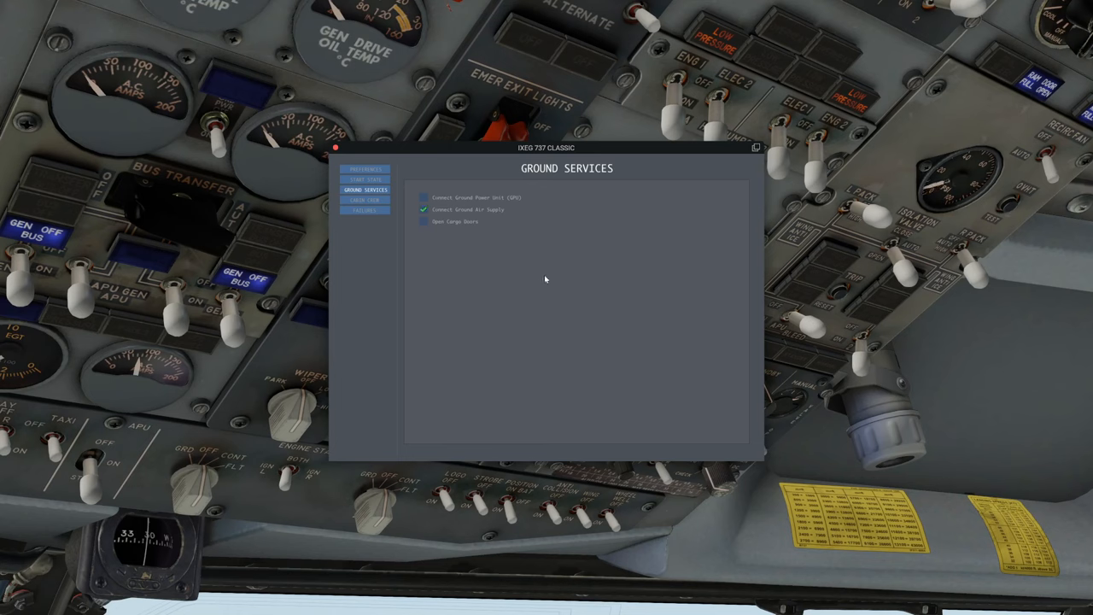
mouse_move(952, 219)
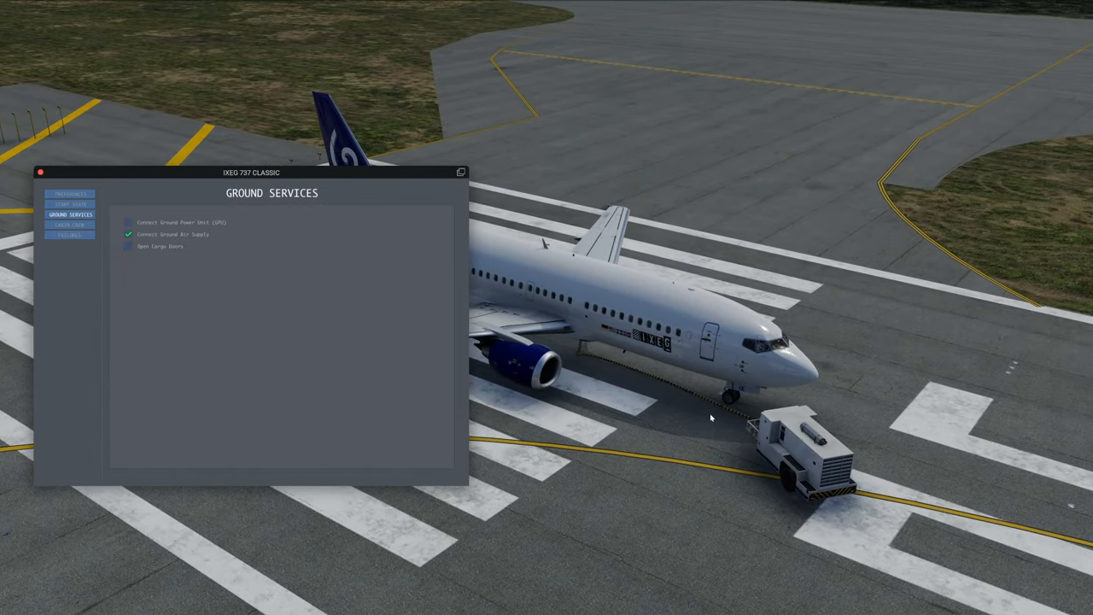
left_click(130, 236)
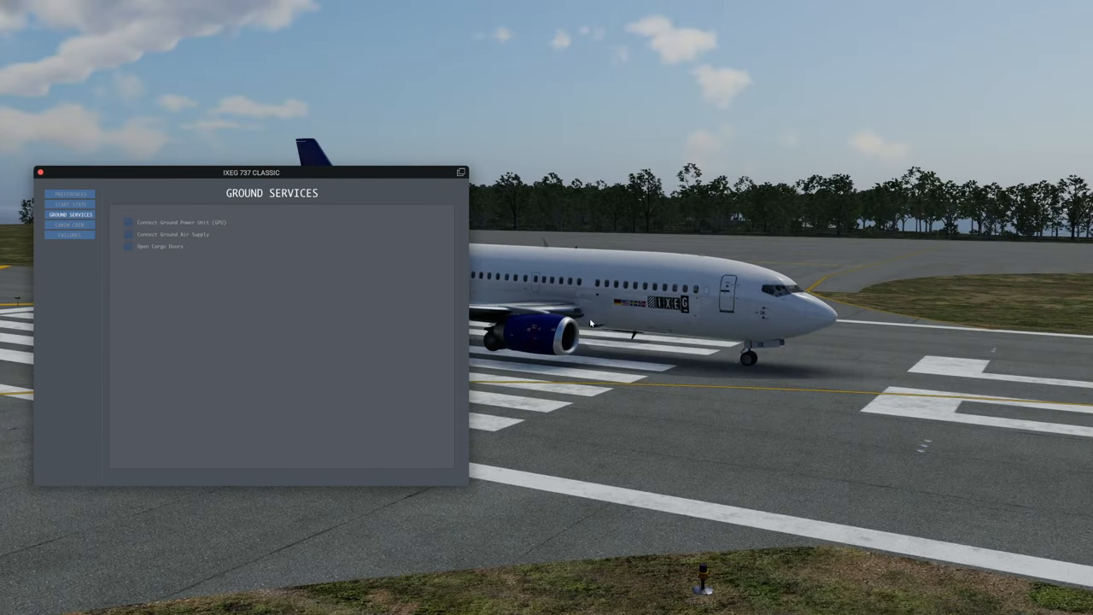
left_click(129, 249)
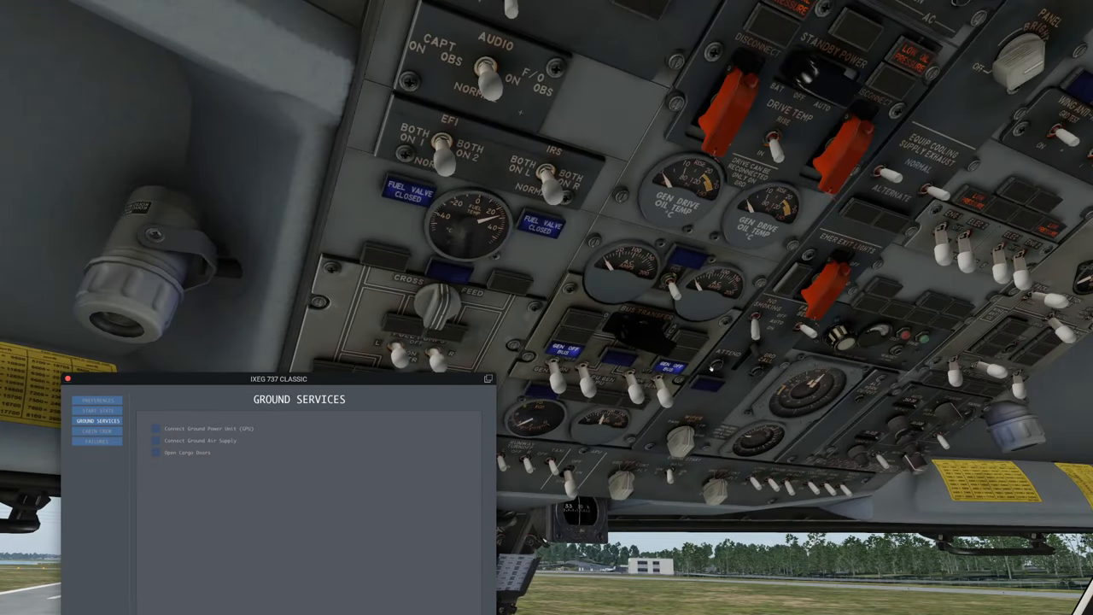
Toggle a Cabin Crew lighting option and a switch on the aft attendant panel.
left_click(101, 431)
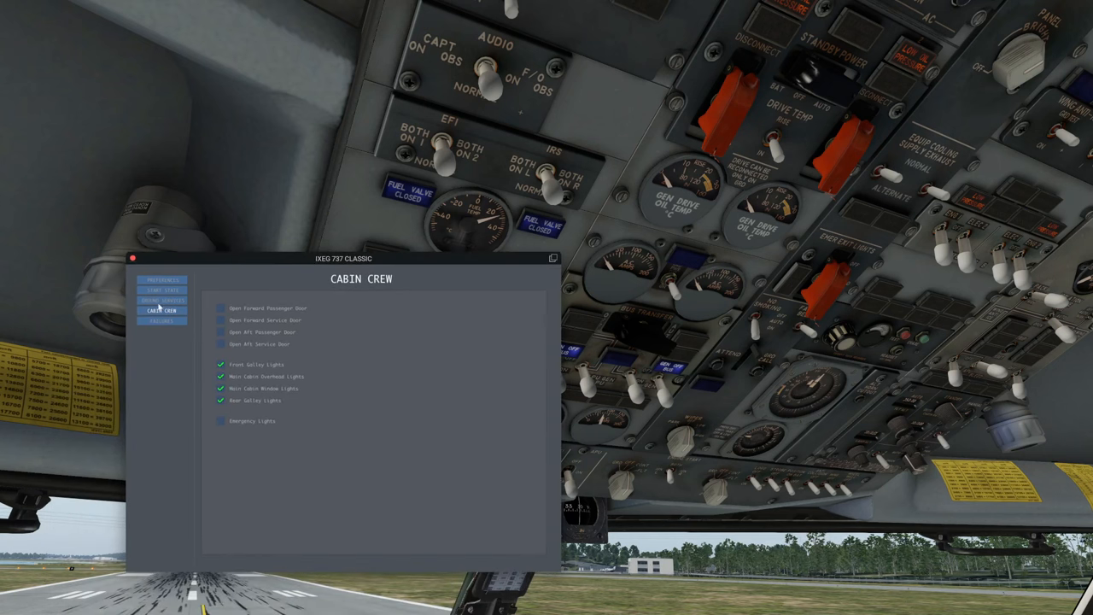
mouse_move(312, 412)
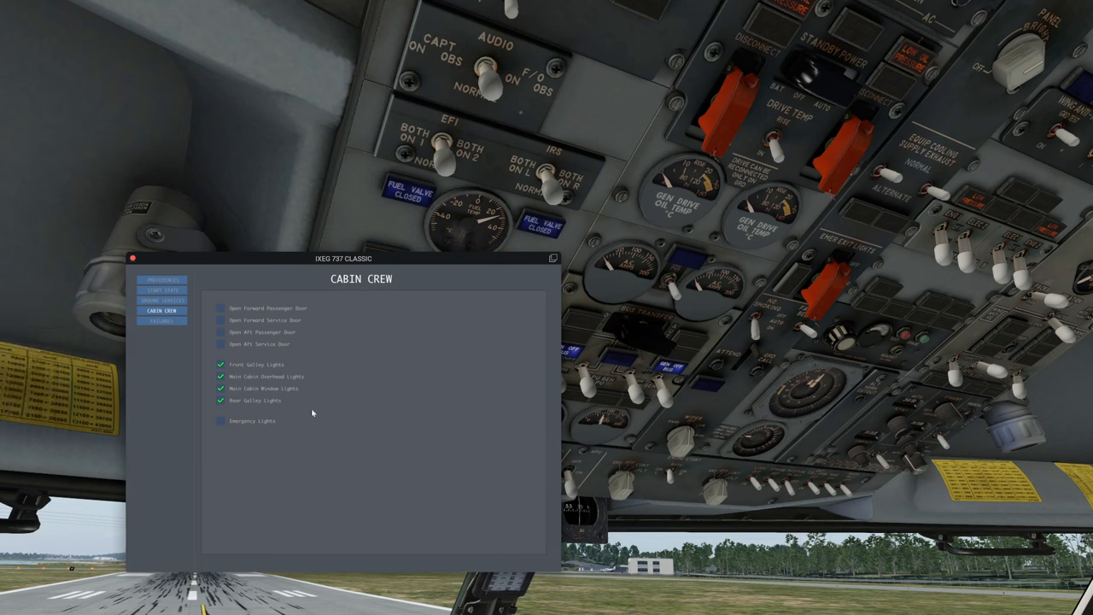
mouse_move(215, 330)
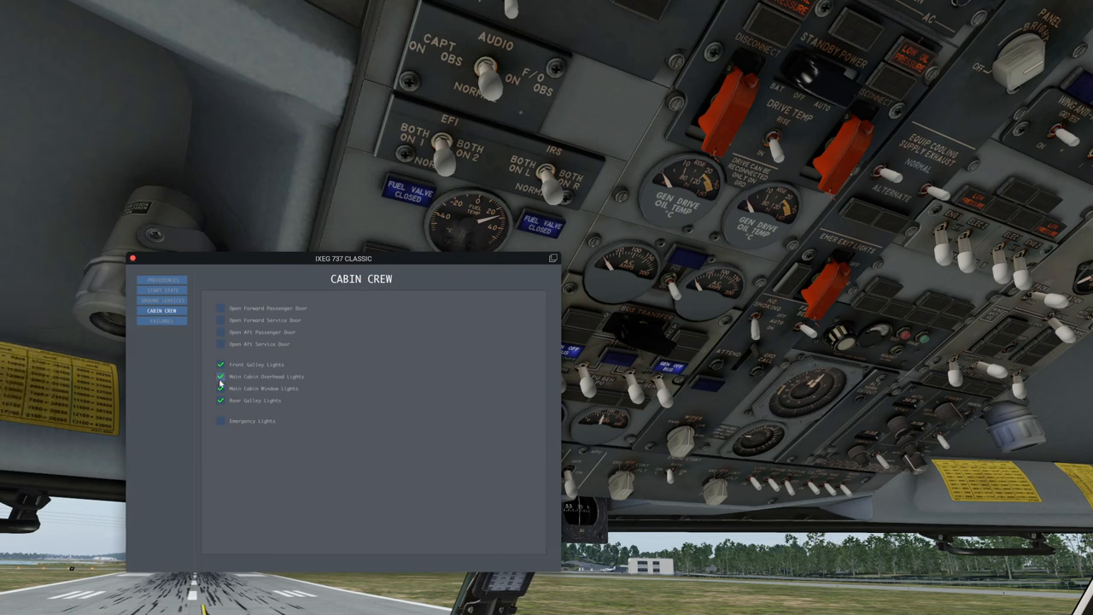
left_click(218, 388)
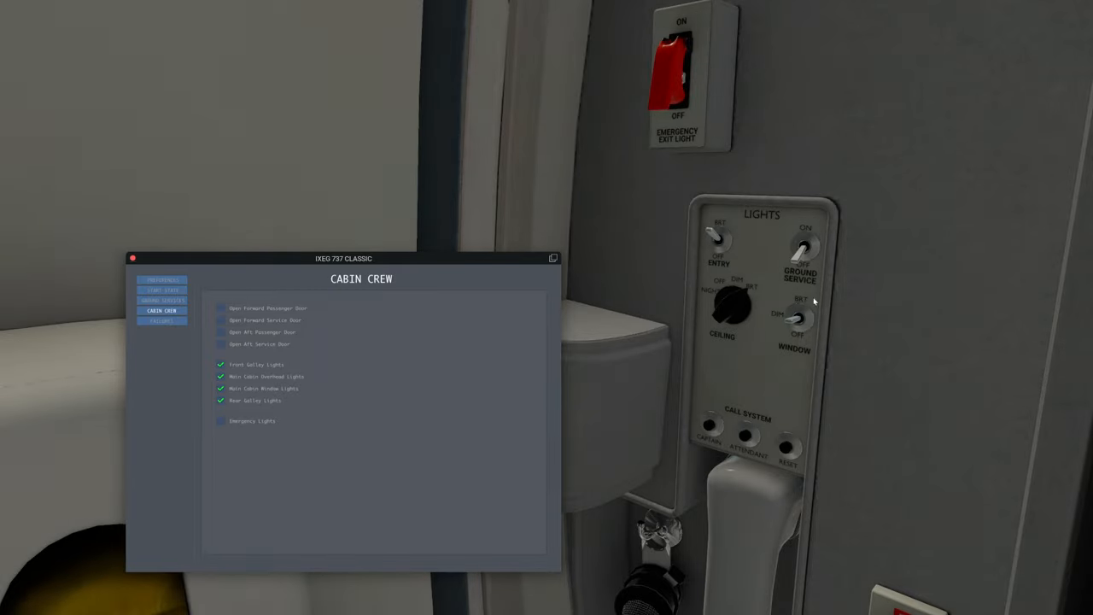
left_click(731, 314)
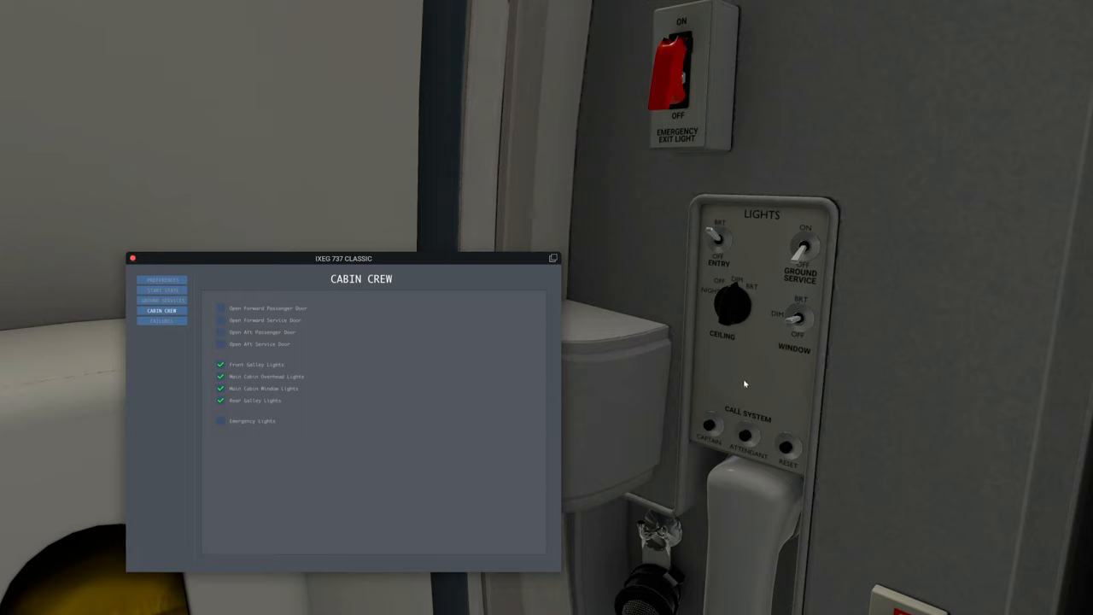
mouse_move(748, 383)
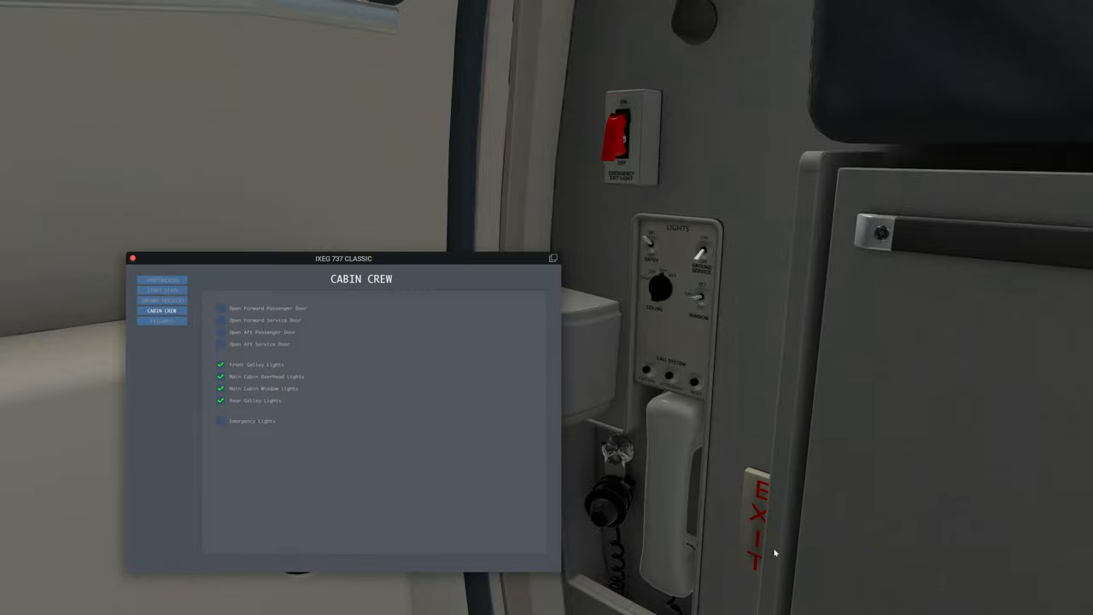
mouse_move(686, 352)
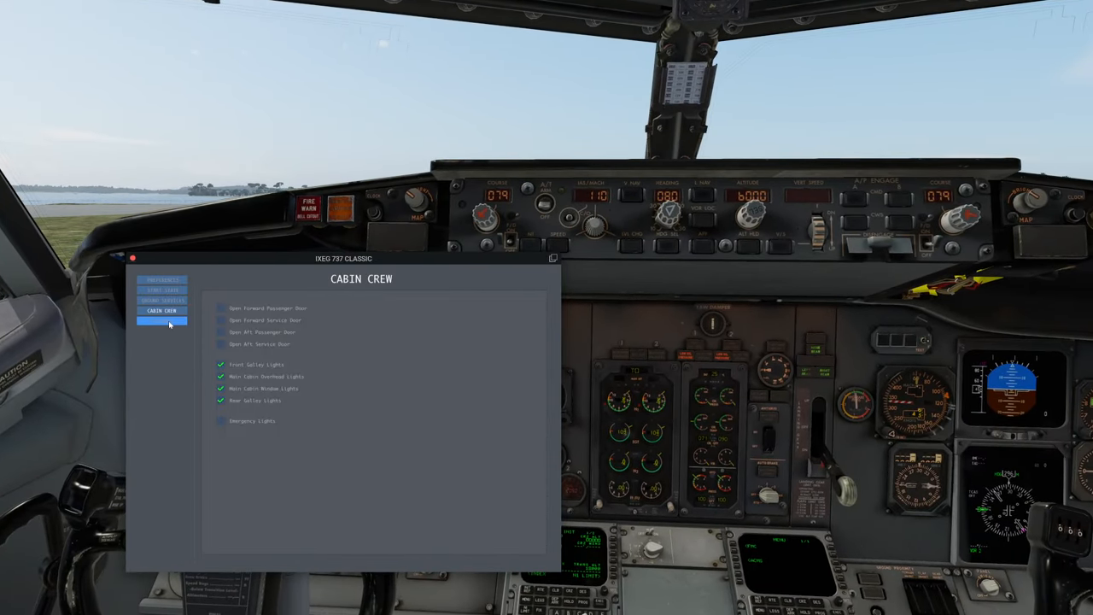
left_click(162, 321)
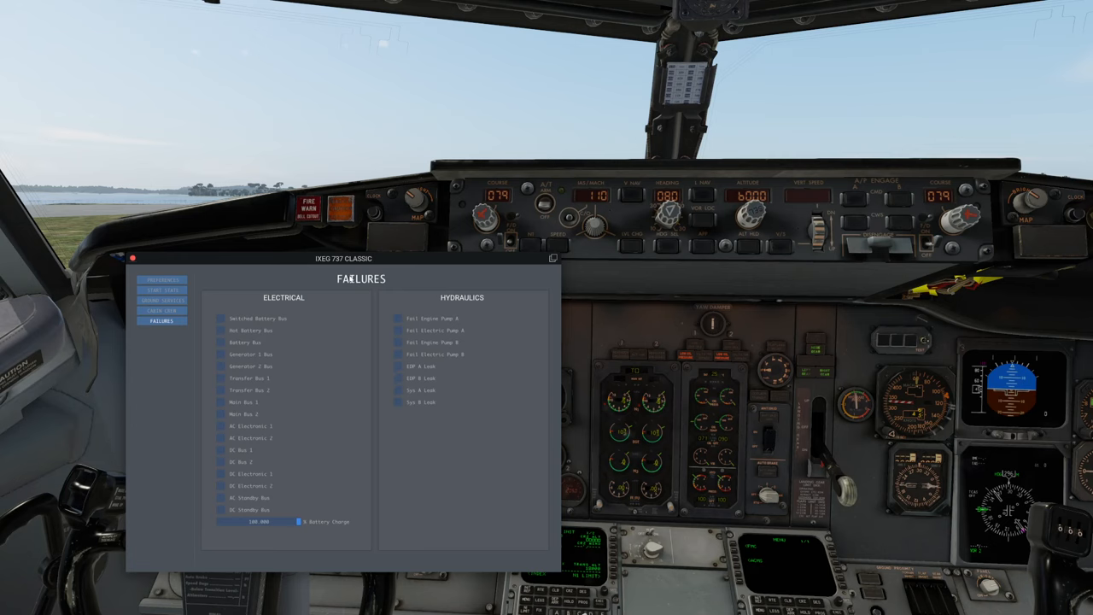
mouse_move(294, 263)
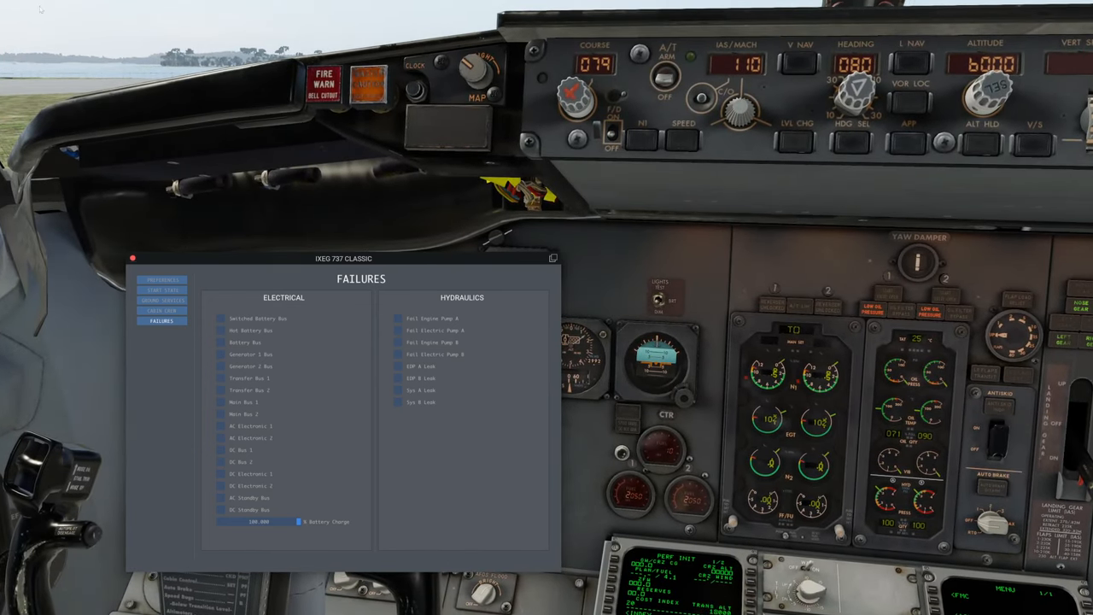
Review the simulator's built-in failure settings with the Engines category expanded.
left_click(31, 7)
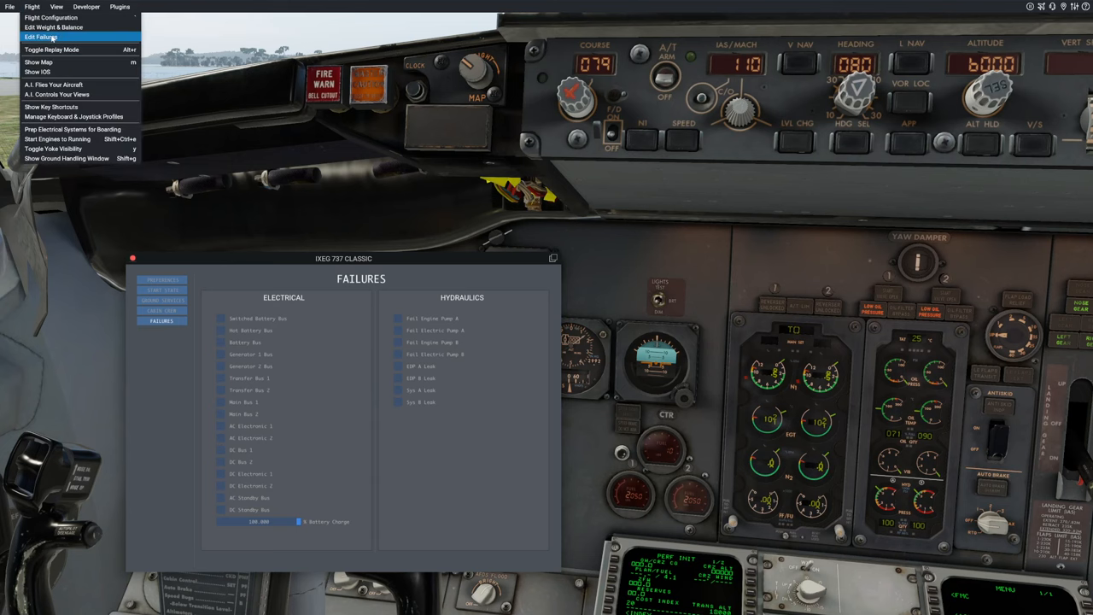
left_click(41, 38)
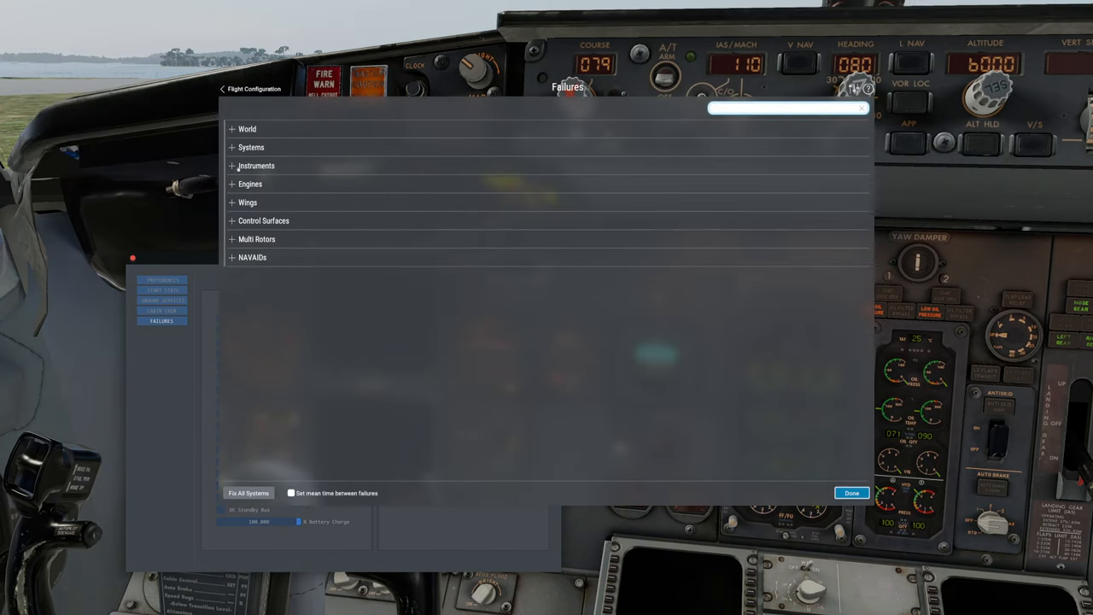
left_click(232, 185)
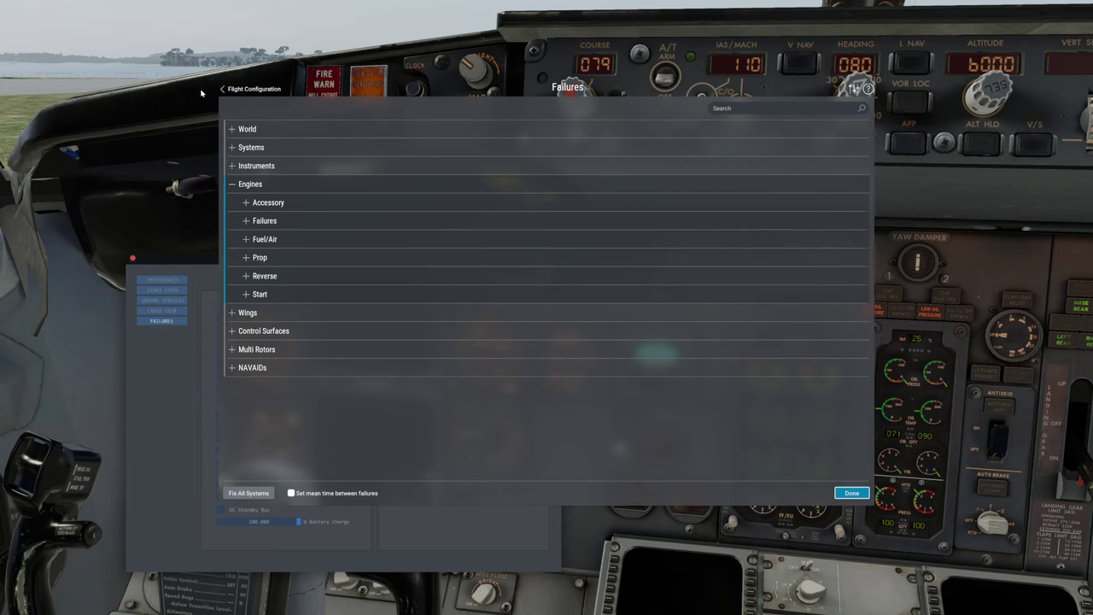
mouse_move(242, 82)
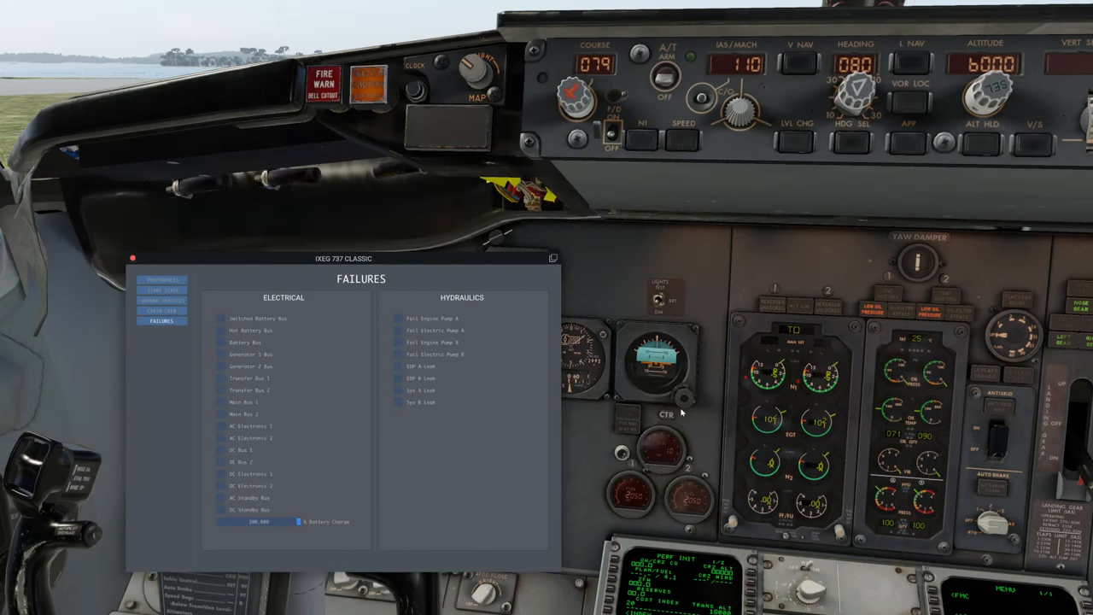
mouse_move(694, 454)
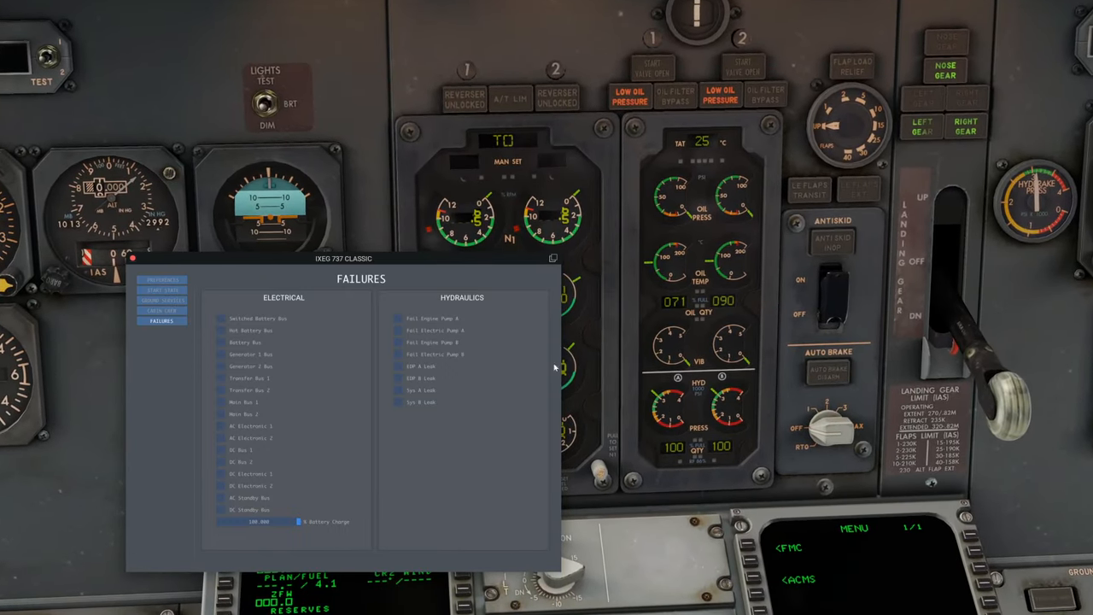
Arm a hydraulic failure on the IXEG Failures page, set its delay slider, then leave none active.
left_click(398, 366)
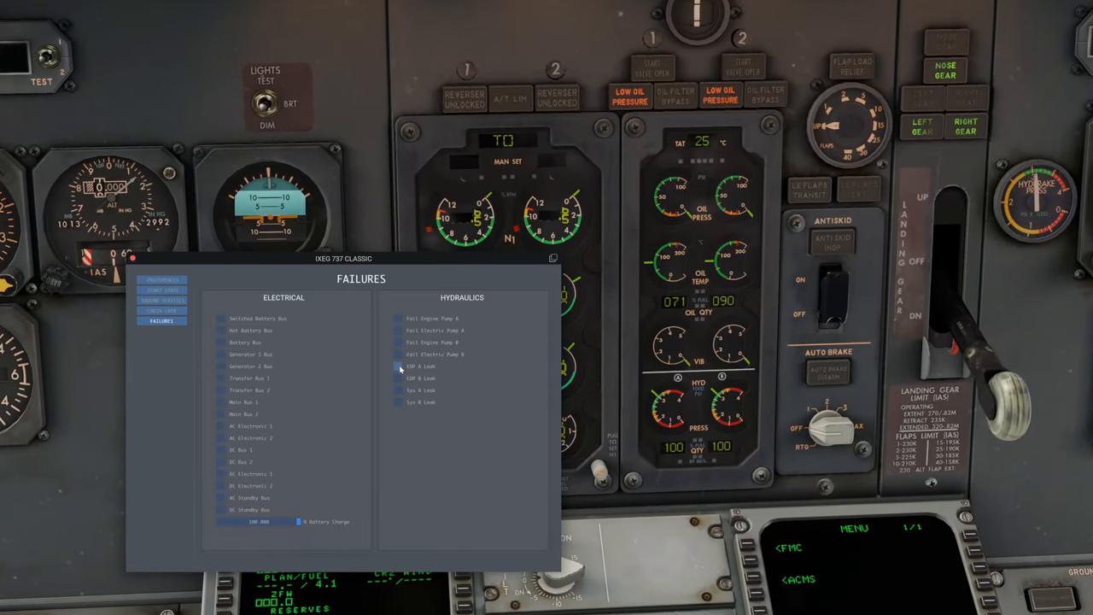
left_click(396, 390)
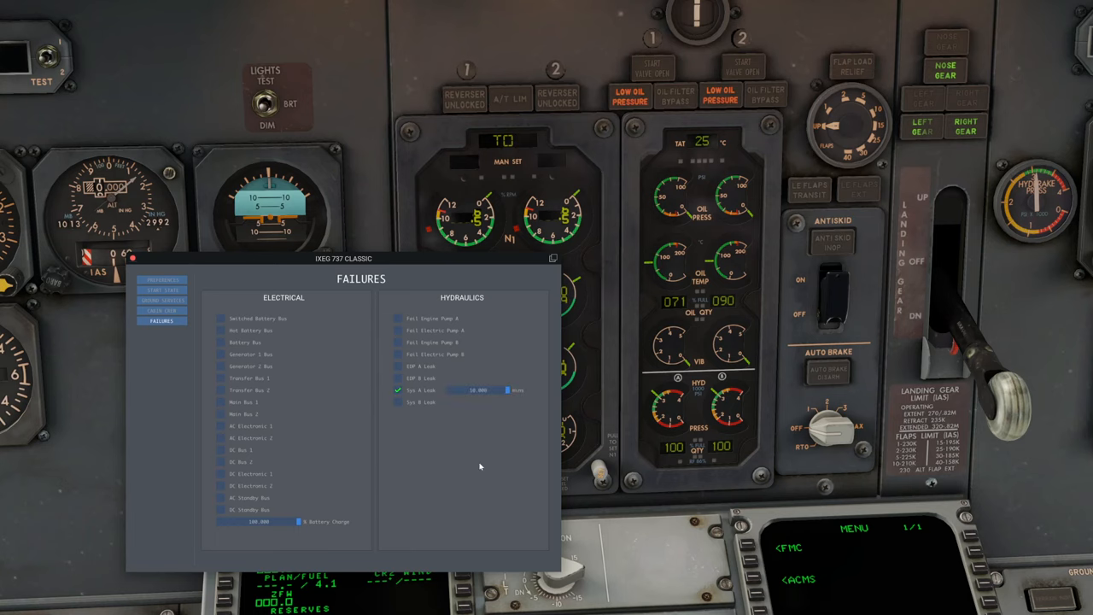
left_click_drag(509, 390, 454, 389)
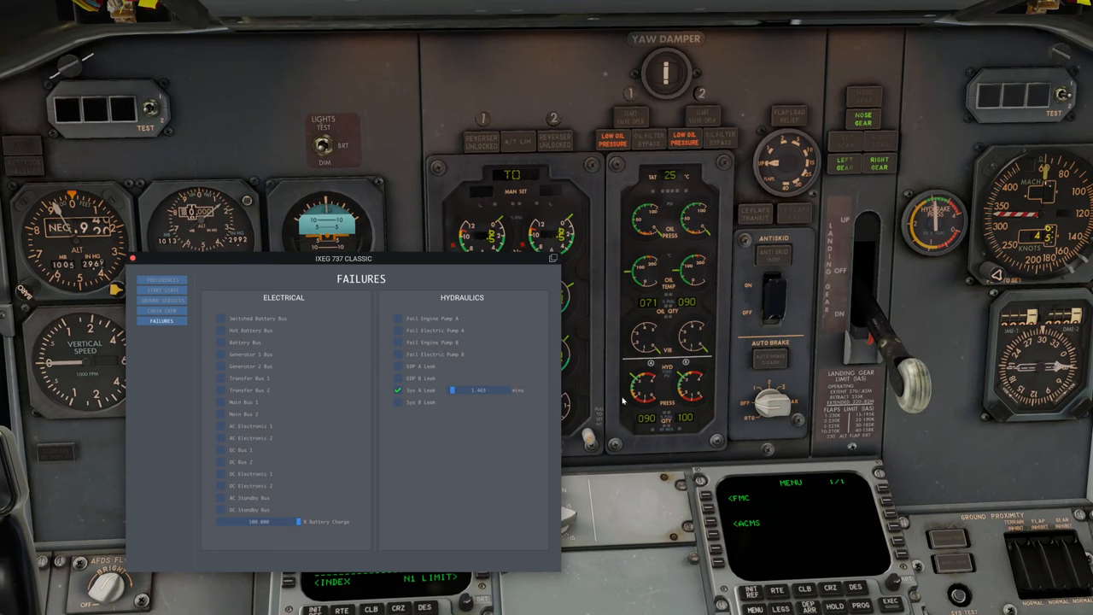
mouse_move(669, 246)
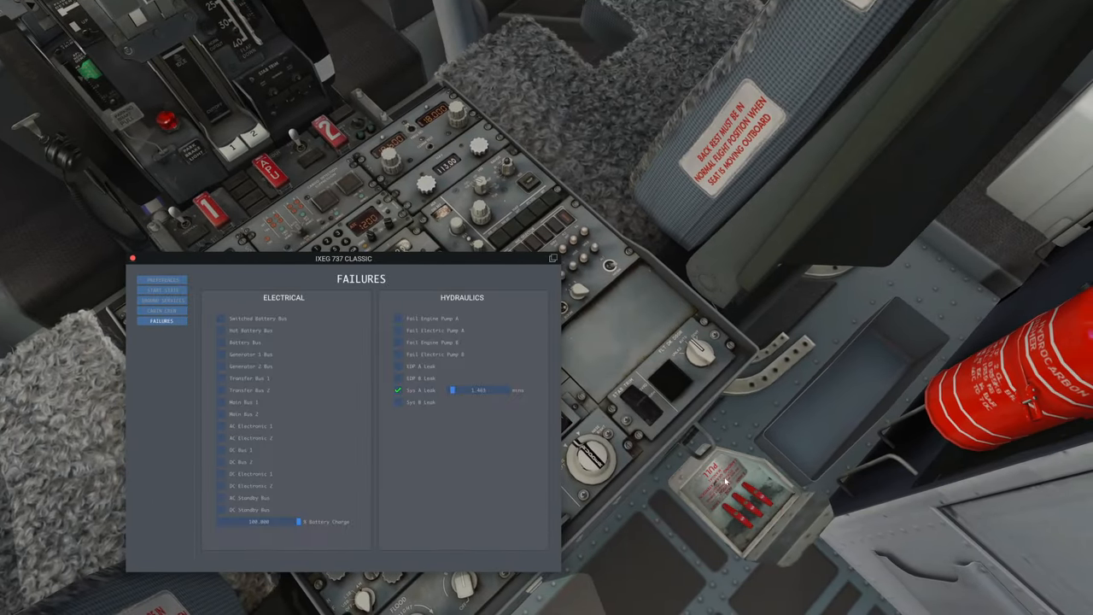
mouse_move(799, 536)
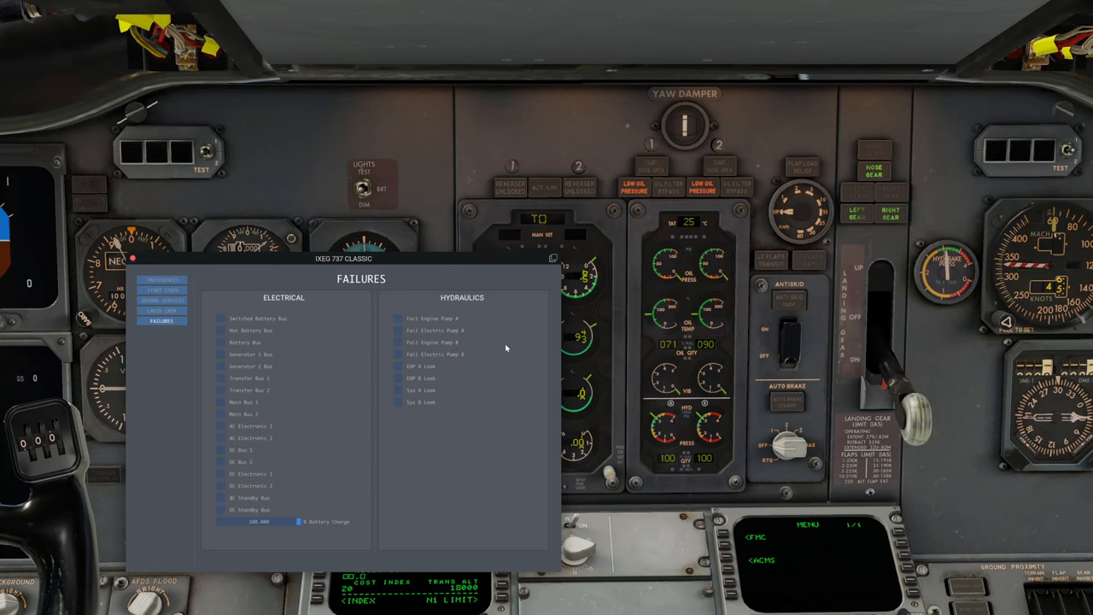
mouse_move(239, 408)
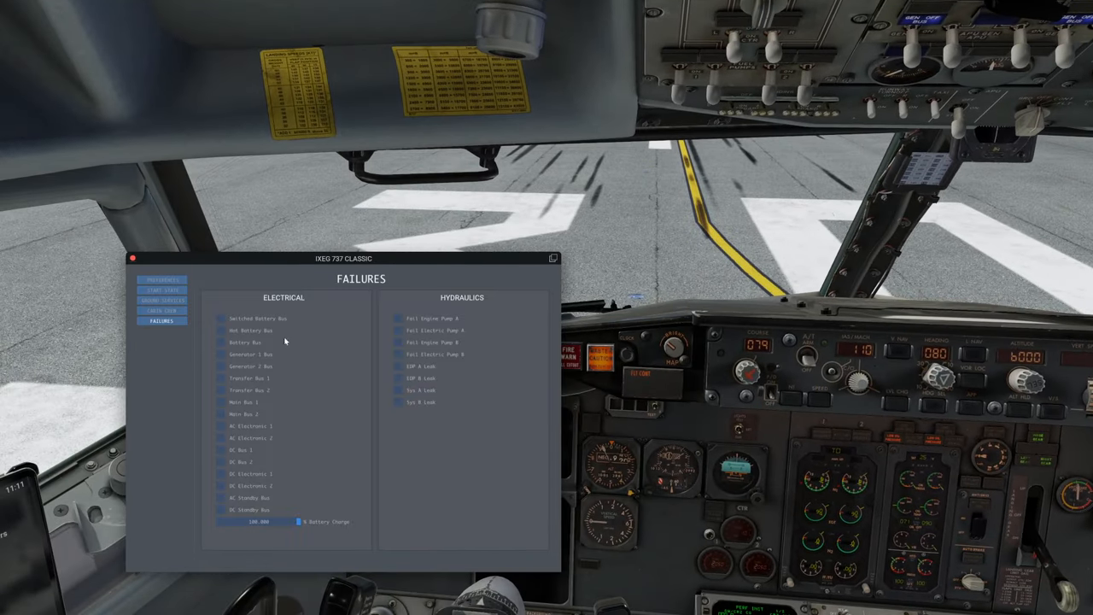
mouse_move(140, 263)
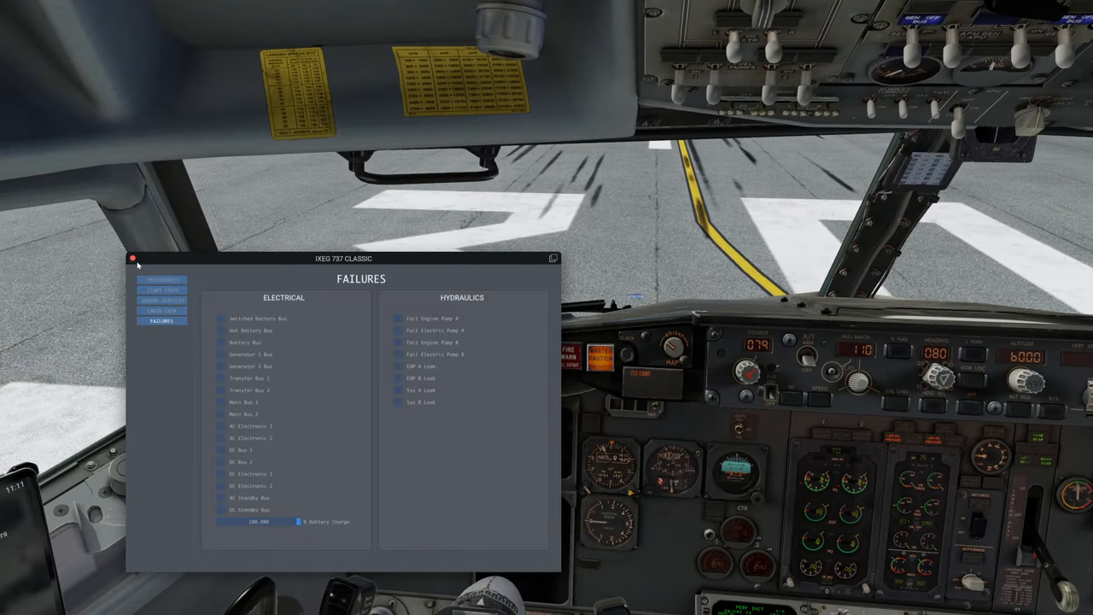
left_click(133, 257)
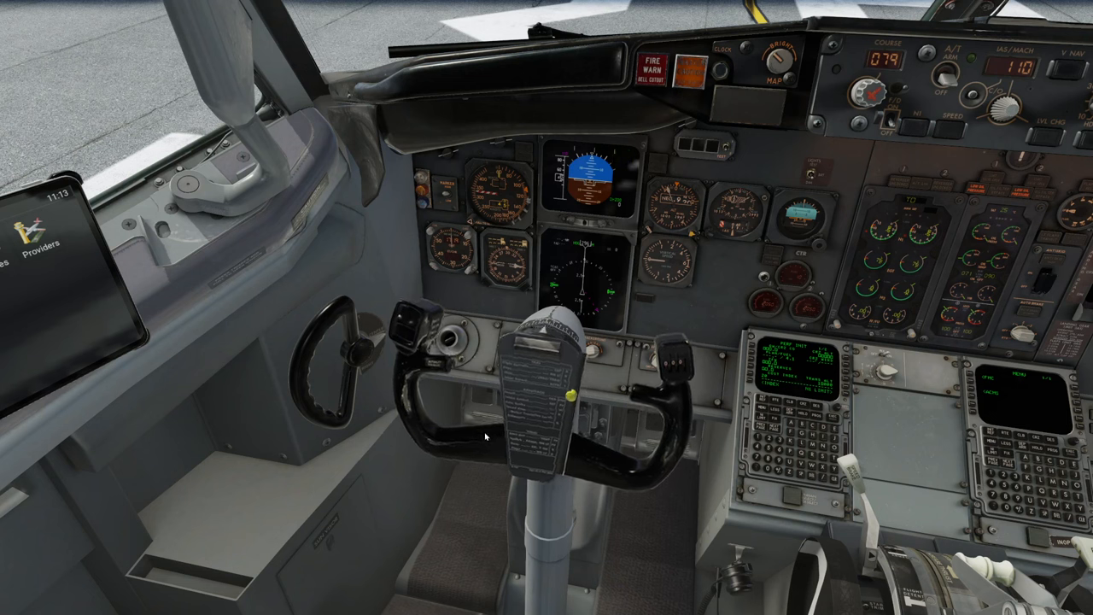
mouse_move(482, 436)
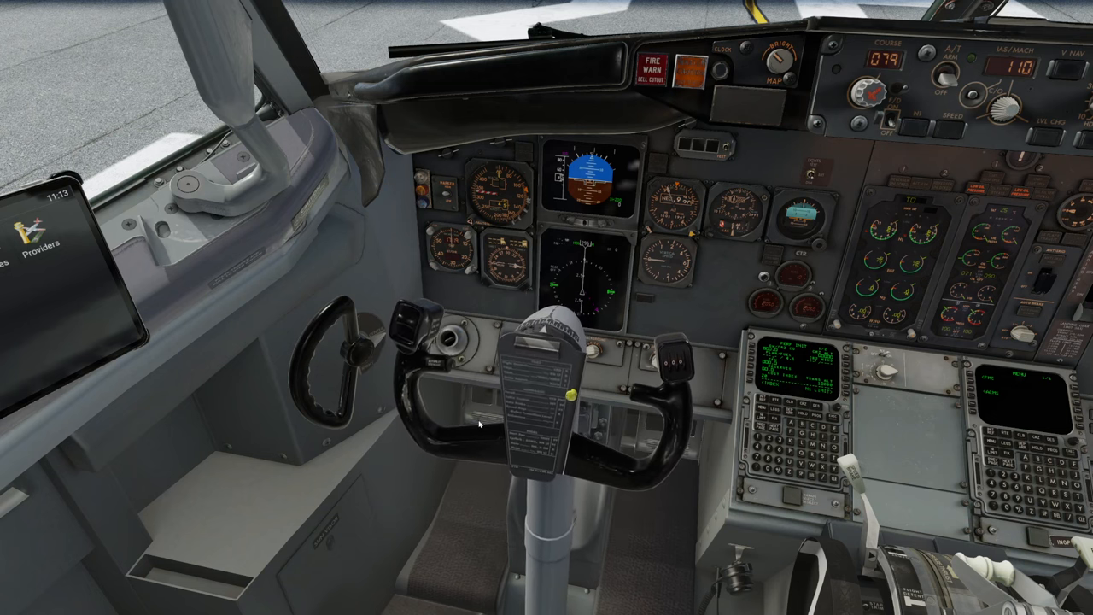
mouse_move(473, 389)
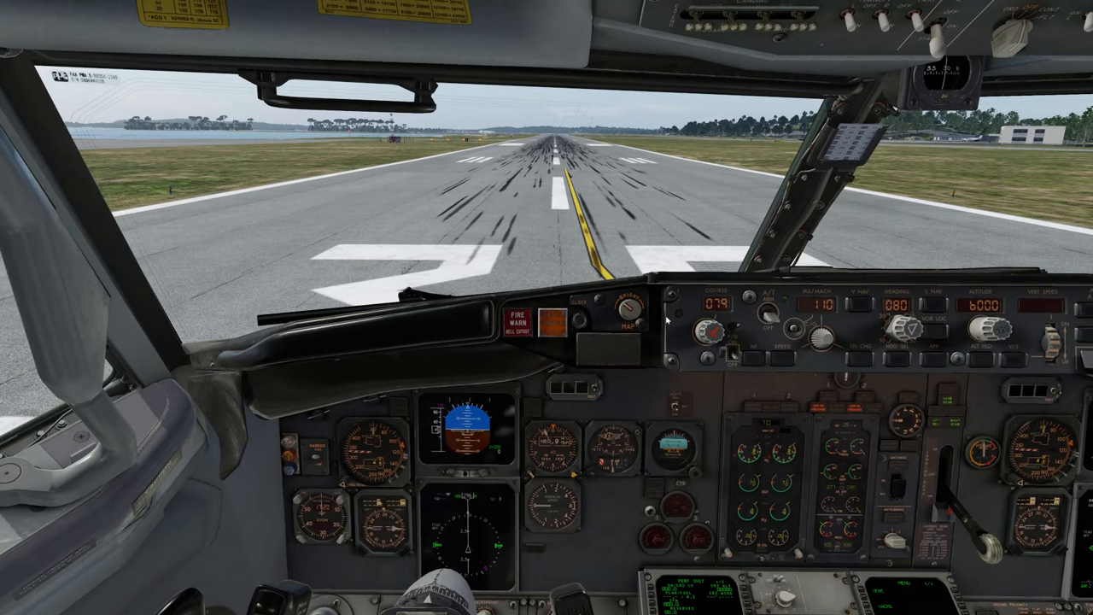
mouse_move(674, 340)
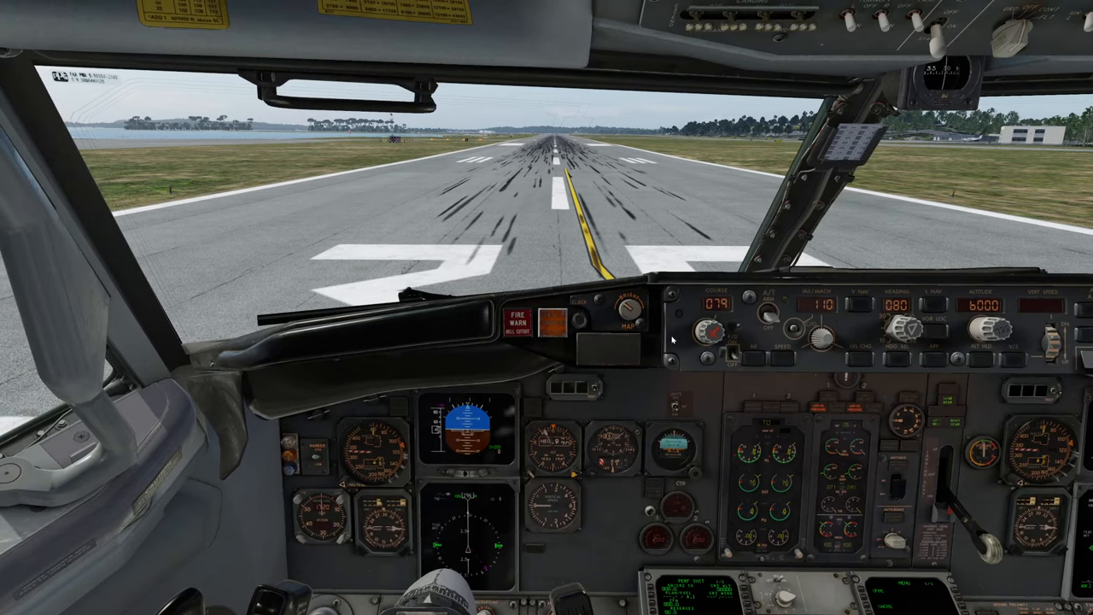